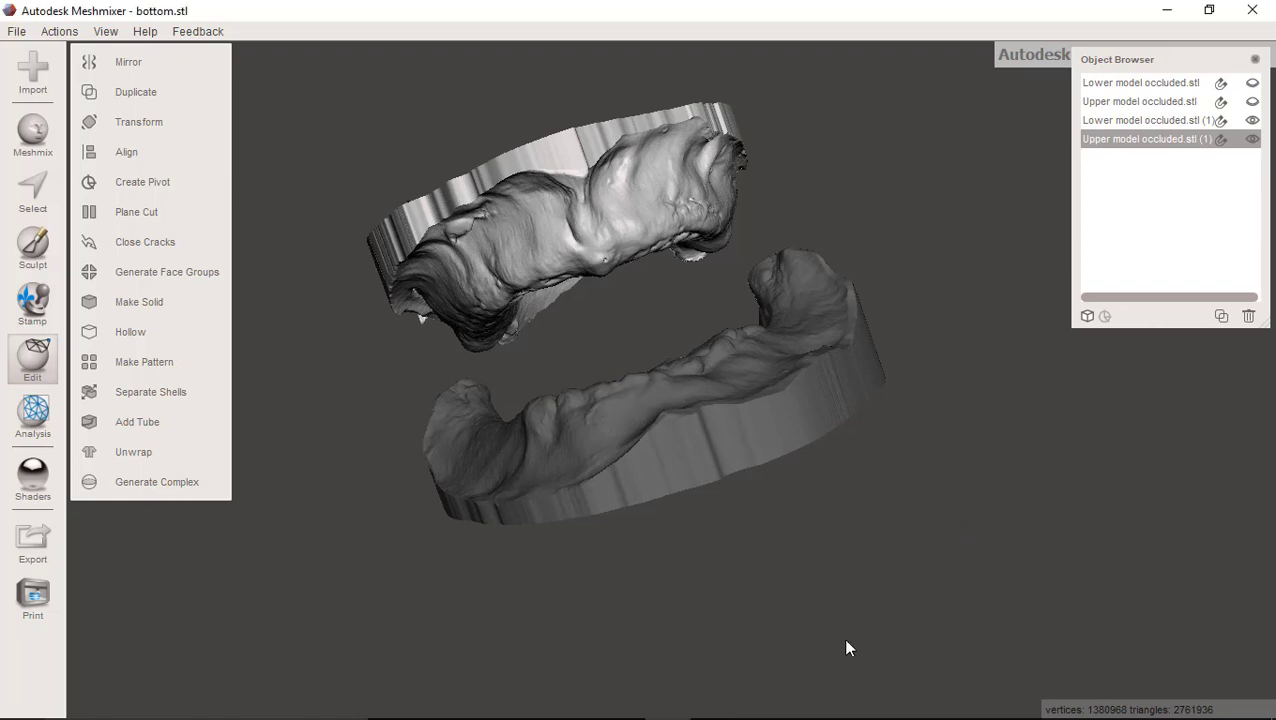
Orbit both arches from front, side, top and underneath, then hide Lower model occluded.stl (1).
drag(848, 648, 724, 656)
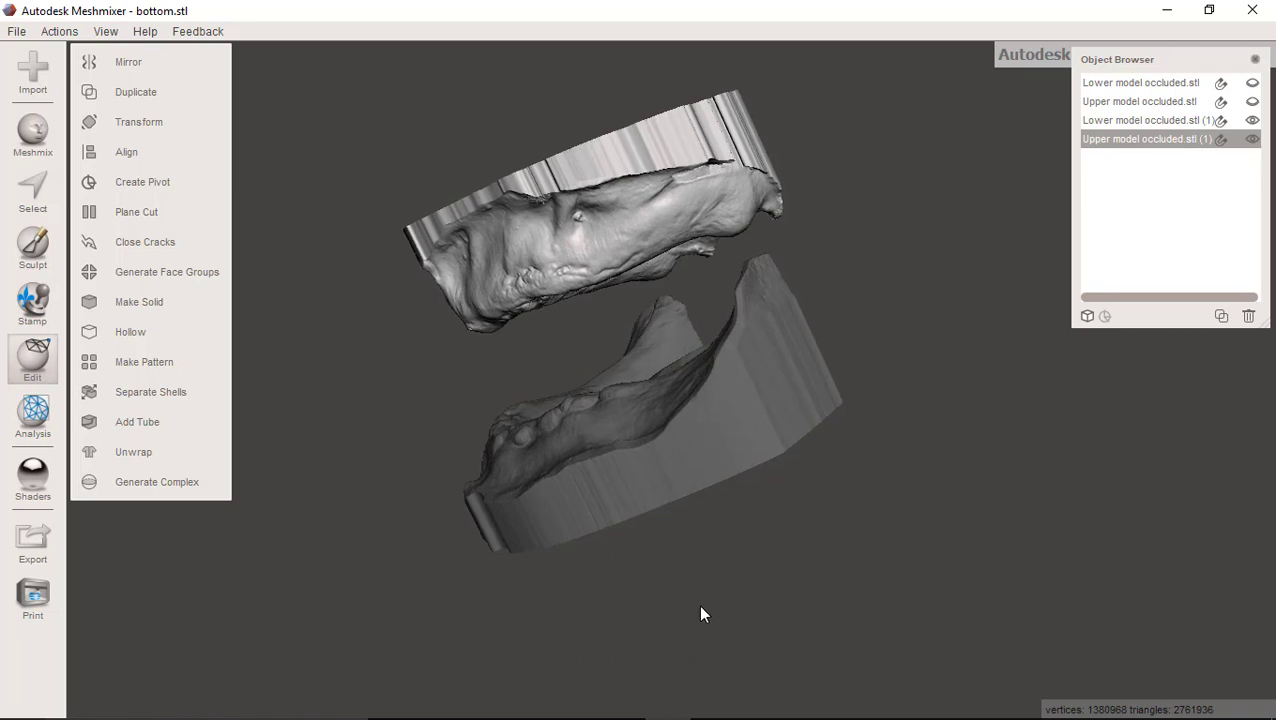
drag(700, 614, 824, 364)
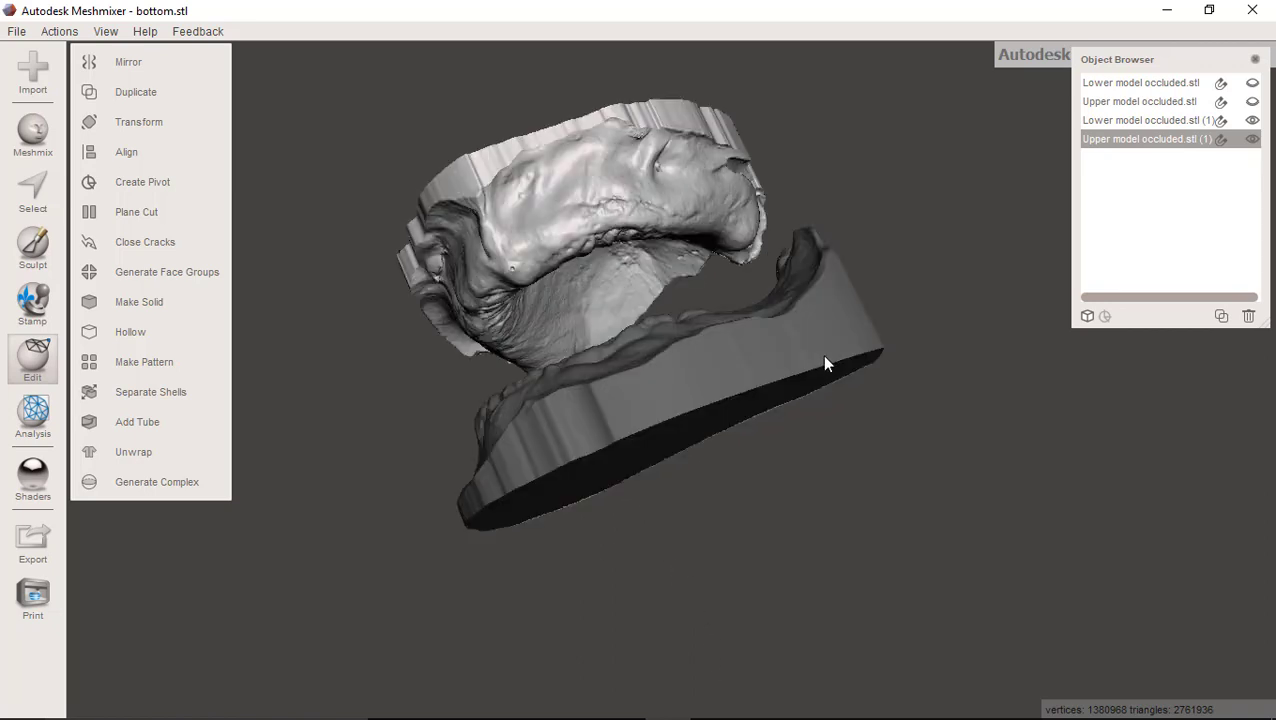
drag(824, 364, 896, 396)
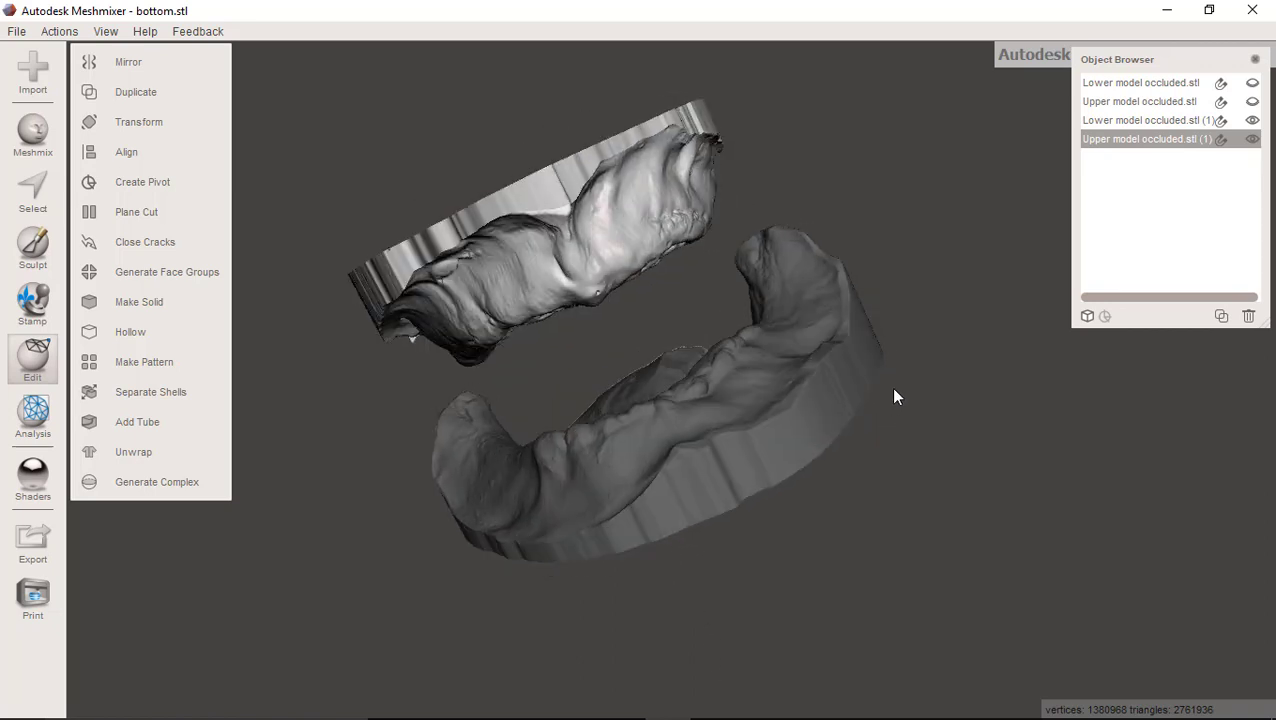
drag(896, 396, 724, 440)
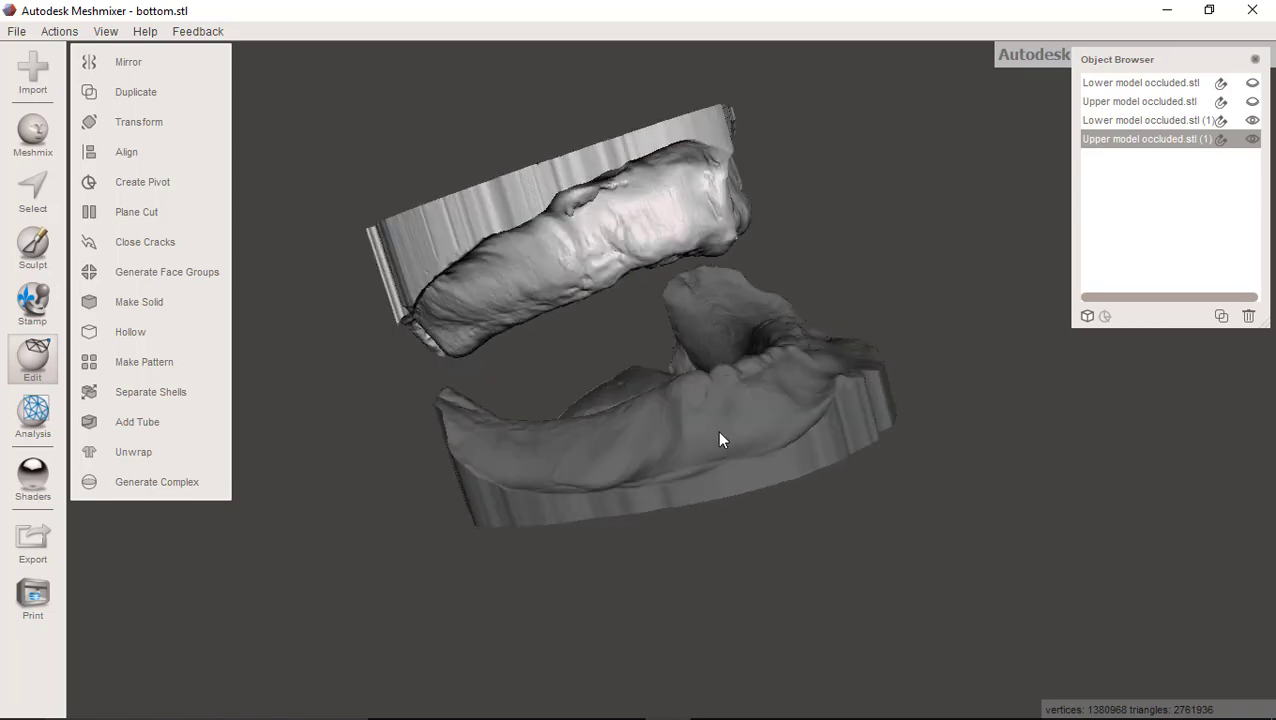
drag(720, 440, 756, 430)
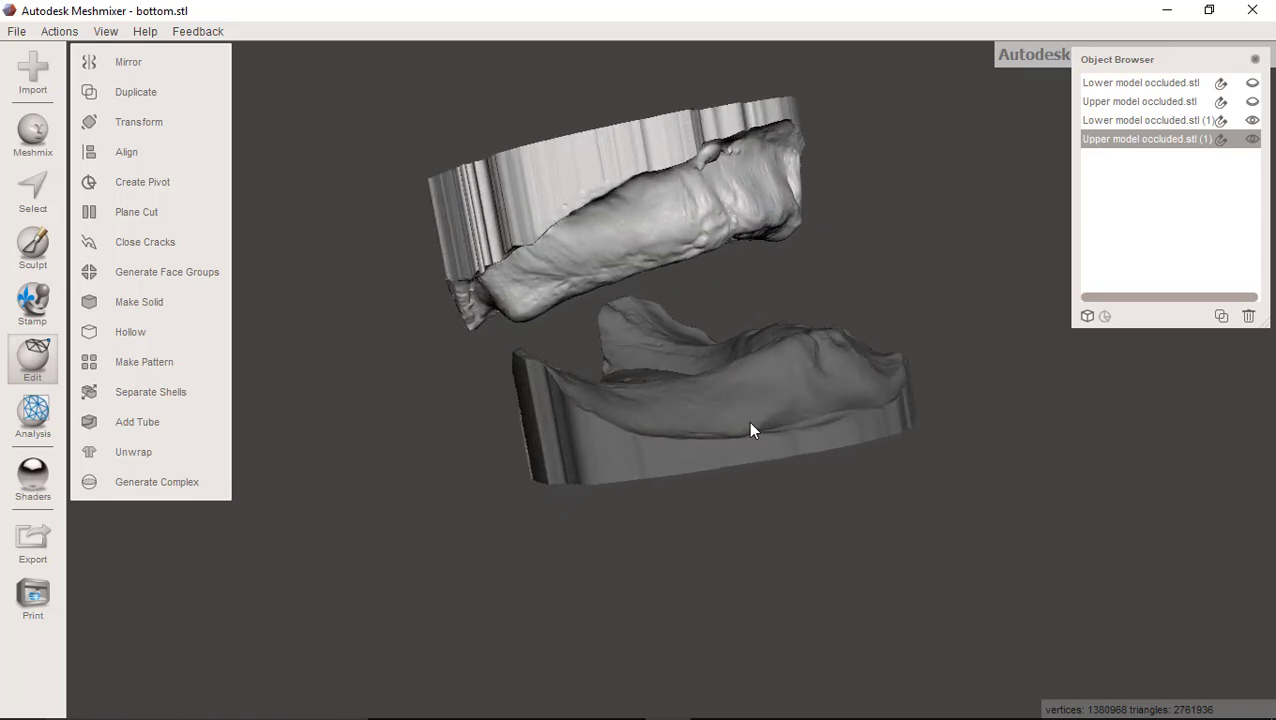
drag(750, 430, 668, 436)
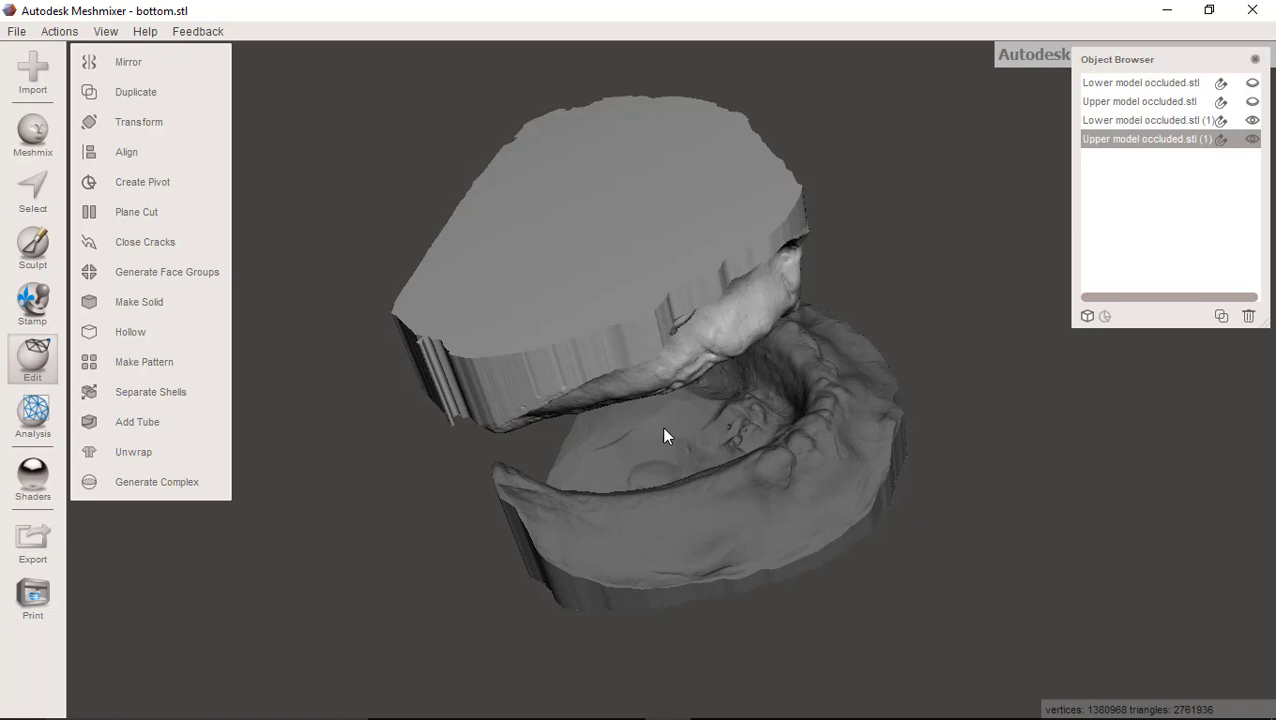
drag(668, 436, 556, 356)
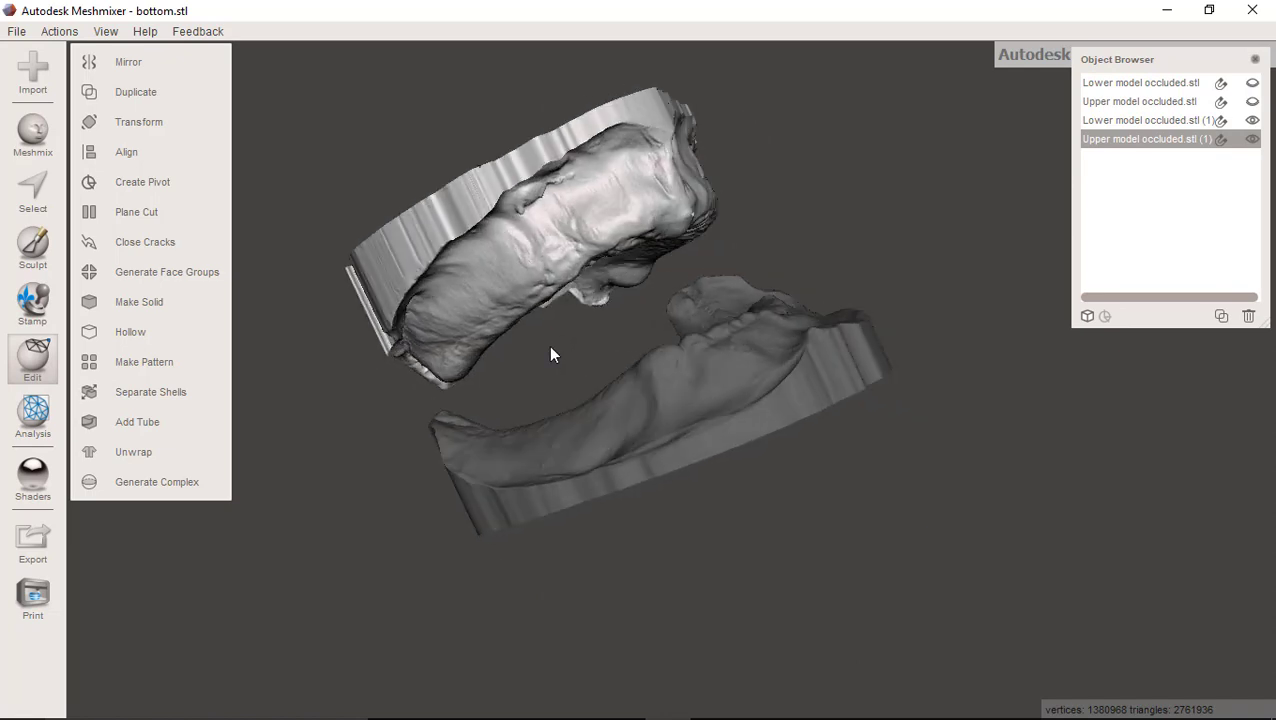
drag(556, 356, 754, 438)
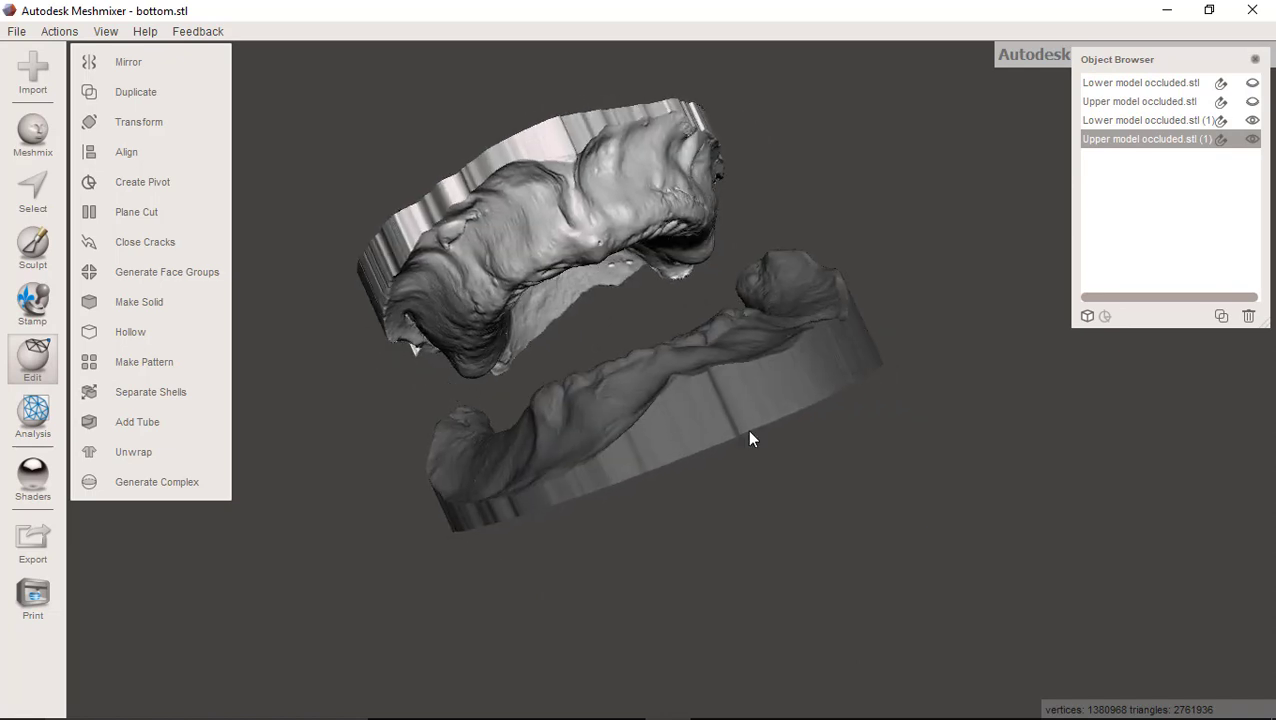
drag(754, 438, 924, 420)
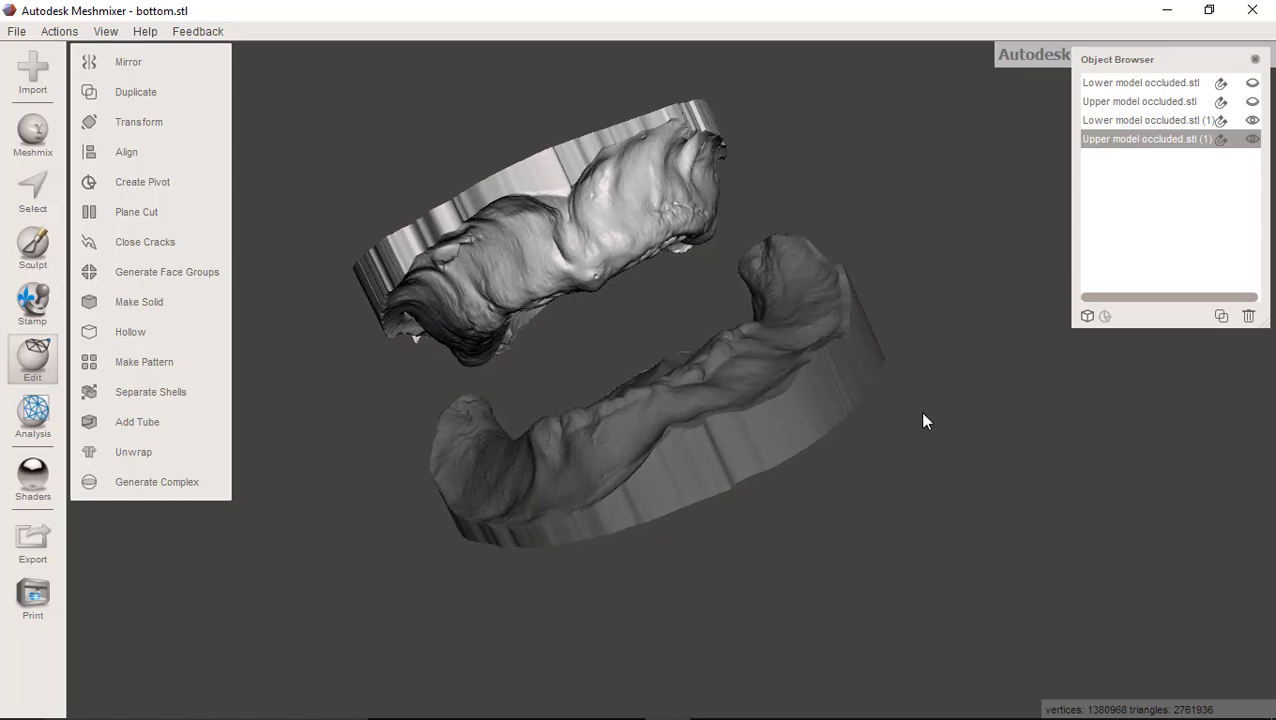
drag(924, 420, 800, 430)
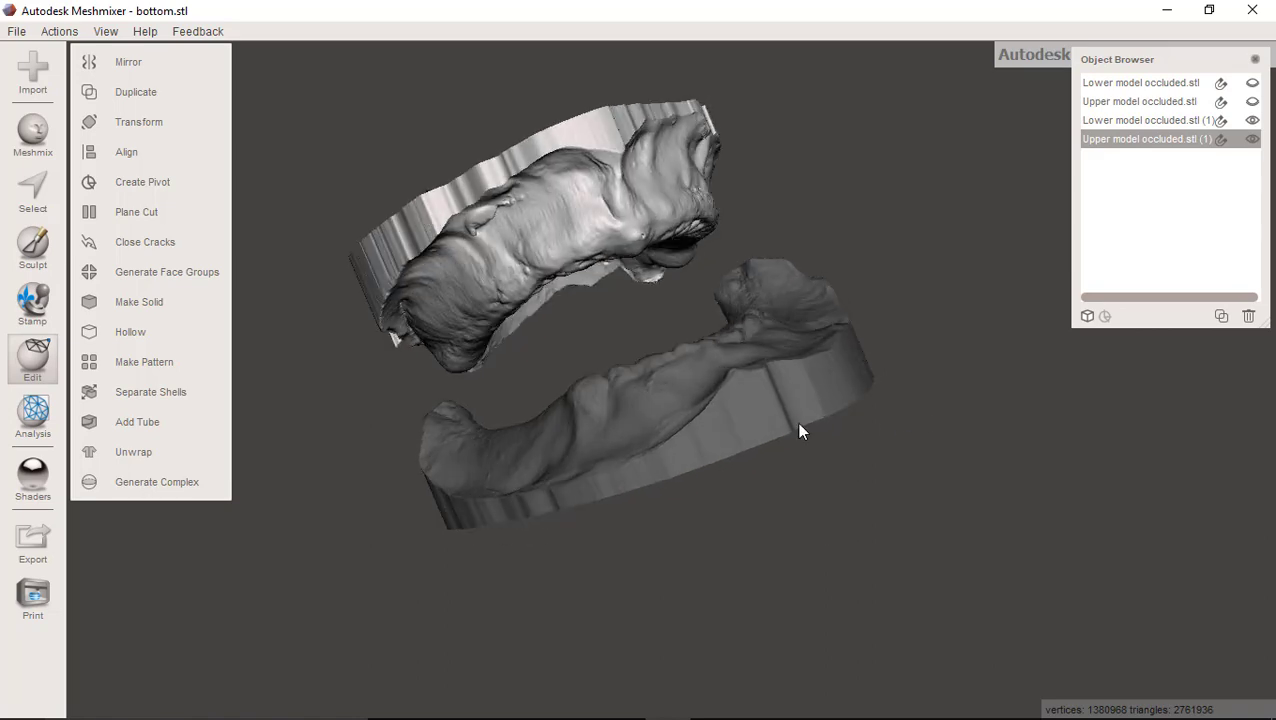
click(1252, 120)
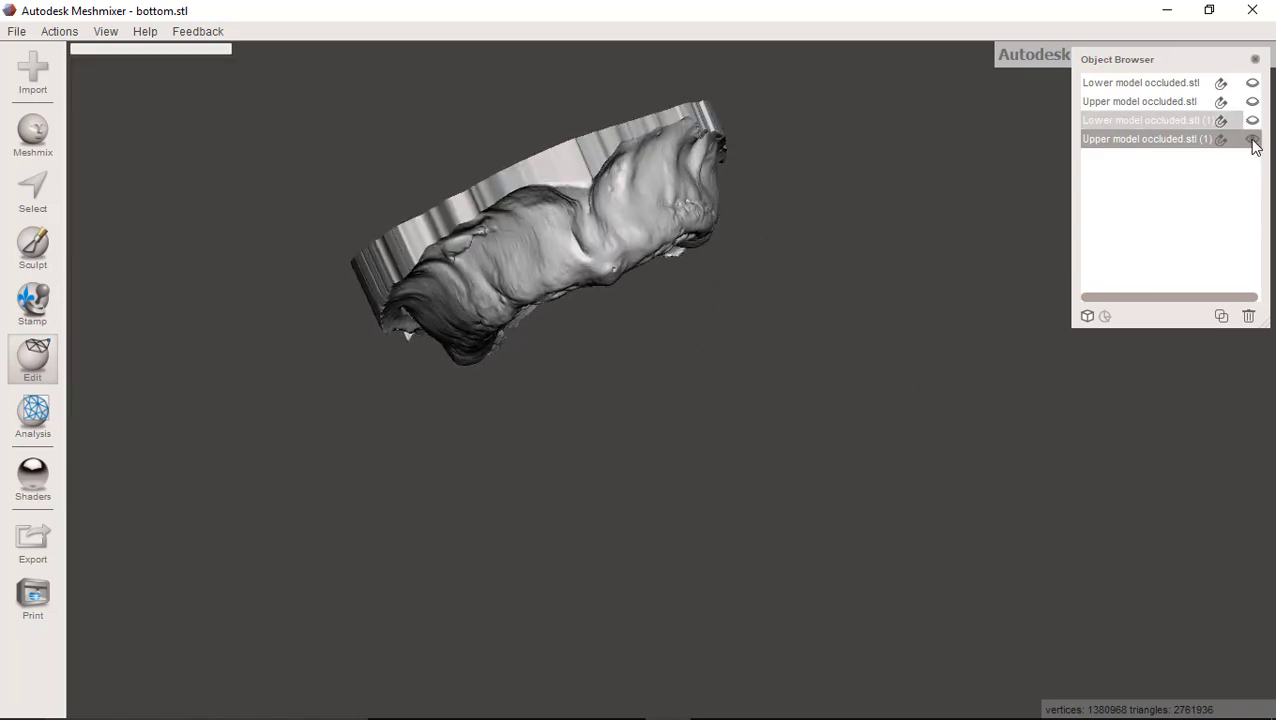
Make the pinned lower model visible beside the upper arch and begin repositioning the upper model.
click(1252, 140)
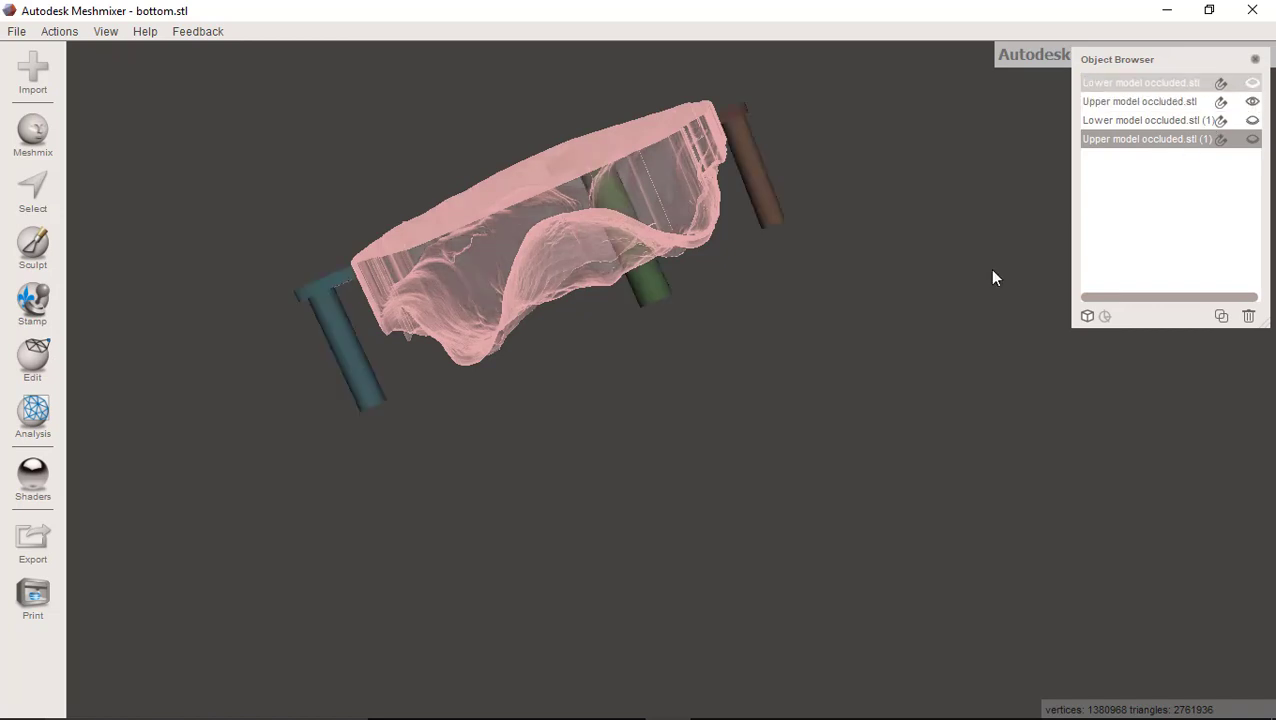
click(32, 360)
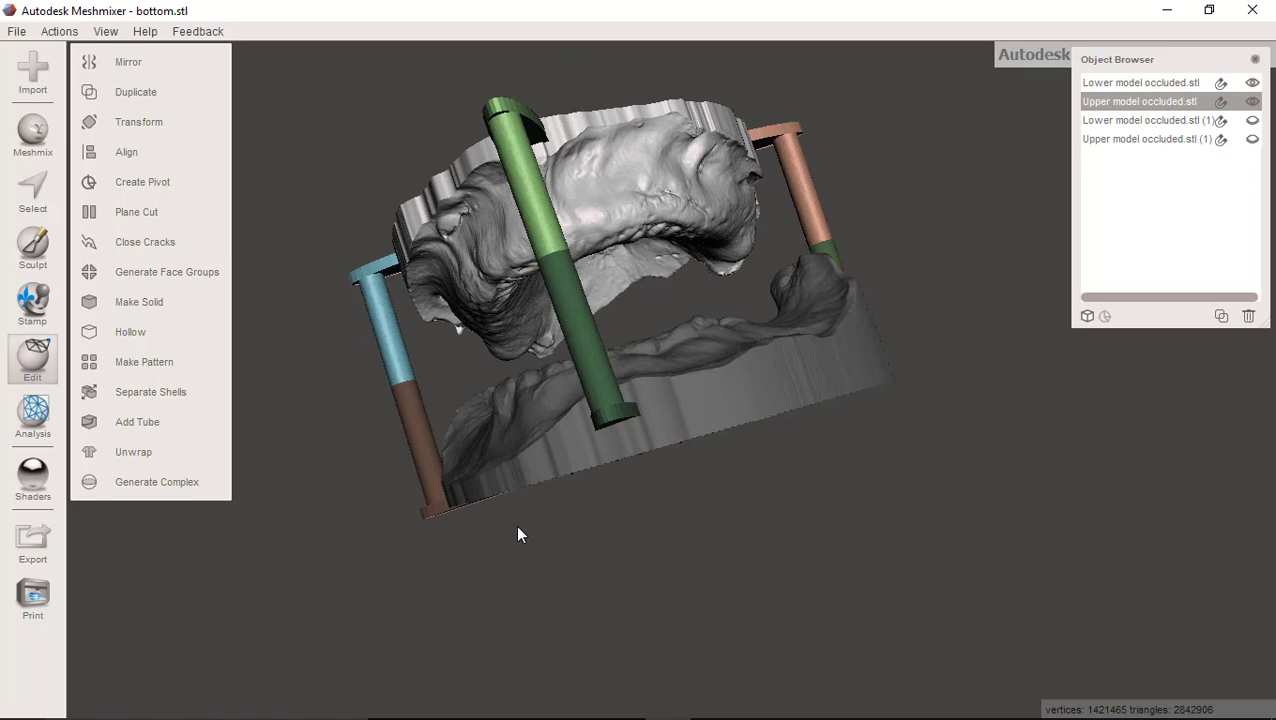
drag(520, 534, 876, 342)
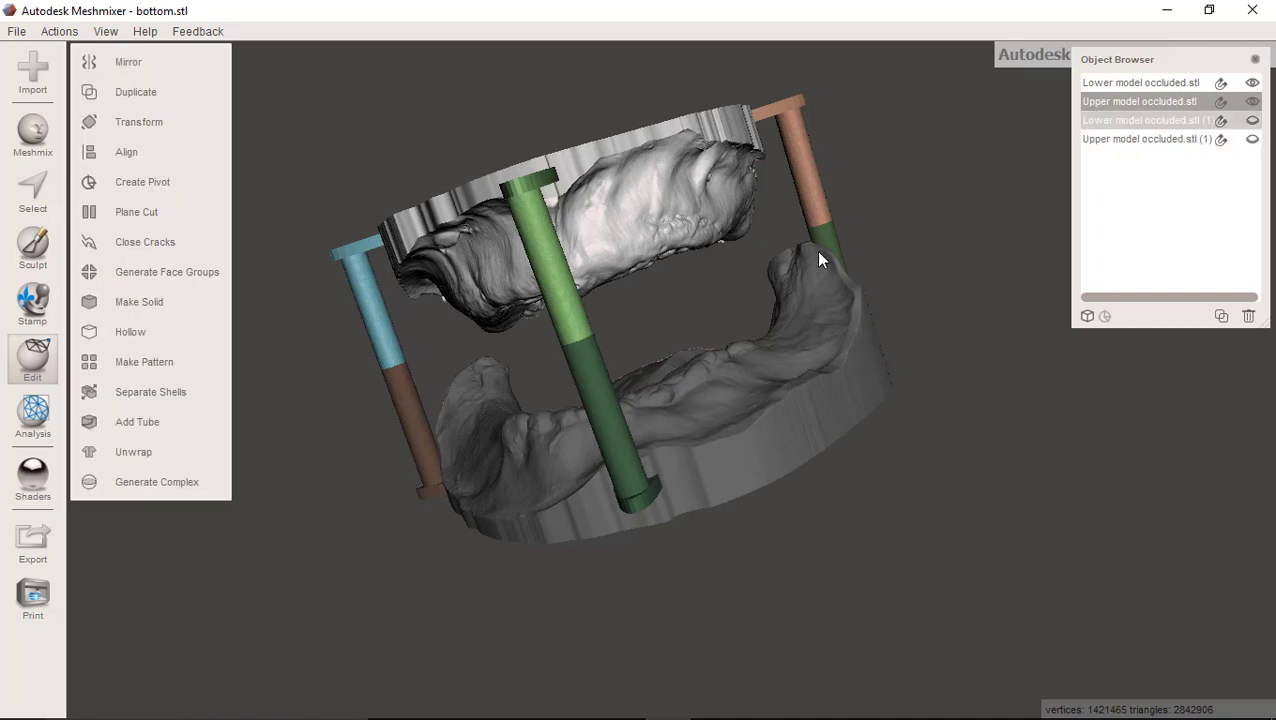
click(138, 122)
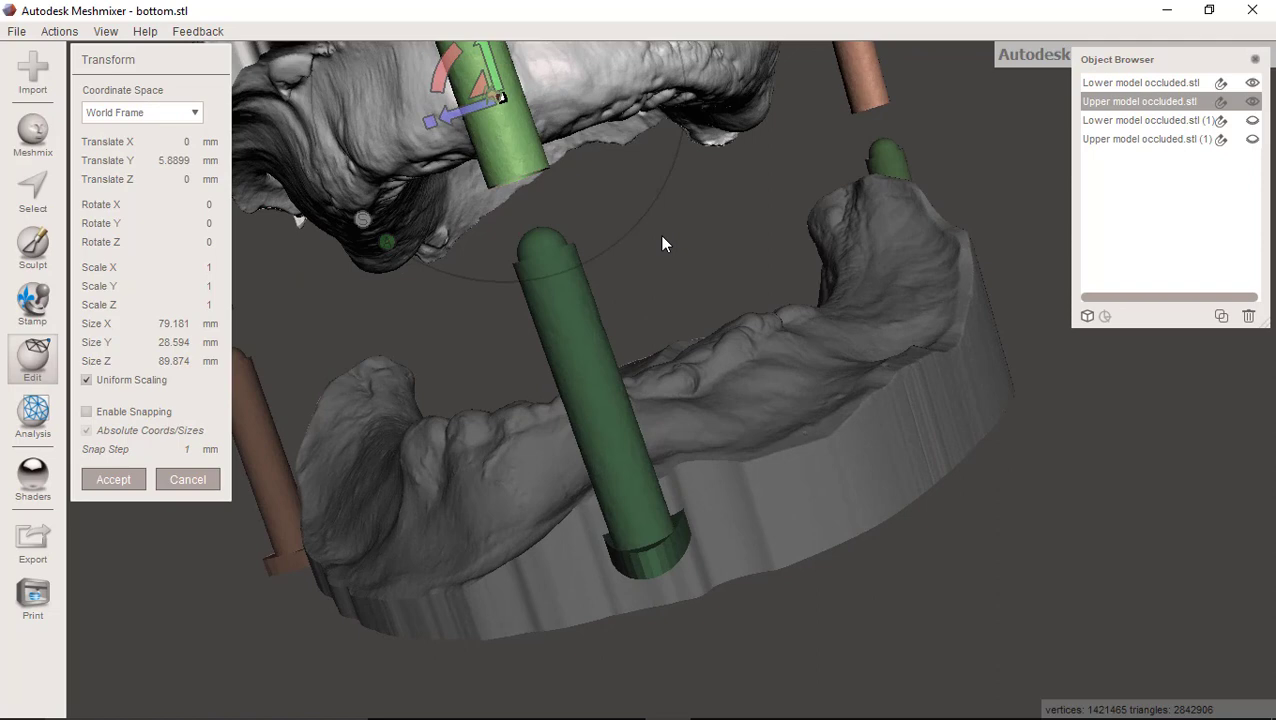
Move the upper model and its pins down along Y onto the lower model and accept the transform.
drag(668, 244, 618, 204)
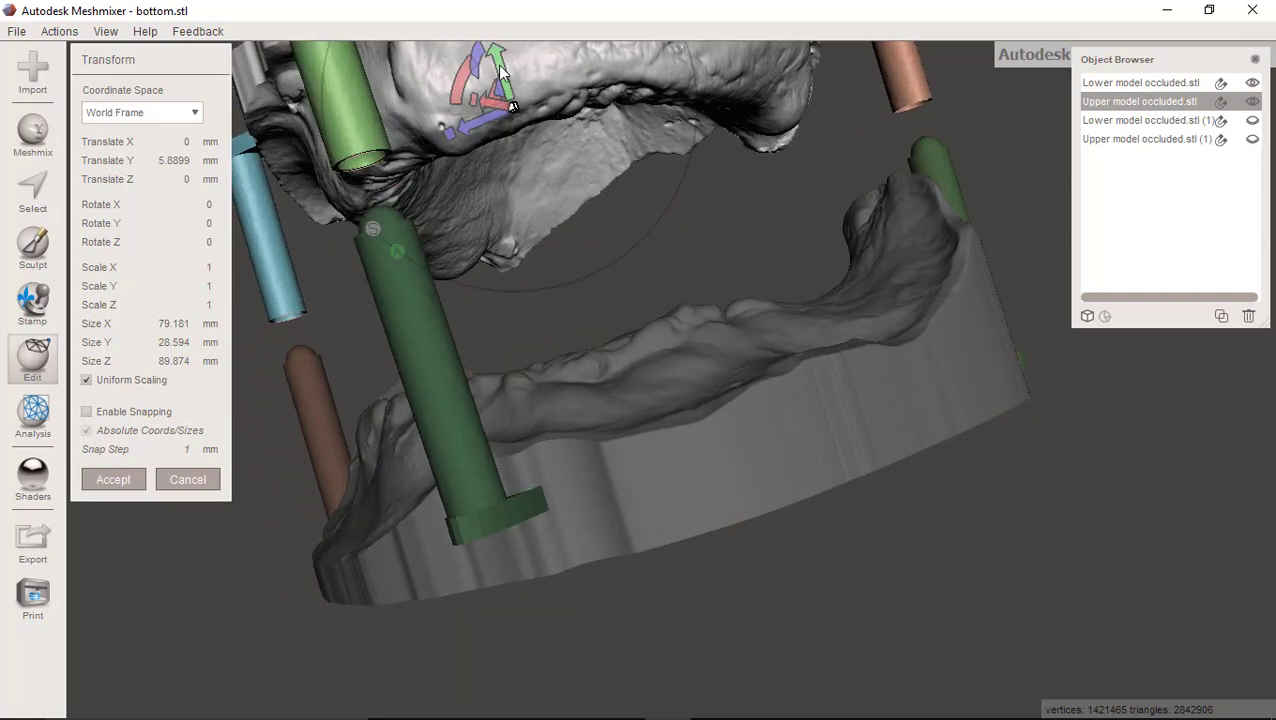
drag(490, 76, 510, 130)
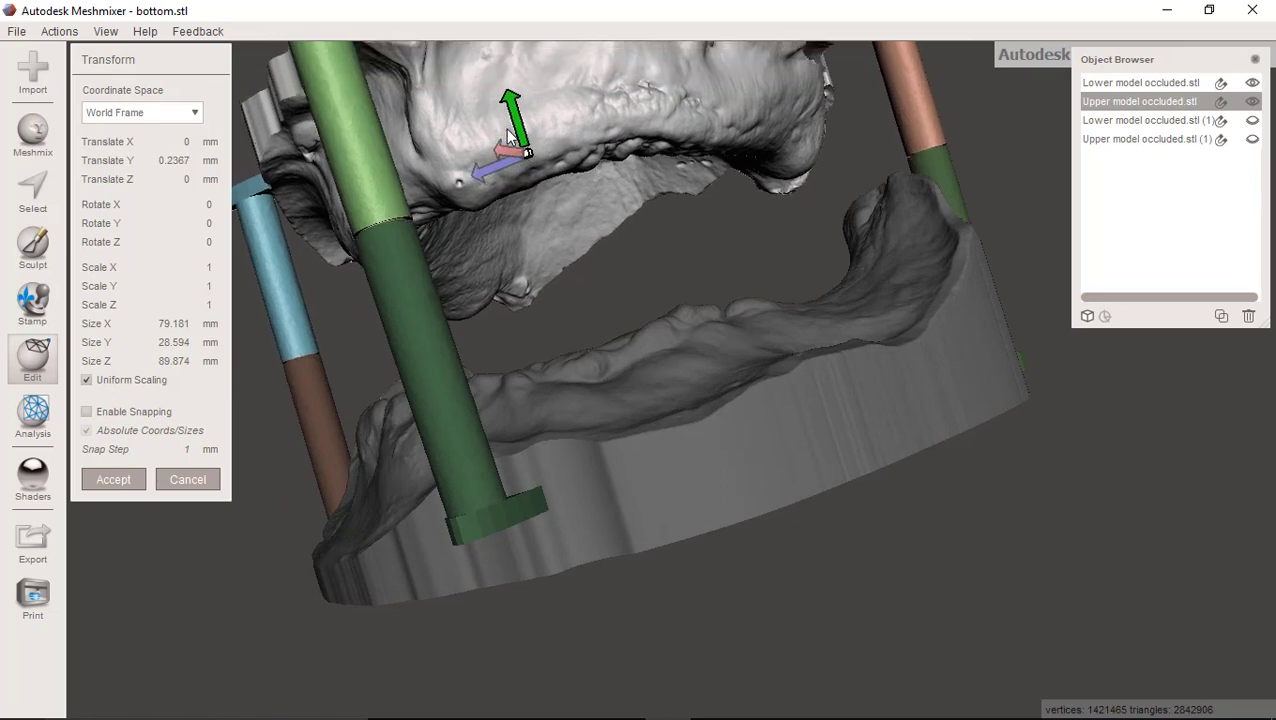
drag(516, 140, 510, 100)
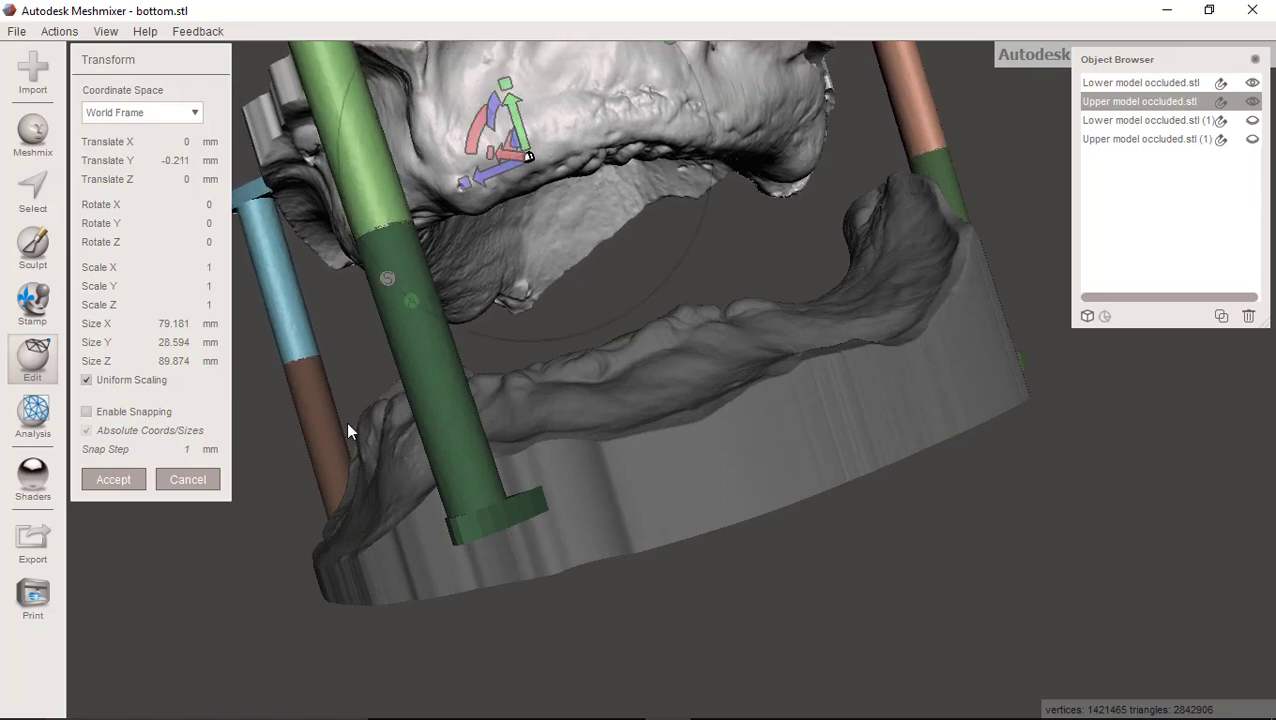
click(112, 480)
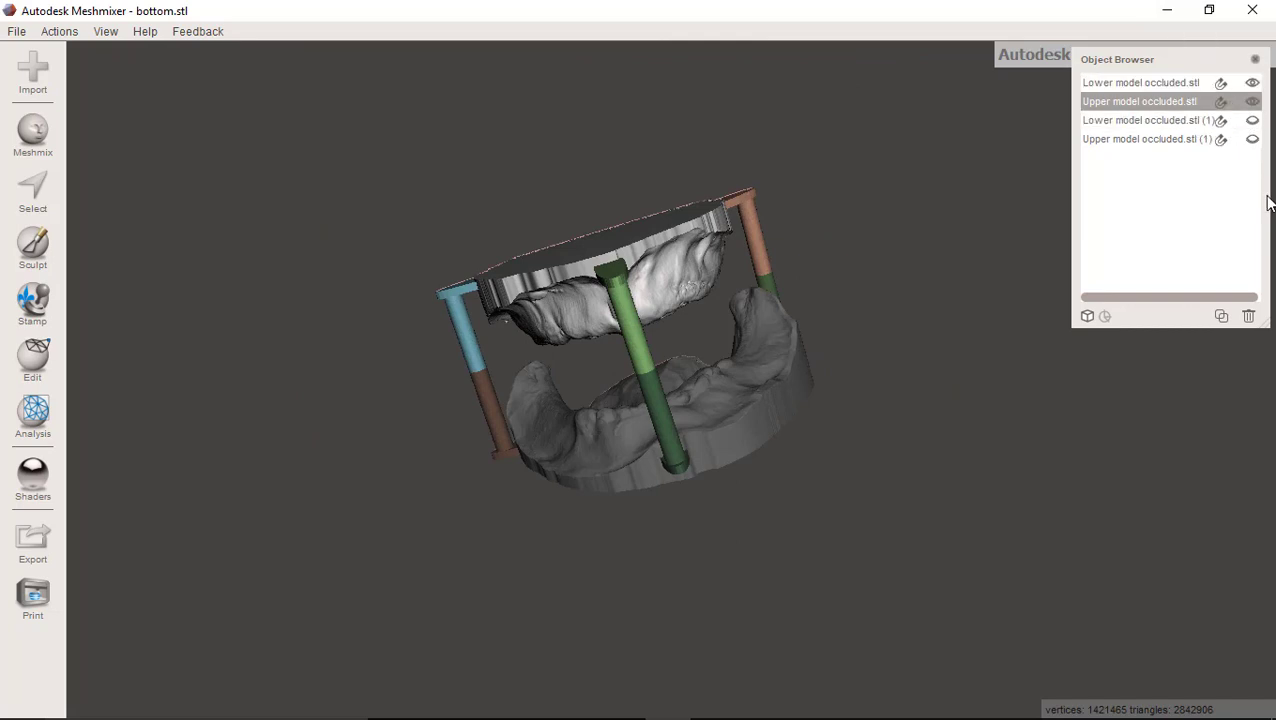
Delete both pinned model copies and show the plain upper and lower arches again.
click(32, 360)
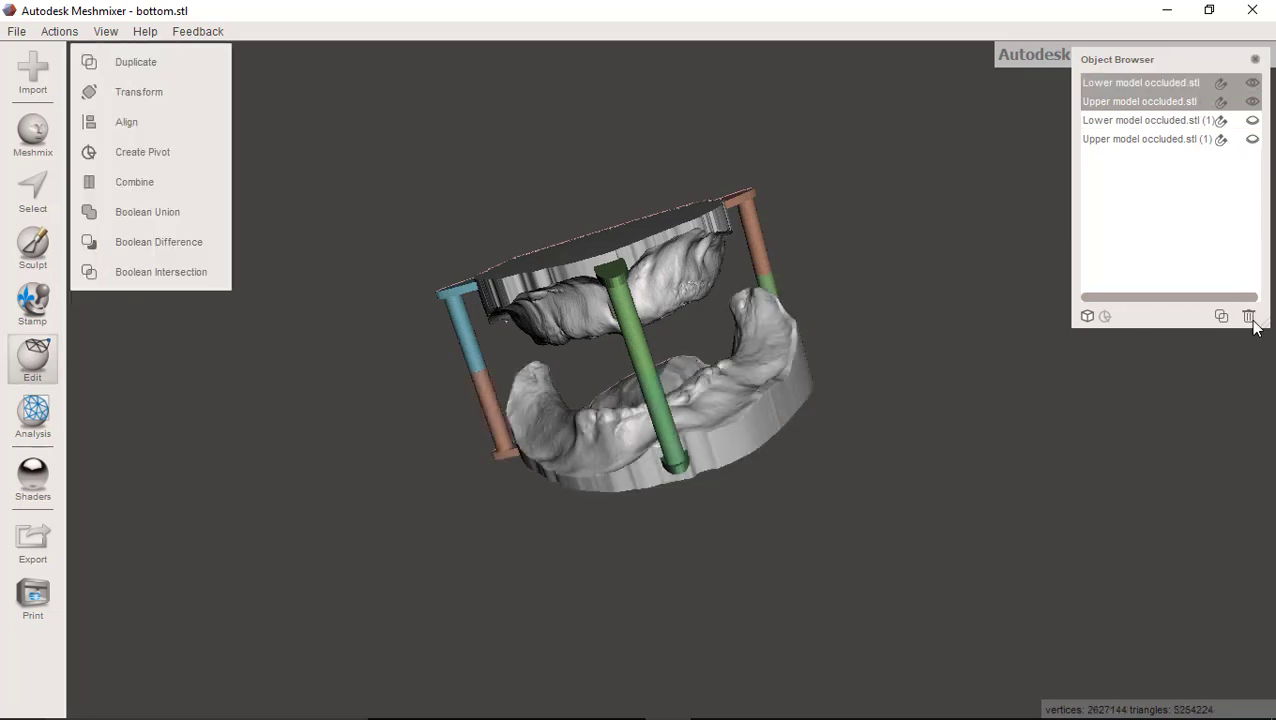
click(1248, 316)
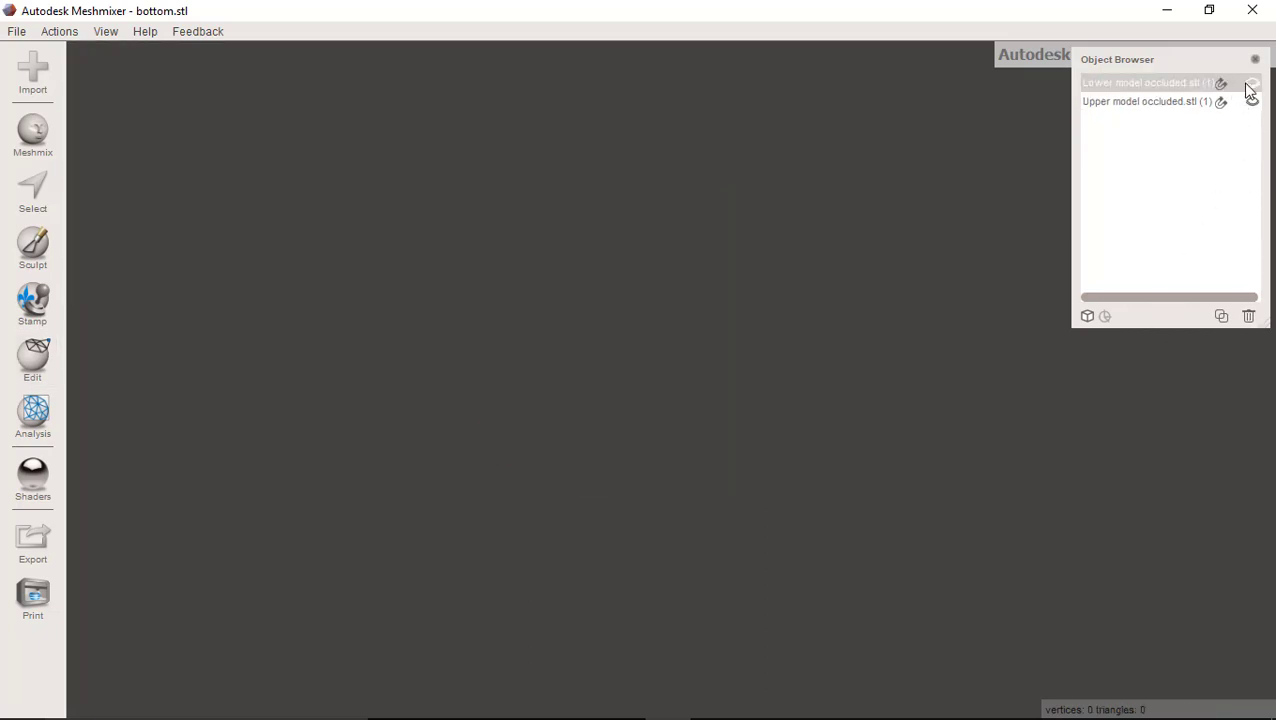
click(1252, 84)
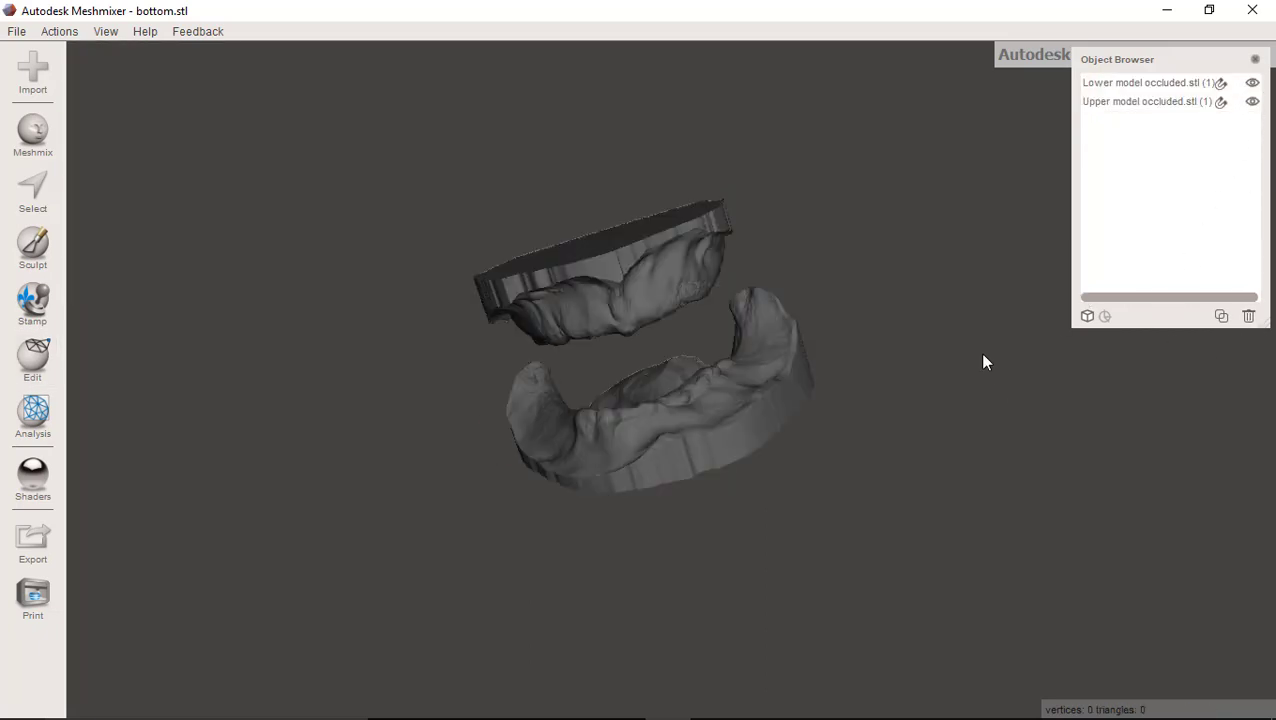
click(32, 360)
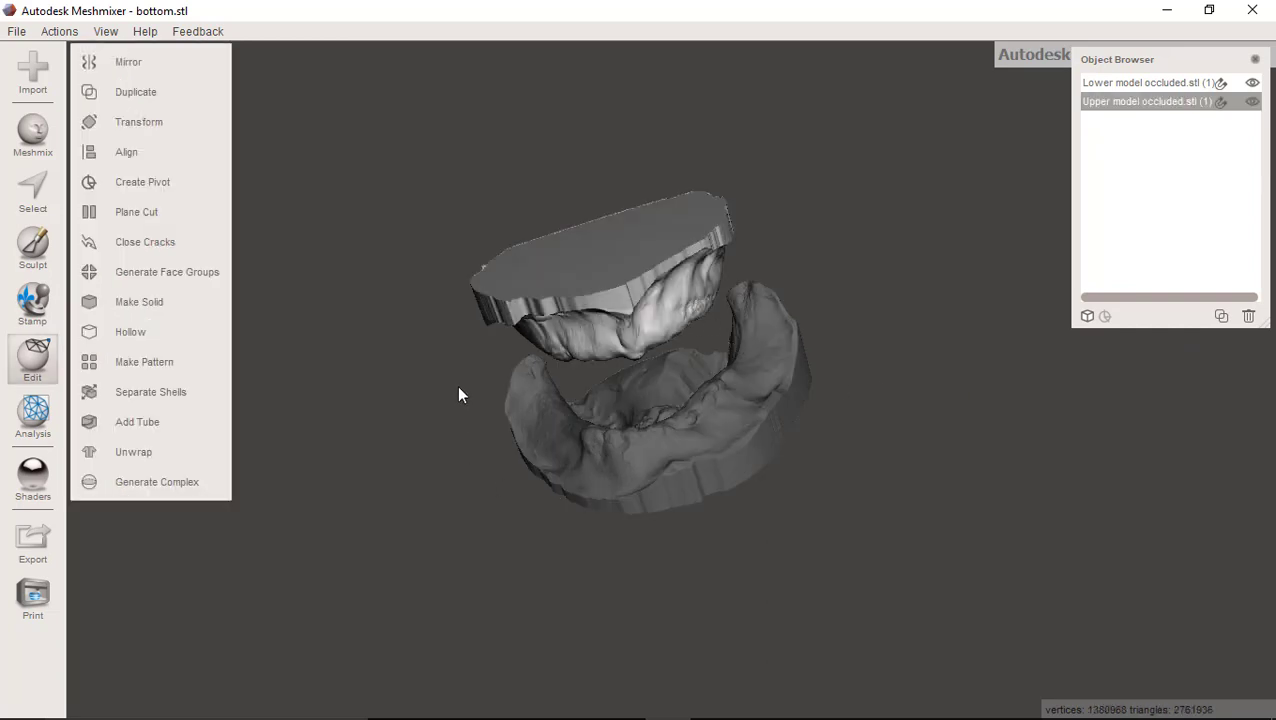
click(16, 32)
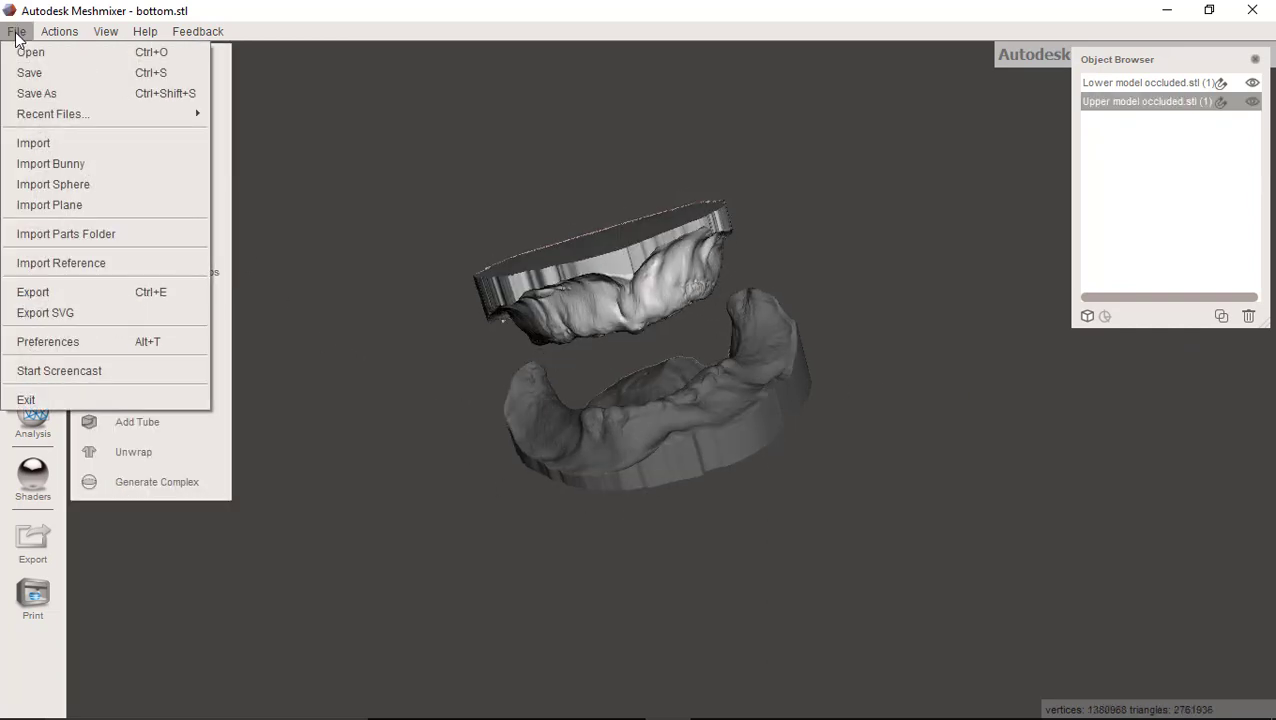
Import the bottom and top meshes from the Desktop, appending them to the current scene.
click(32, 142)
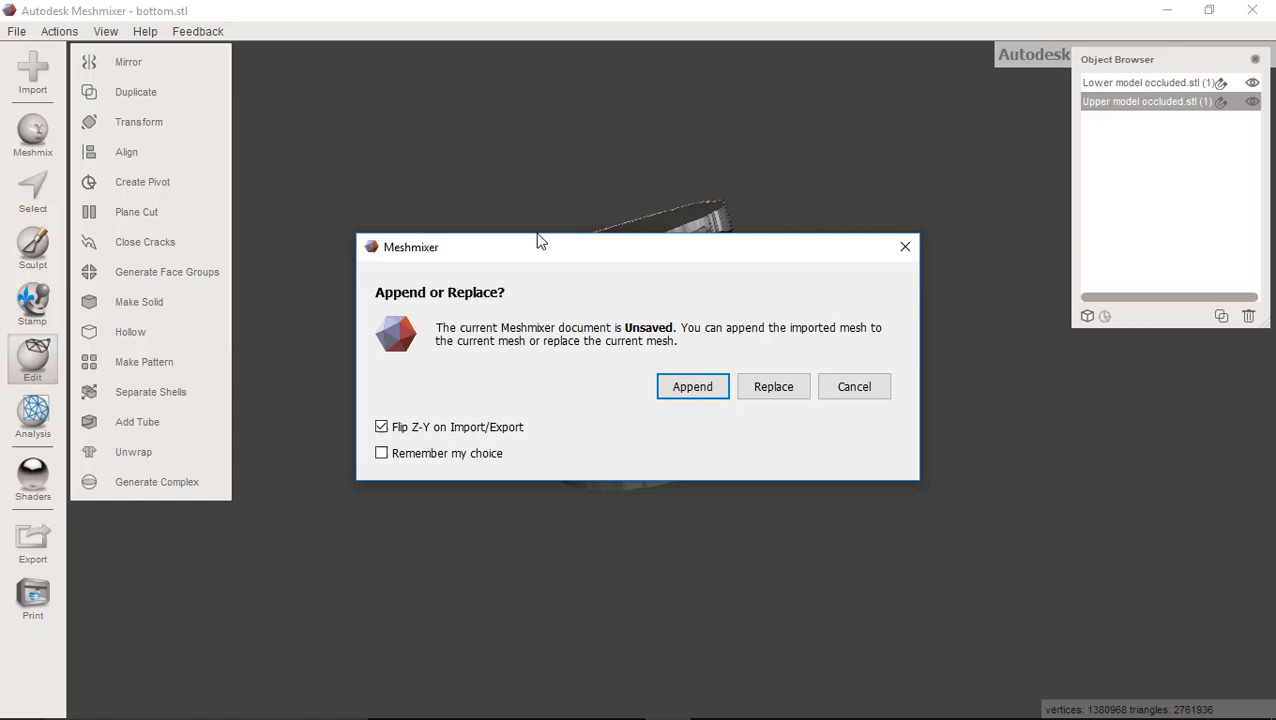
click(692, 386)
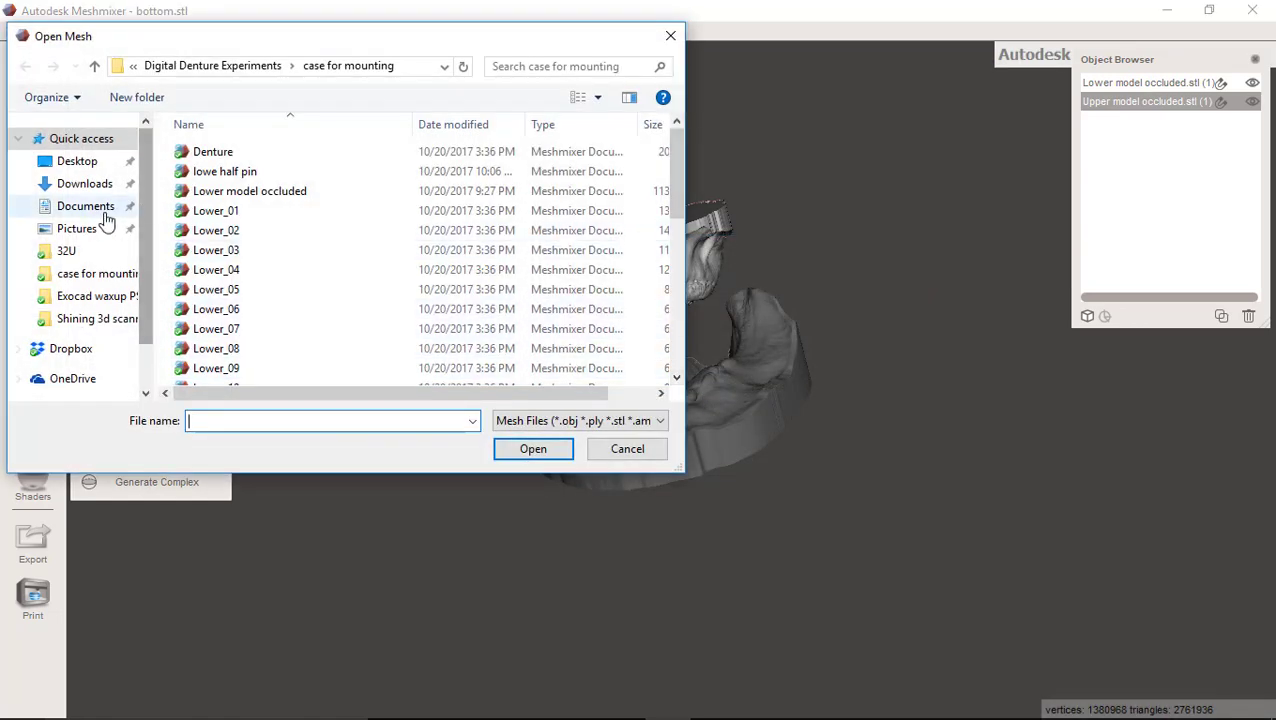
click(76, 160)
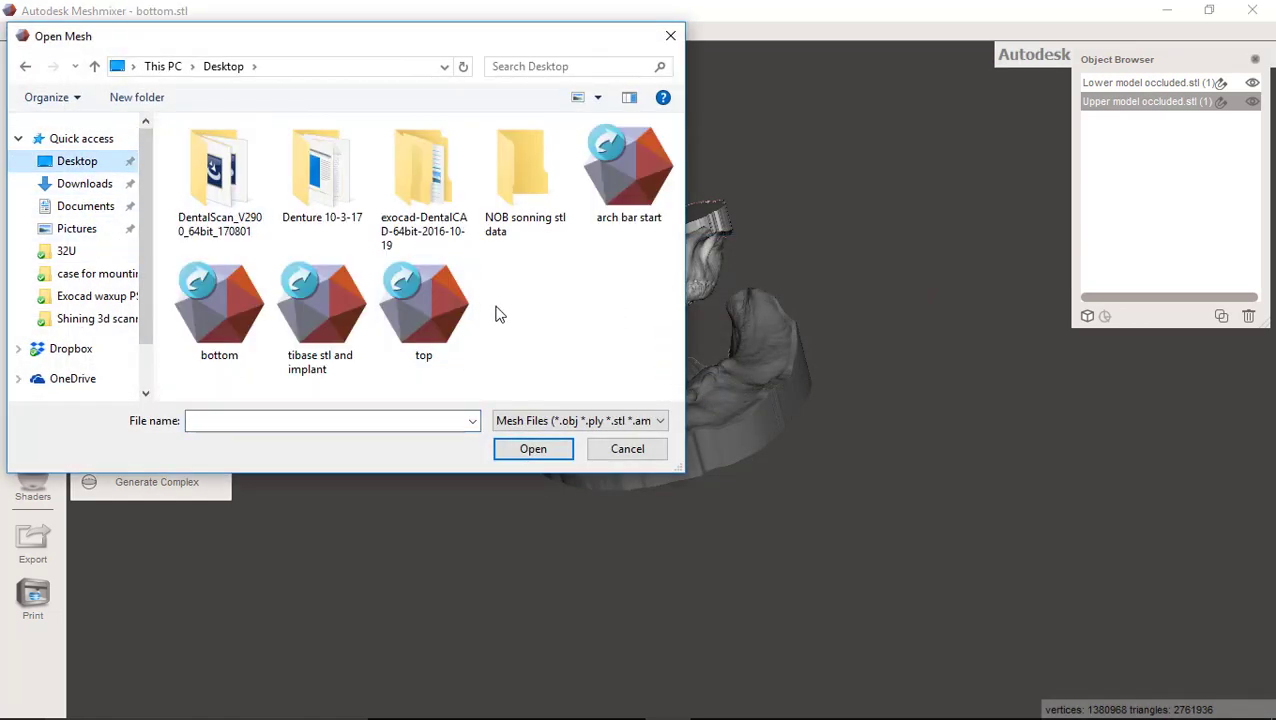
click(424, 300)
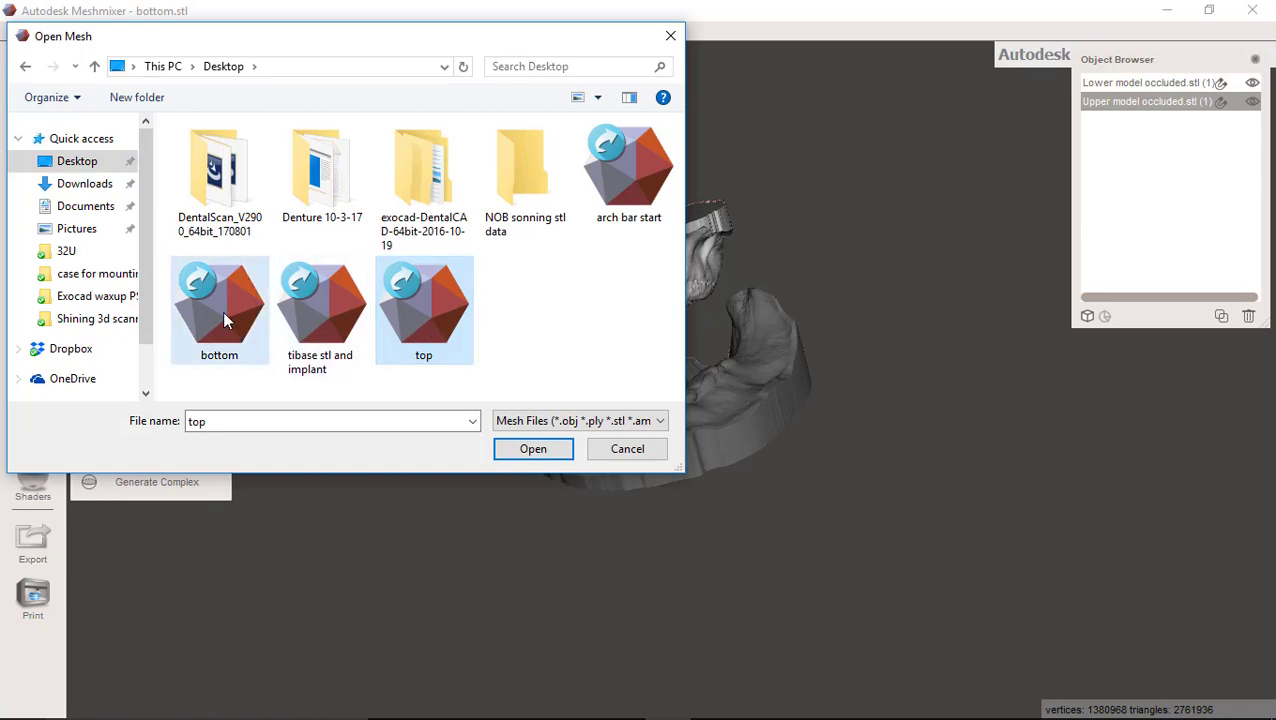
click(532, 448)
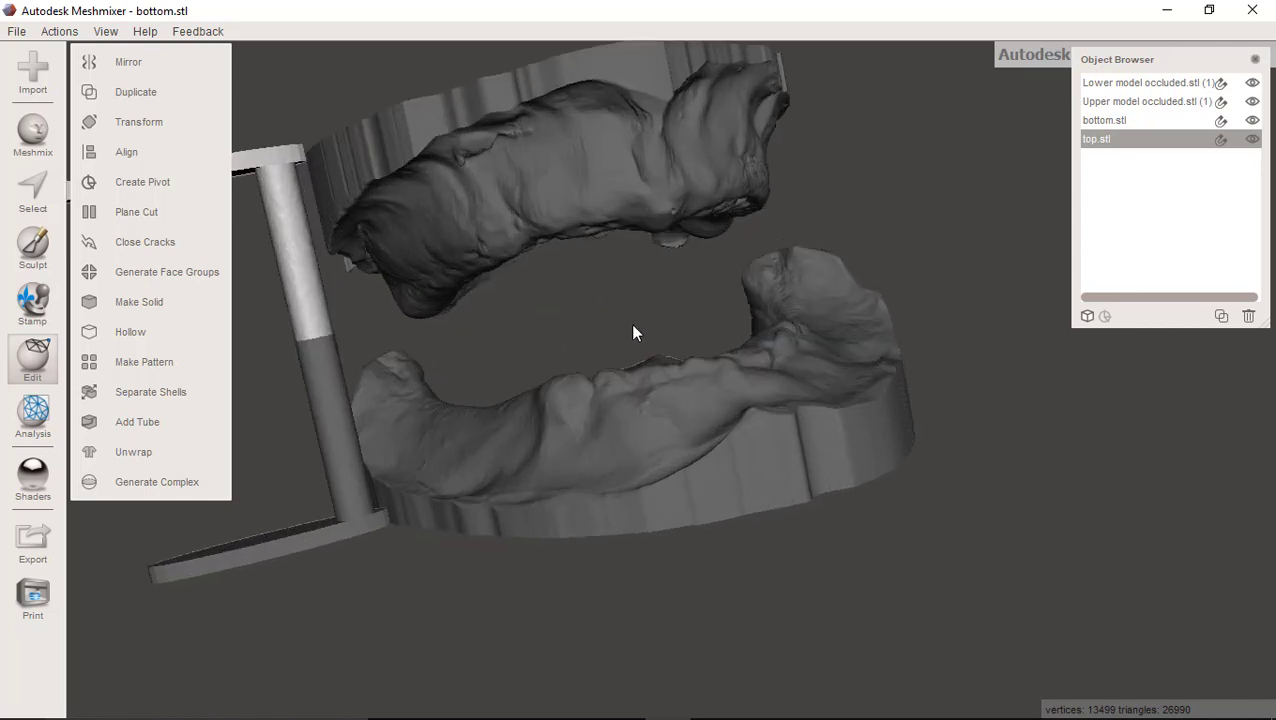
Hide the top pin to inspect the bottom piece, then show only the top pin piece.
drag(632, 332, 900, 304)
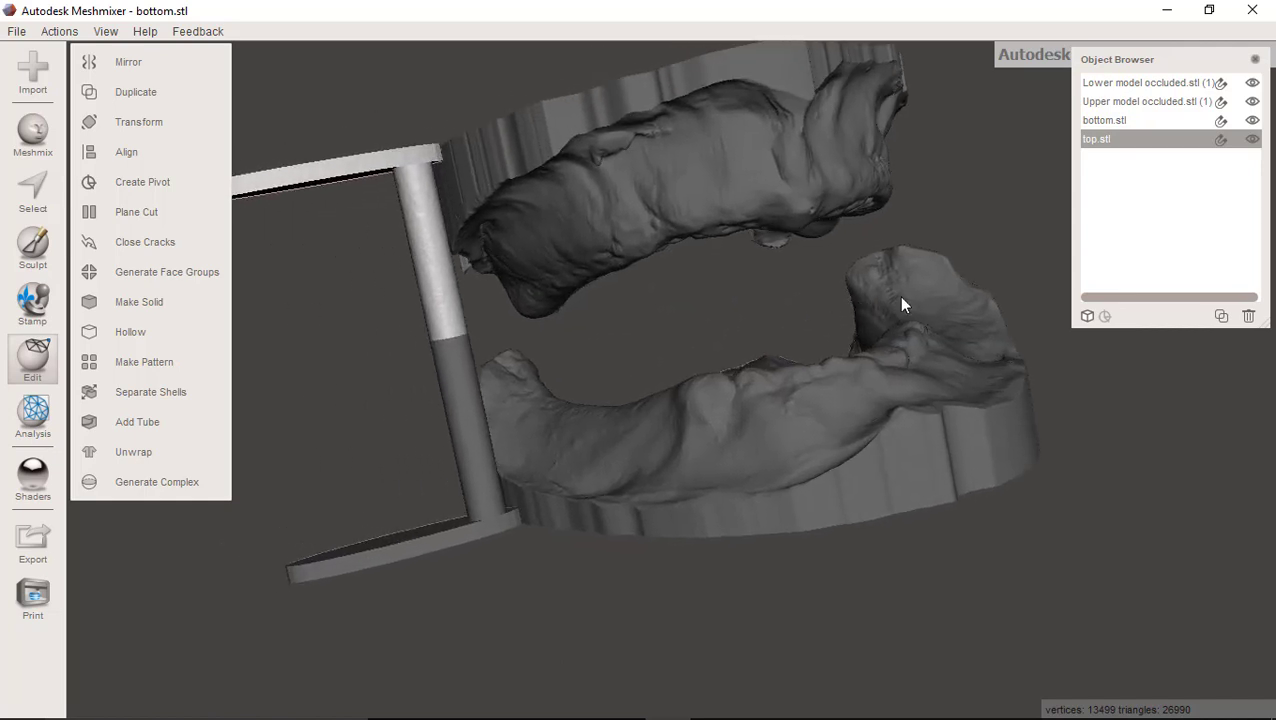
drag(902, 304, 504, 536)
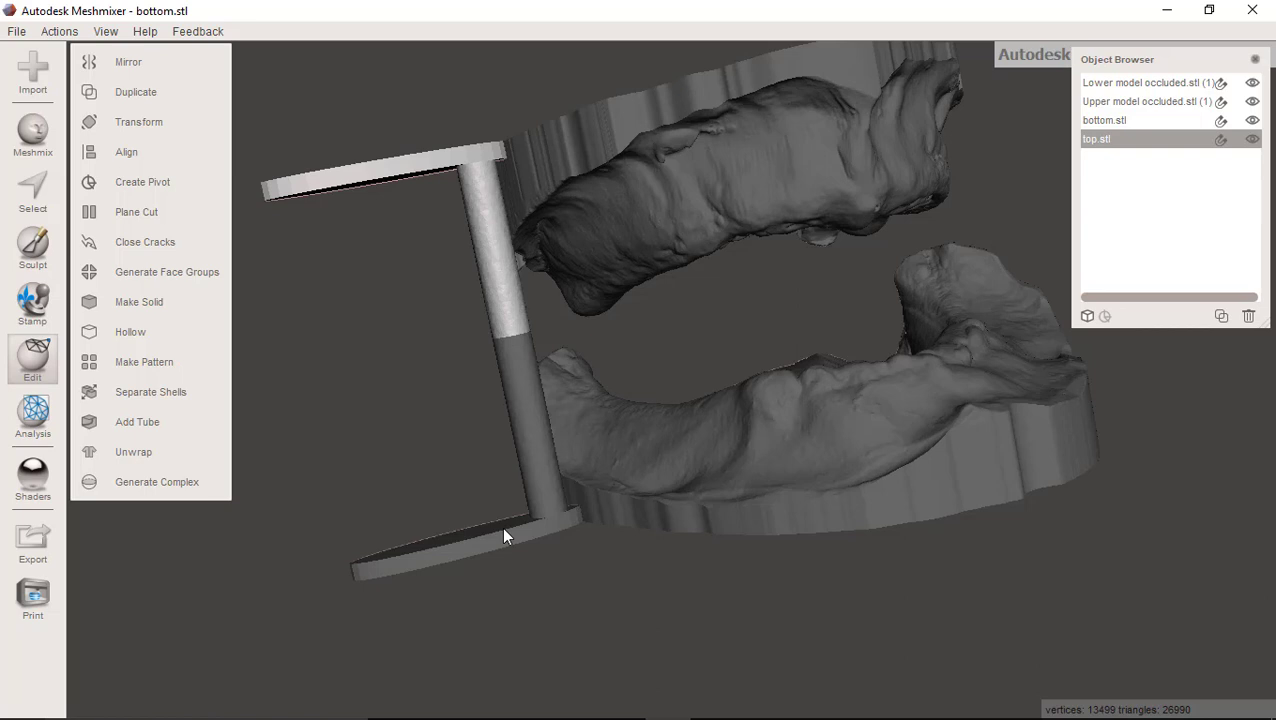
mouse_move(516, 544)
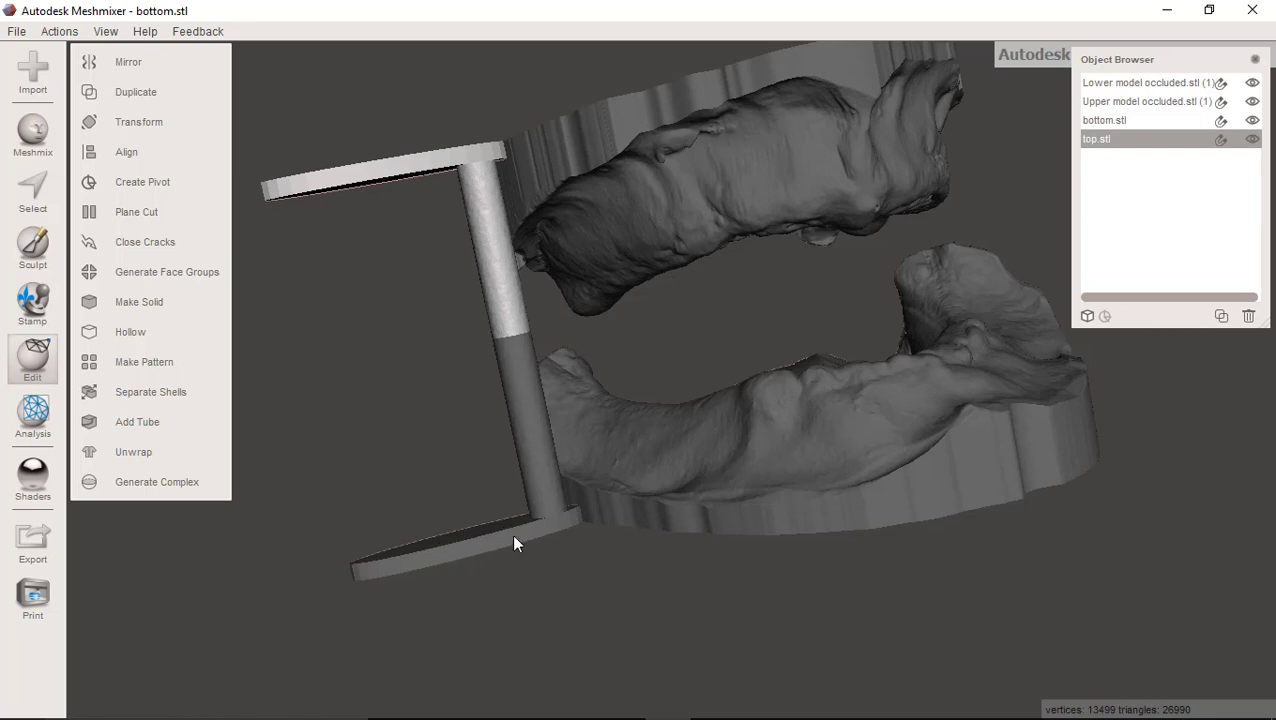
mouse_move(718, 518)
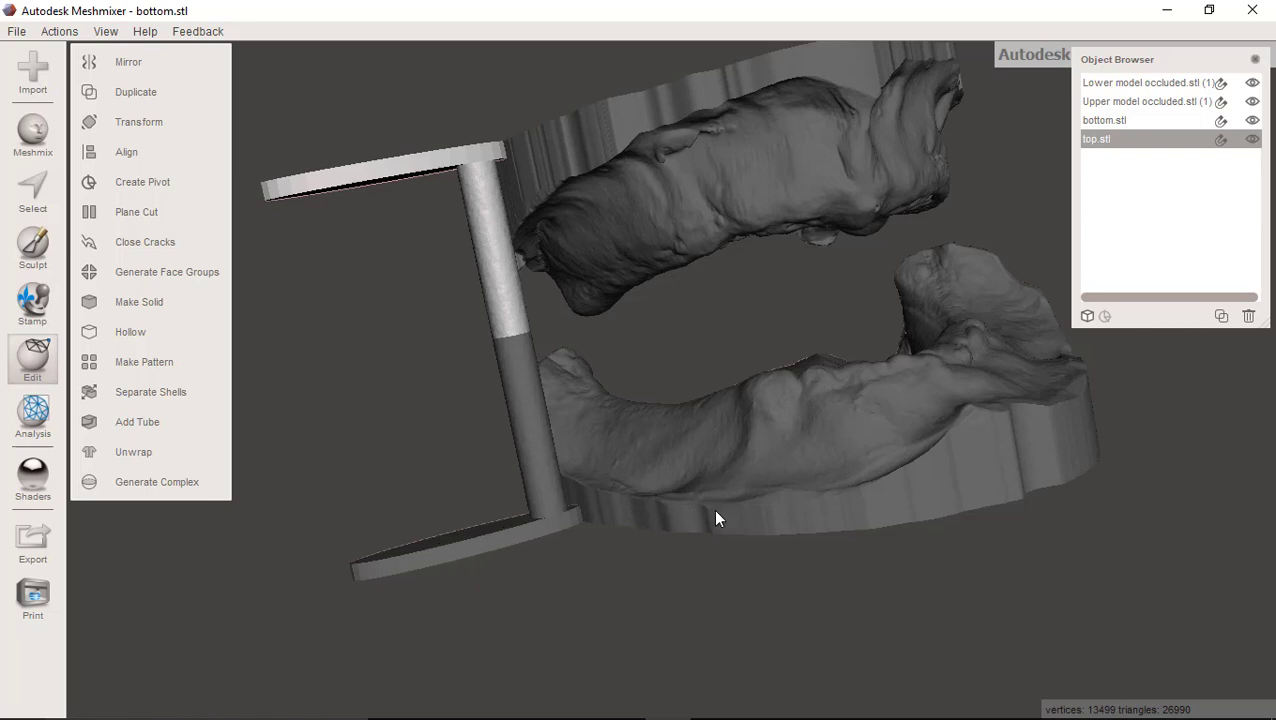
mouse_move(698, 524)
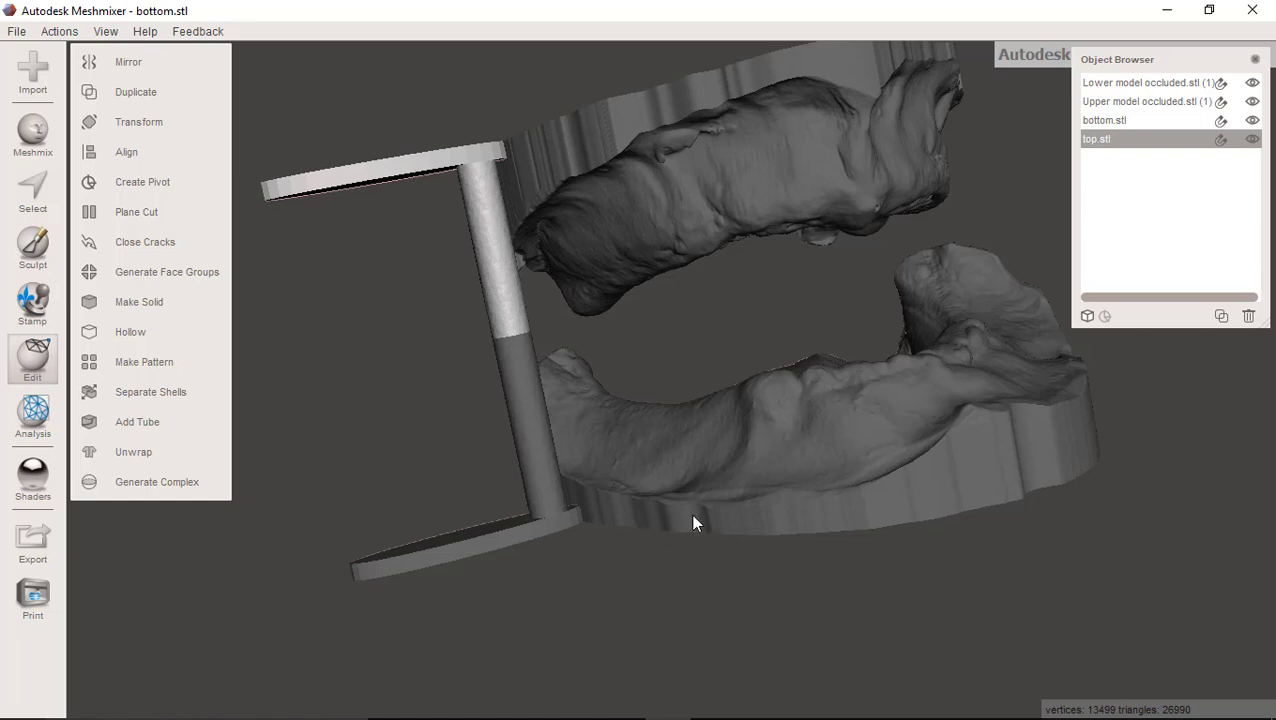
mouse_move(660, 360)
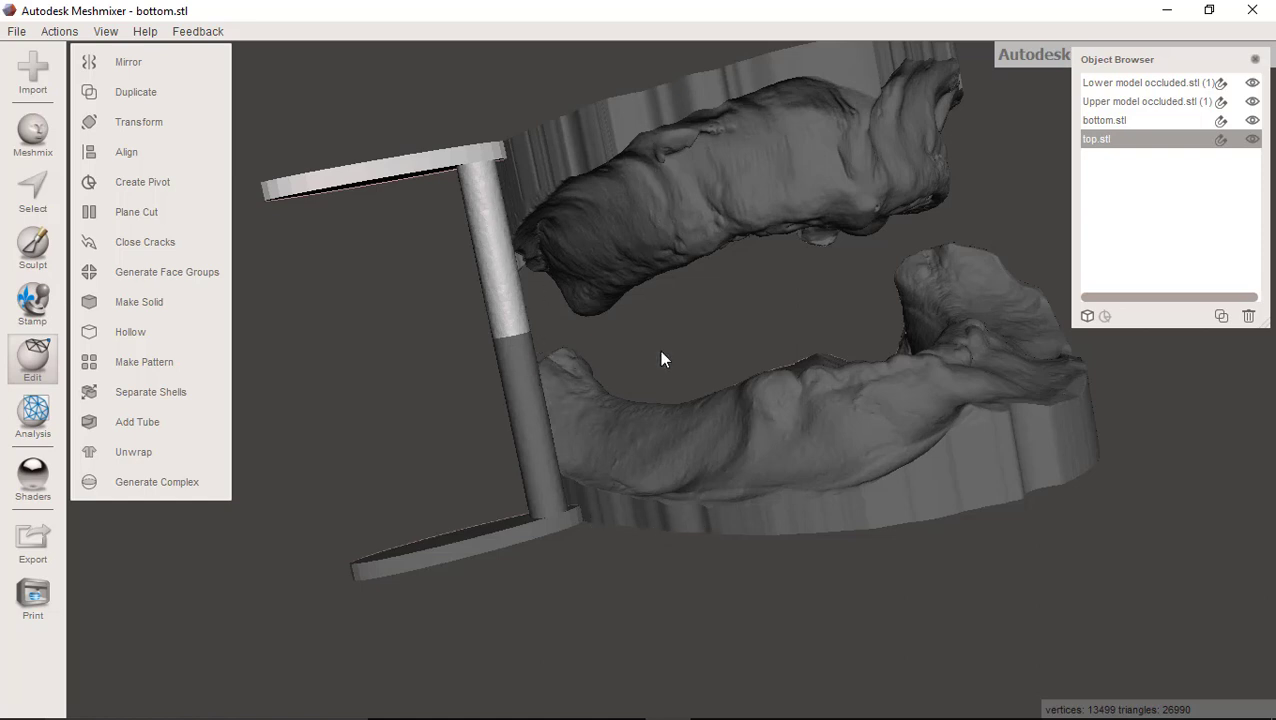
click(1252, 140)
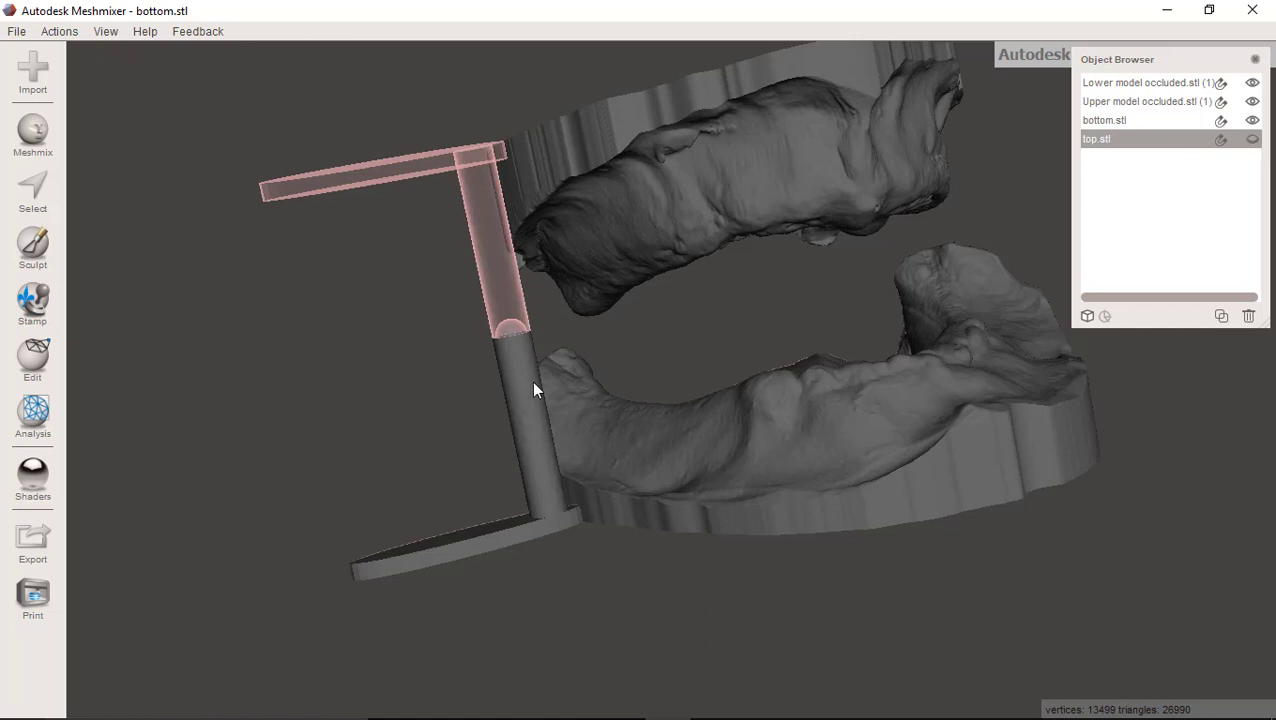
click(32, 360)
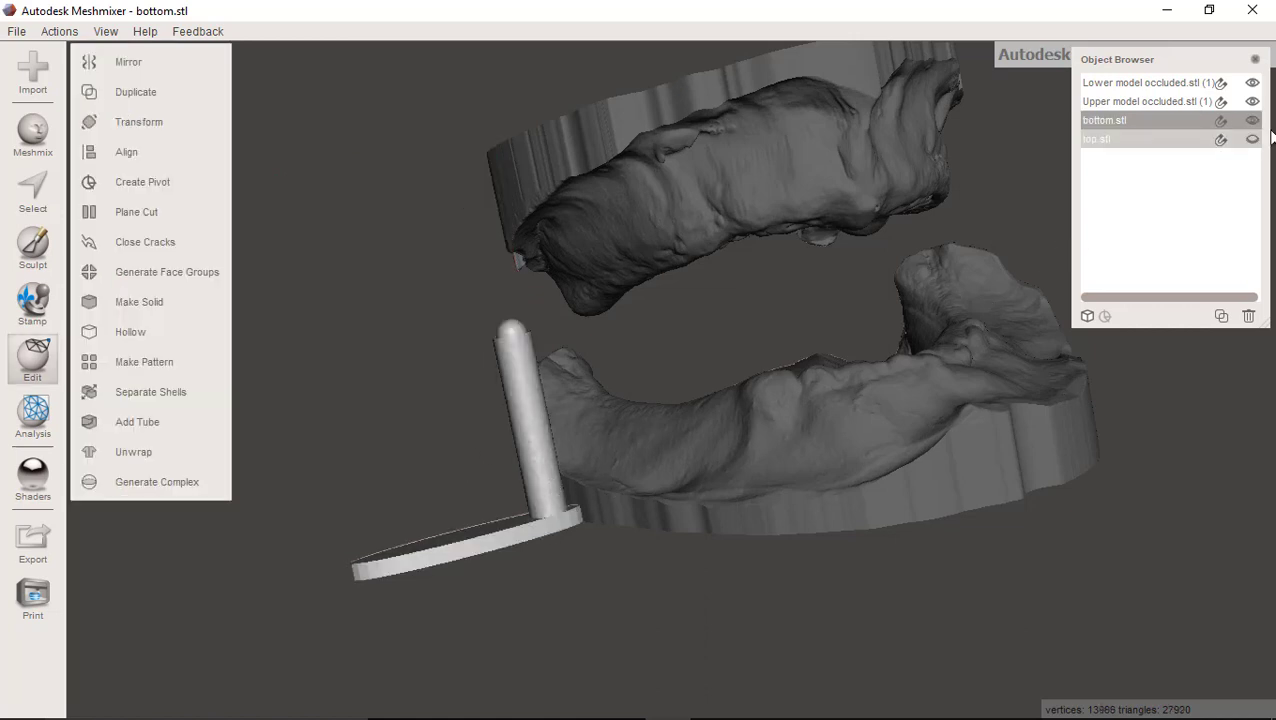
click(1252, 140)
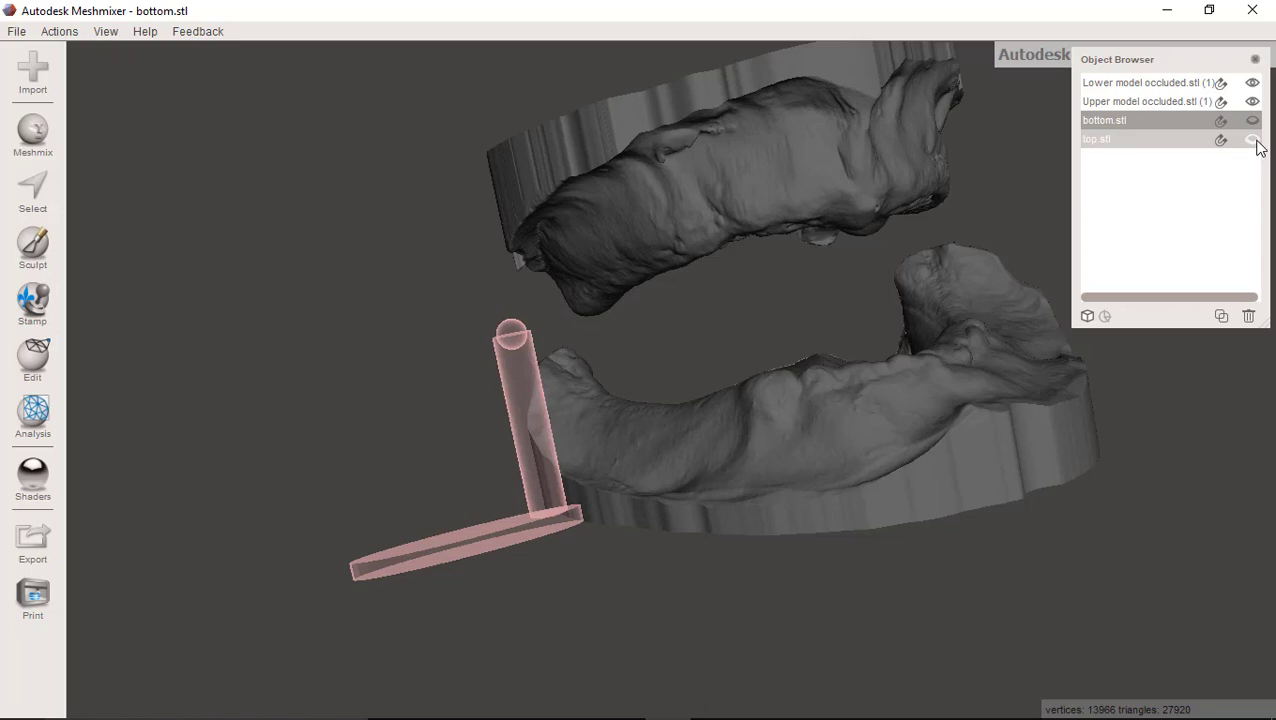
click(1252, 140)
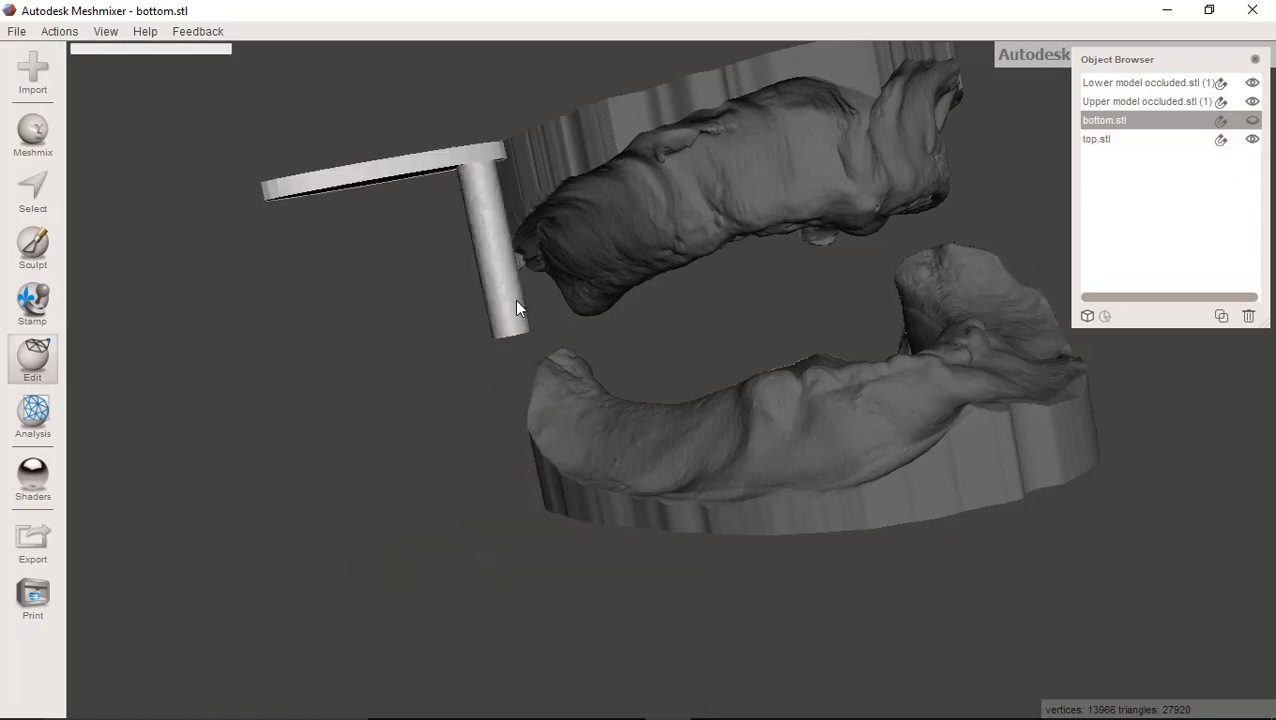
Show both pins again, select top.stl and bottom.stl together and start a Transform on them.
click(32, 360)
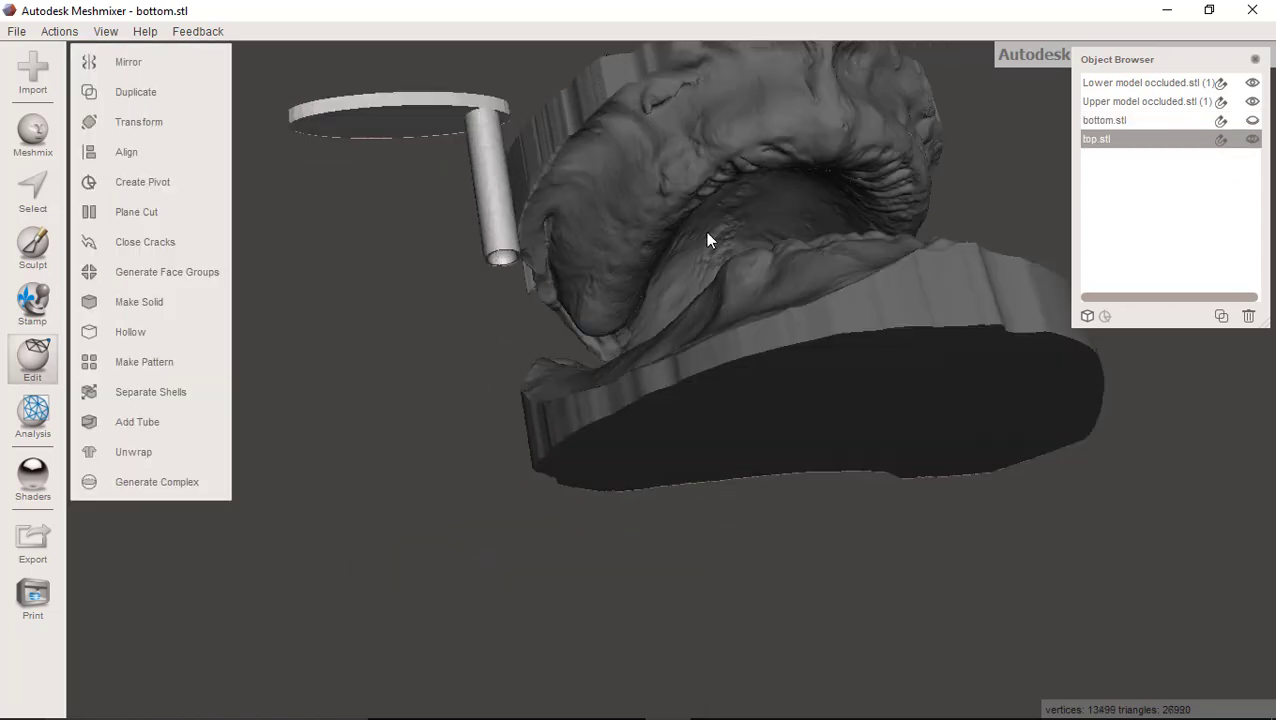
click(1252, 120)
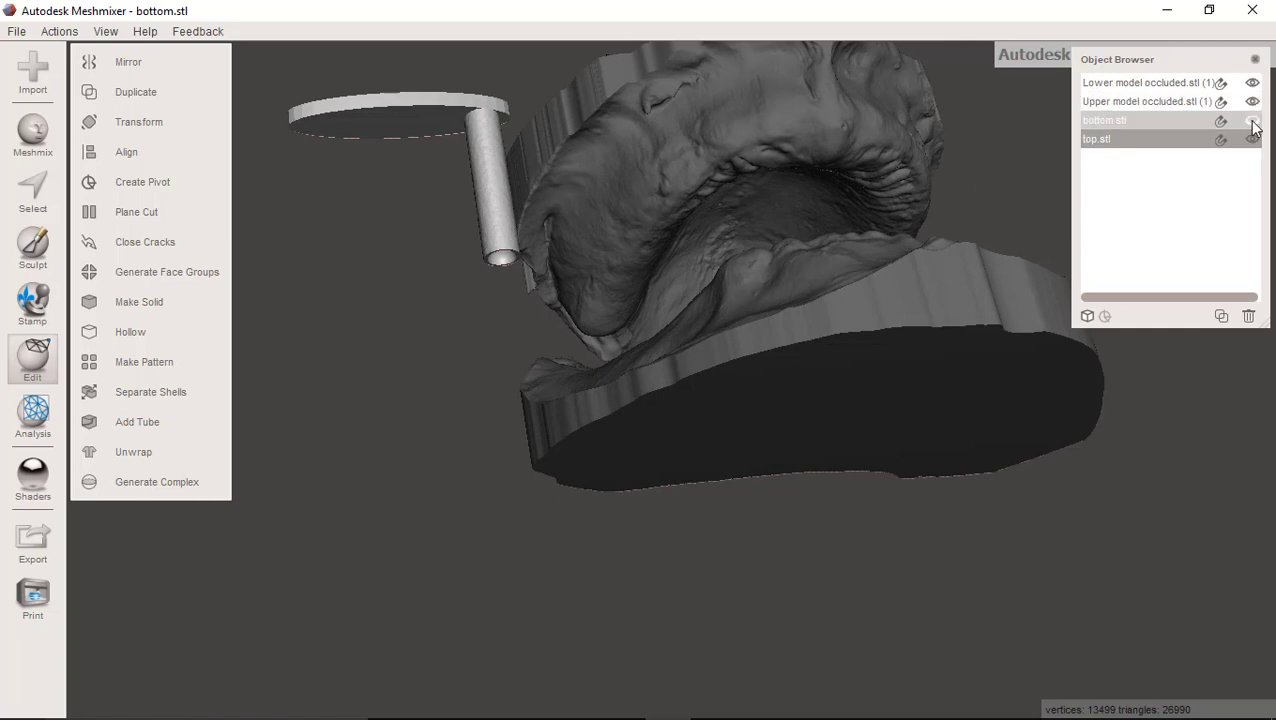
click(1252, 120)
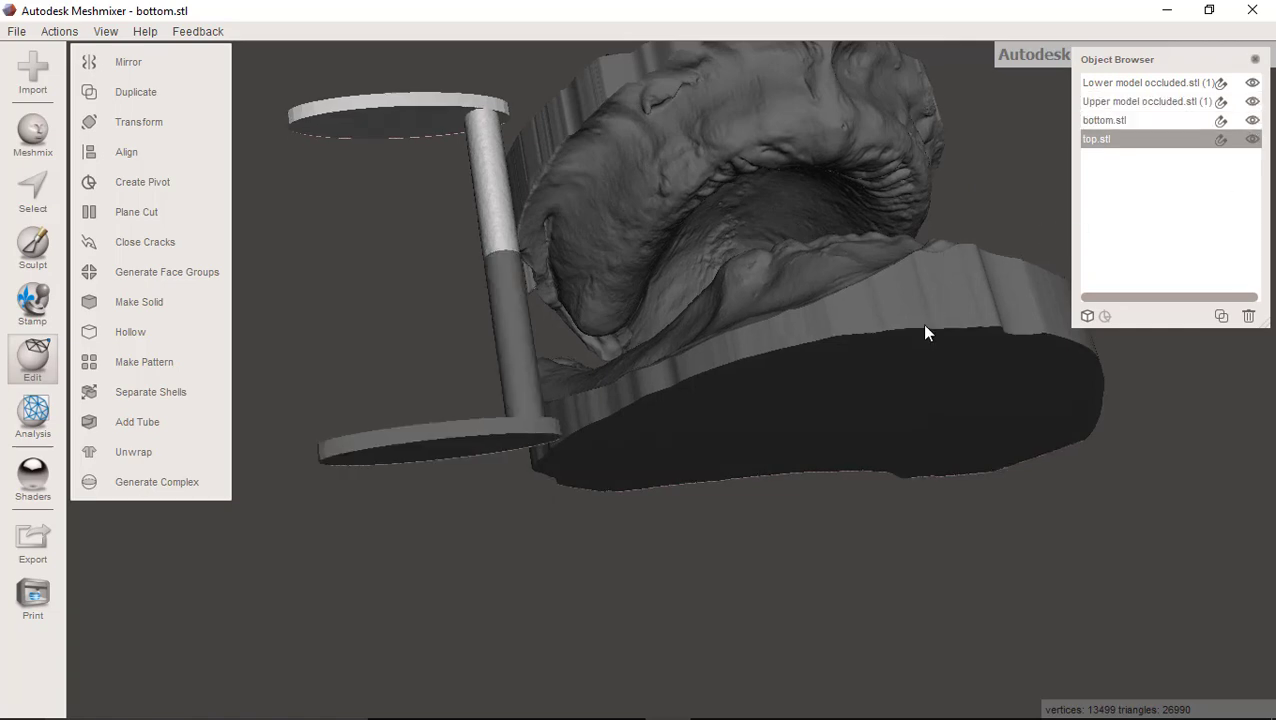
drag(924, 332, 500, 368)
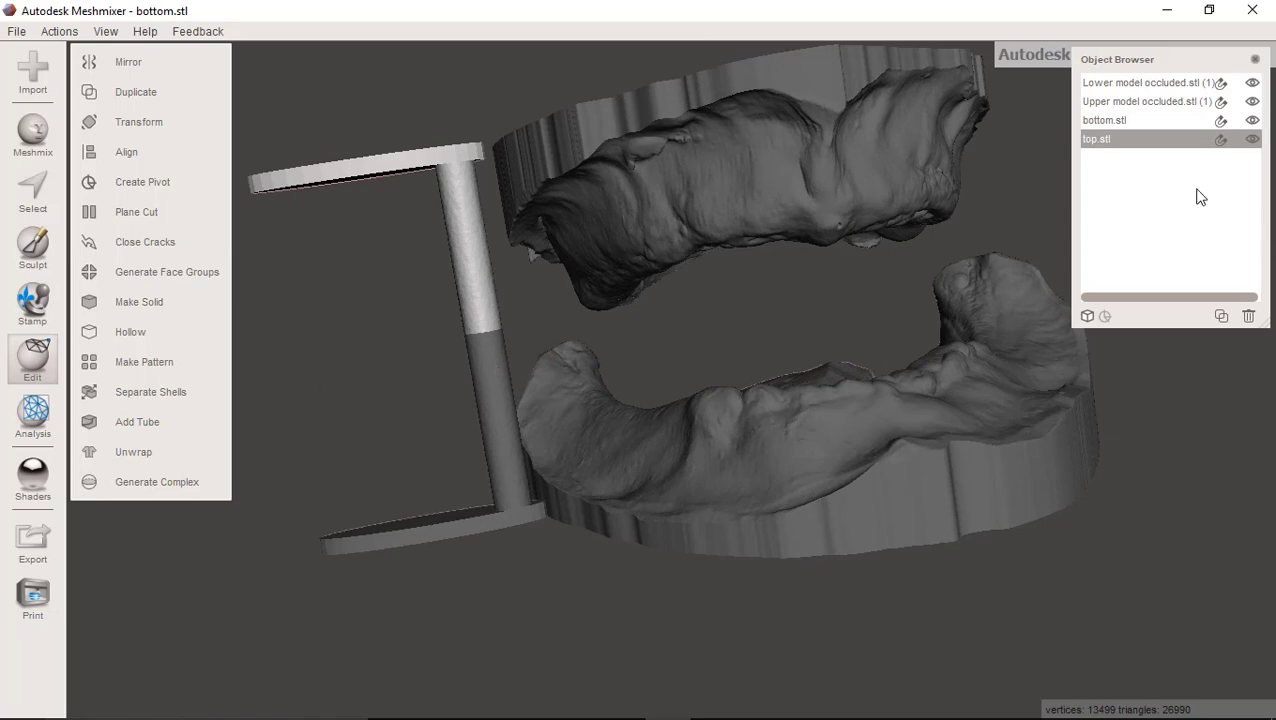
click(1104, 120)
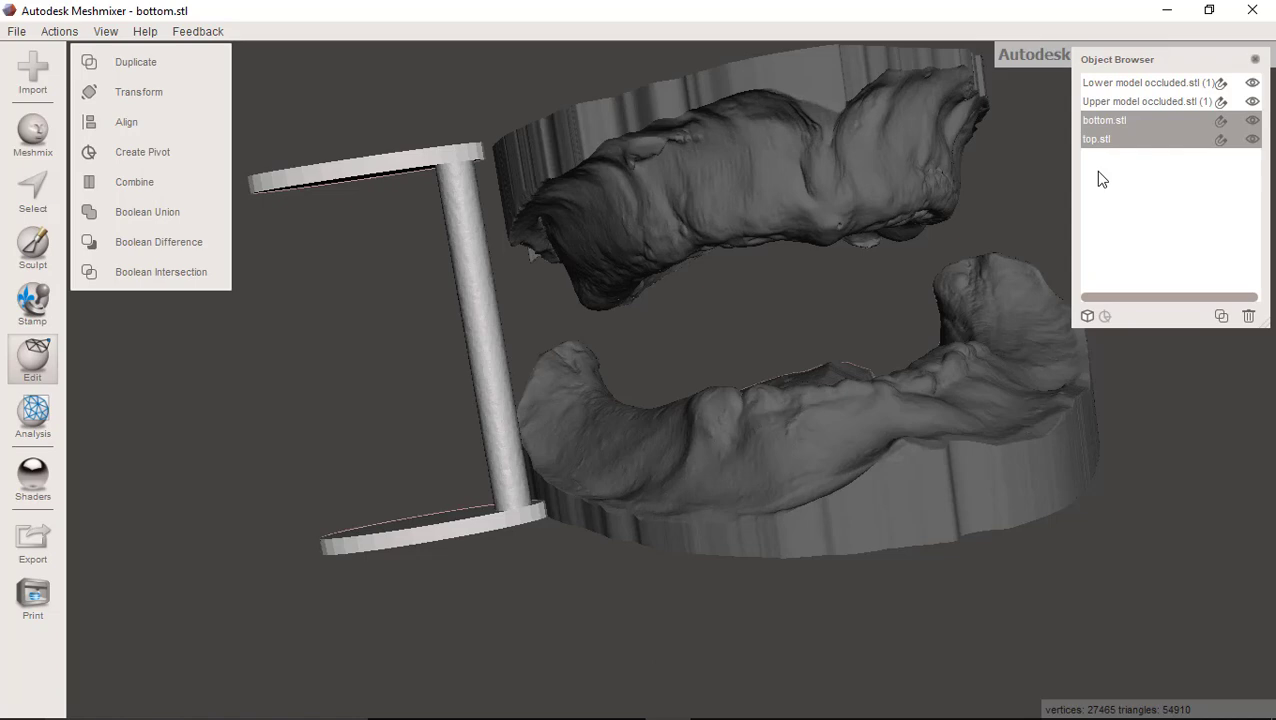
mouse_move(158, 240)
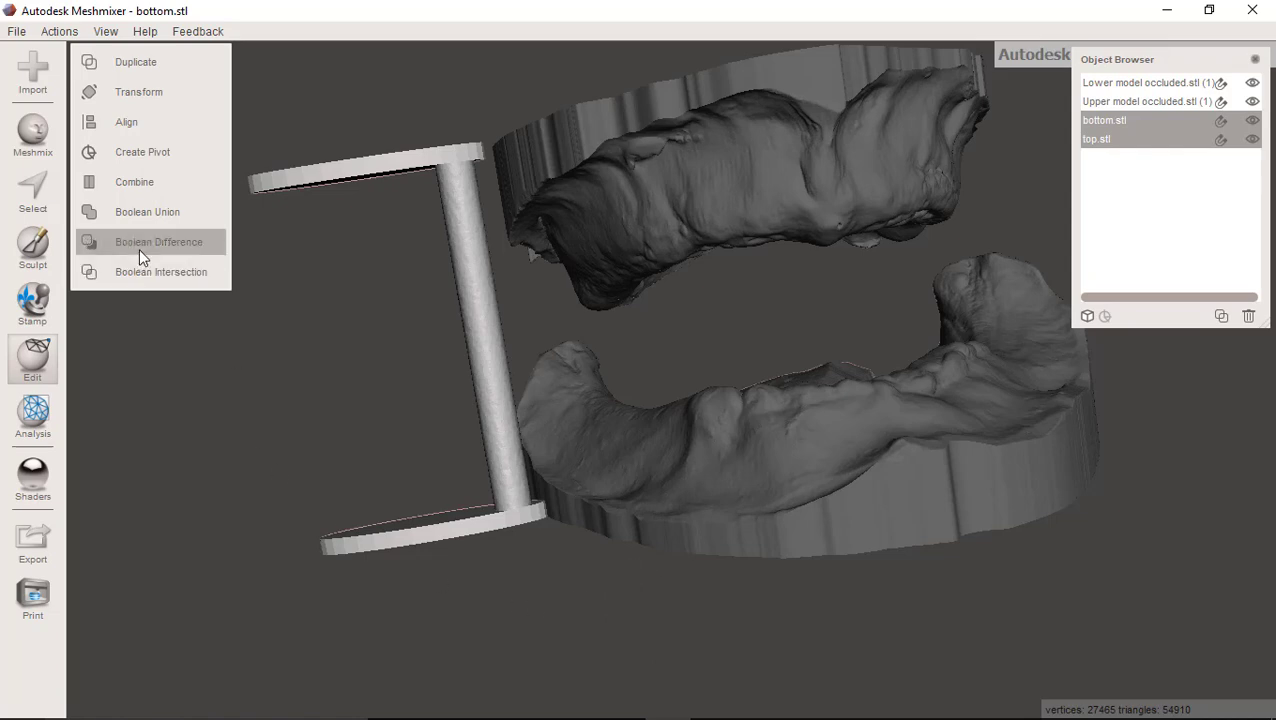
mouse_move(180, 92)
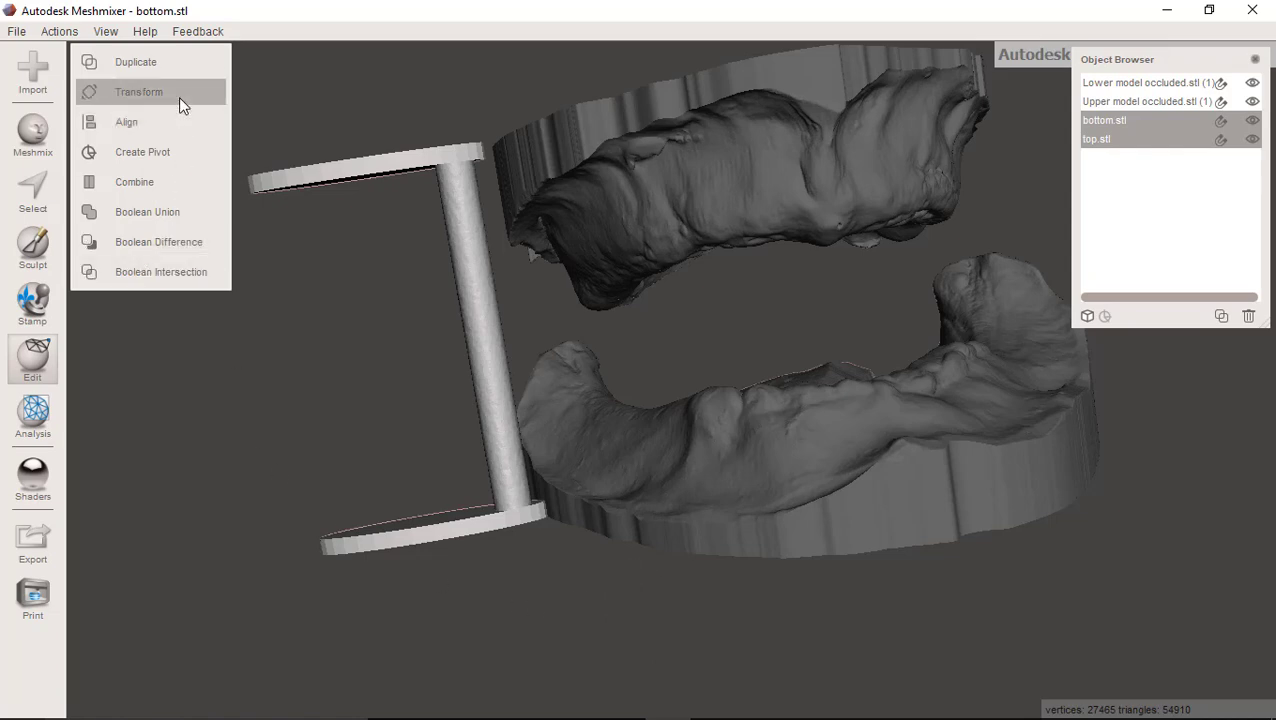
click(138, 92)
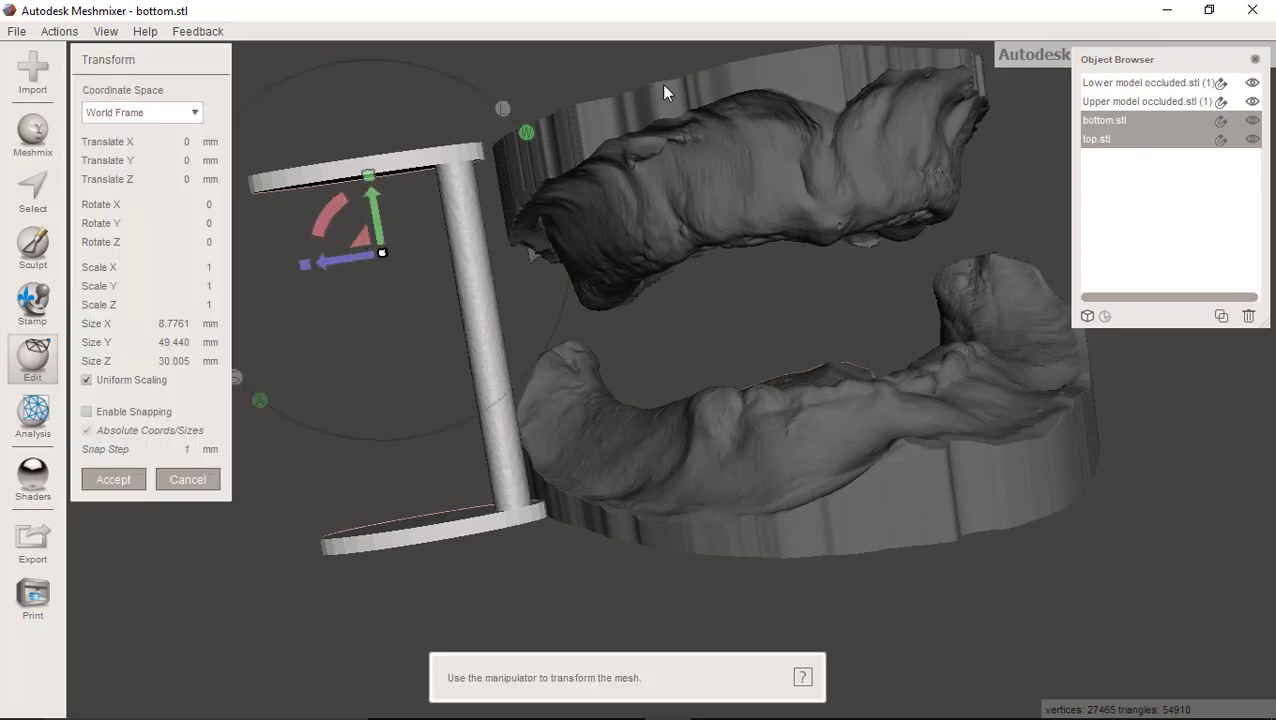
Rotate the pin pair upright and move it toward the jaw model, checking placement from several angles.
drag(668, 94, 676, 684)
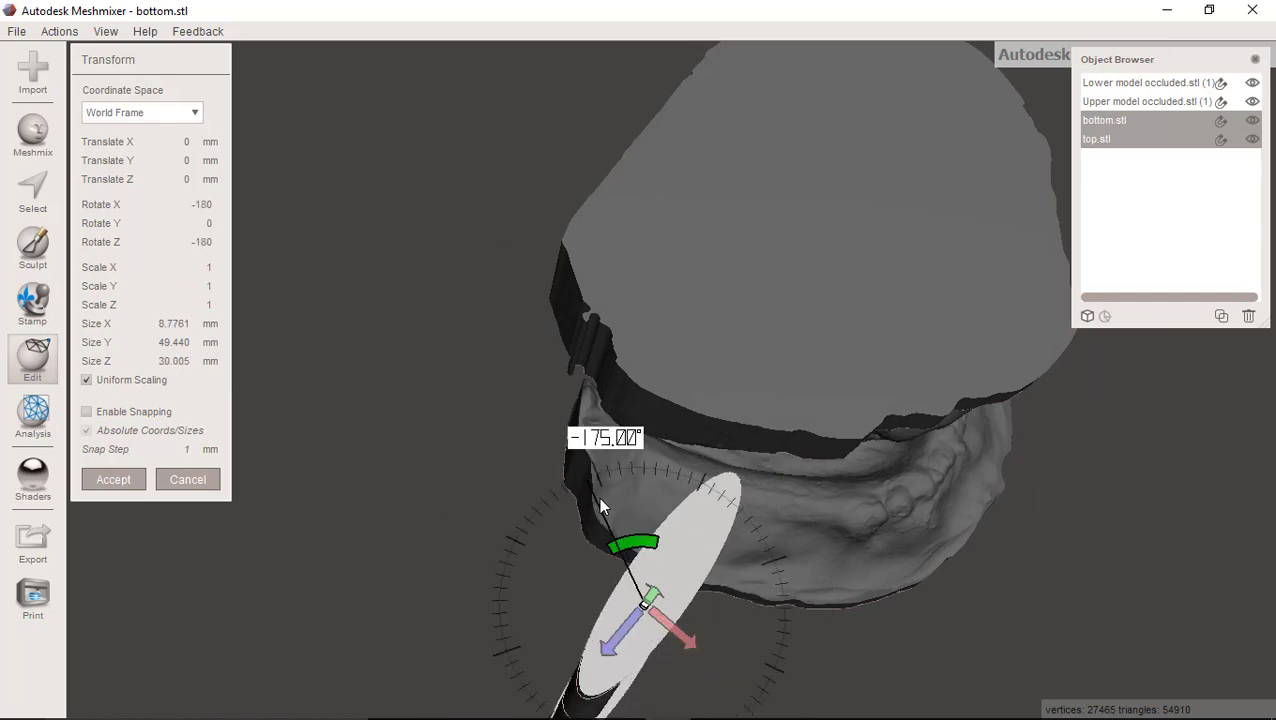
drag(602, 504, 576, 564)
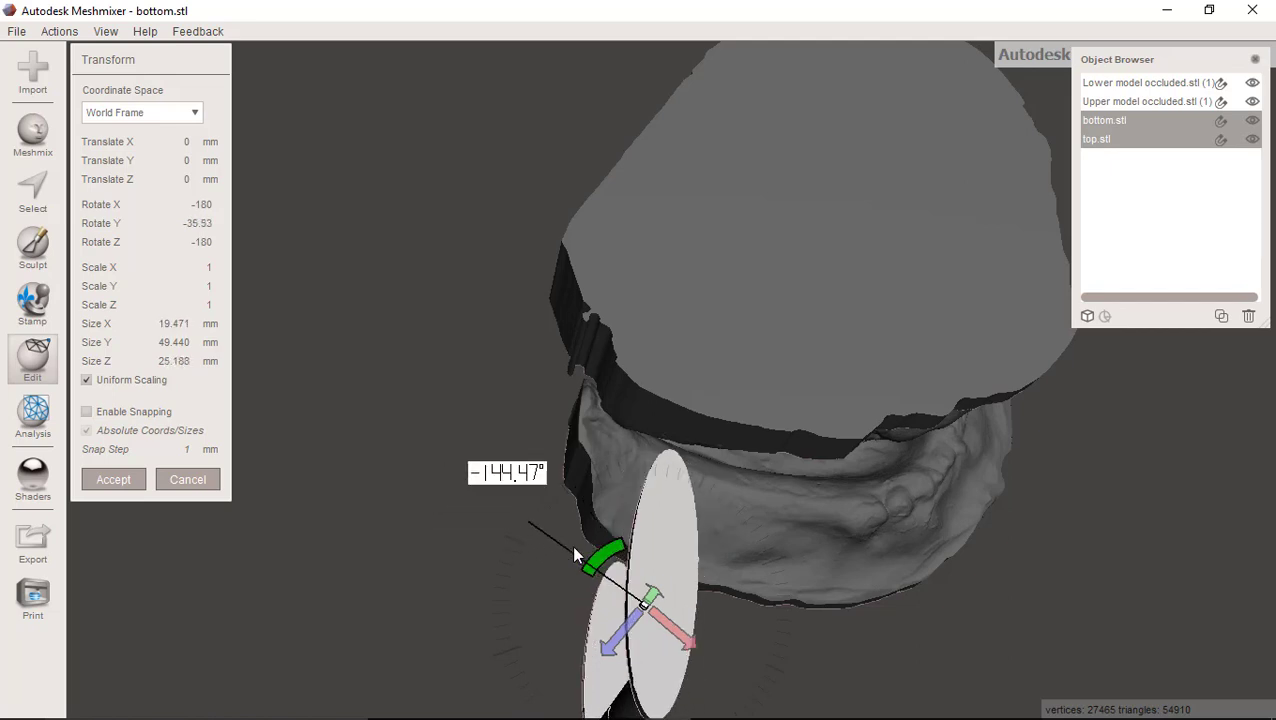
drag(600, 556, 644, 600)
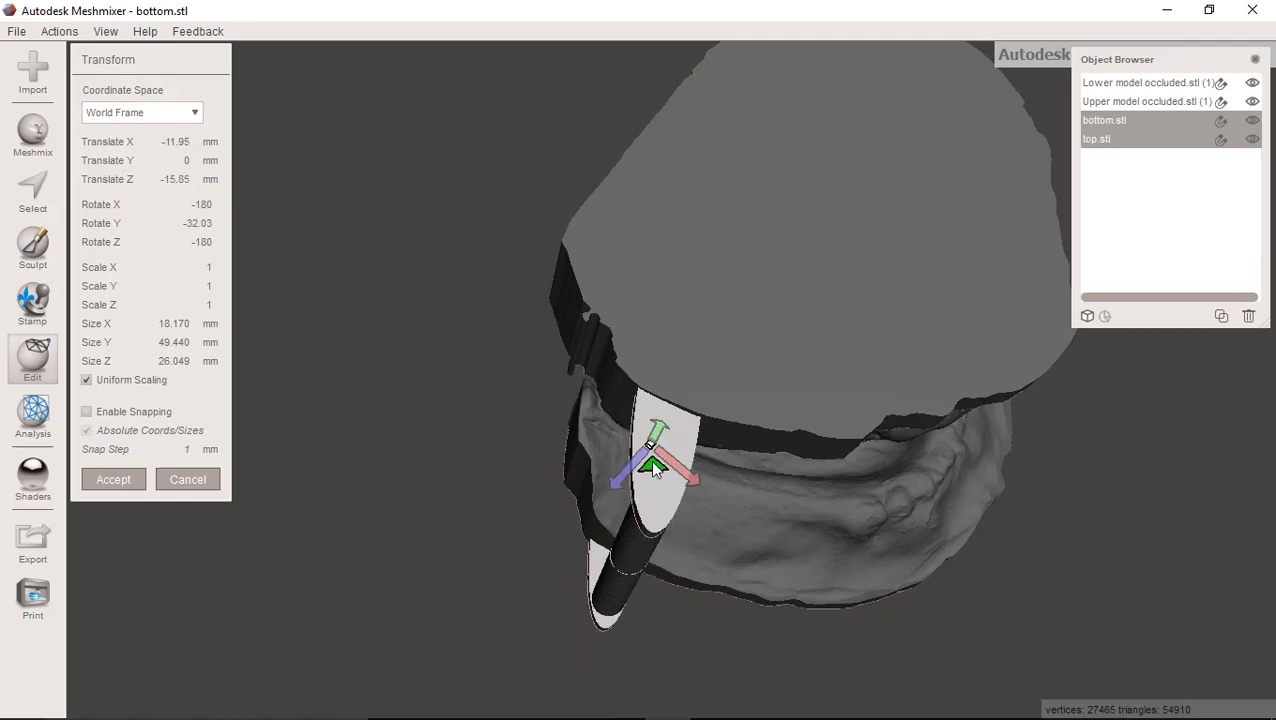
drag(656, 468, 650, 456)
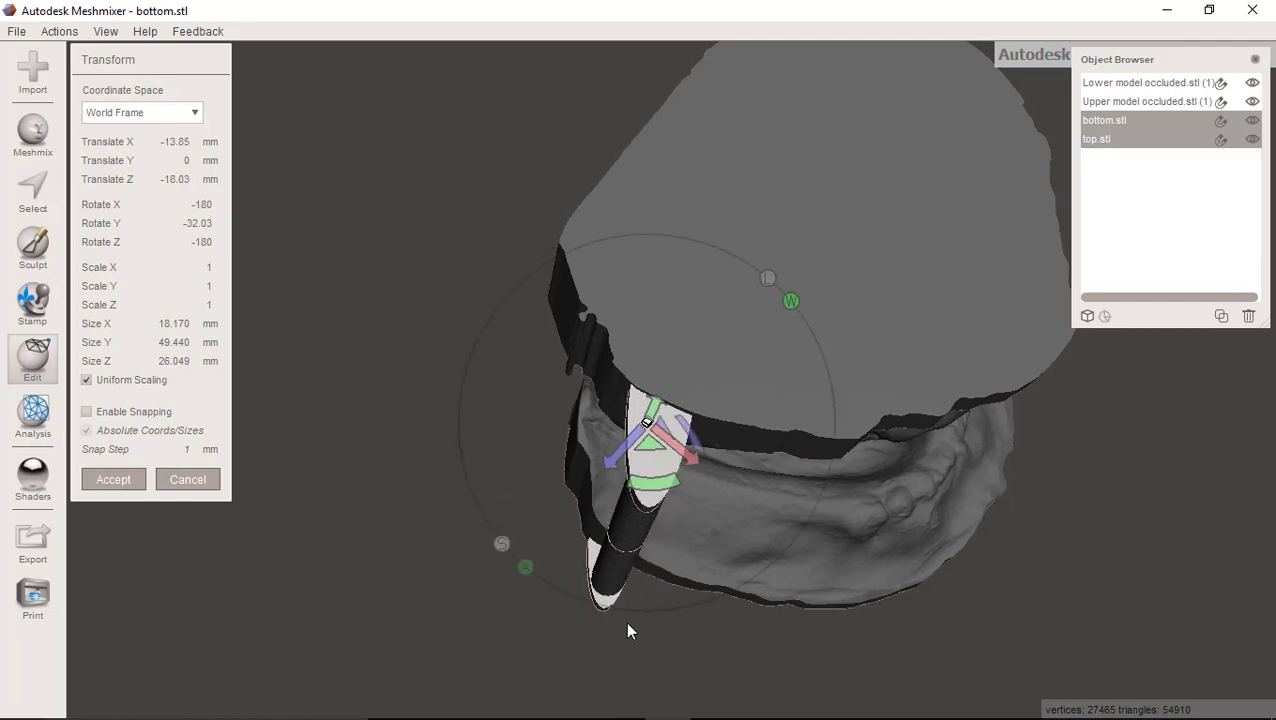
drag(630, 630, 544, 616)
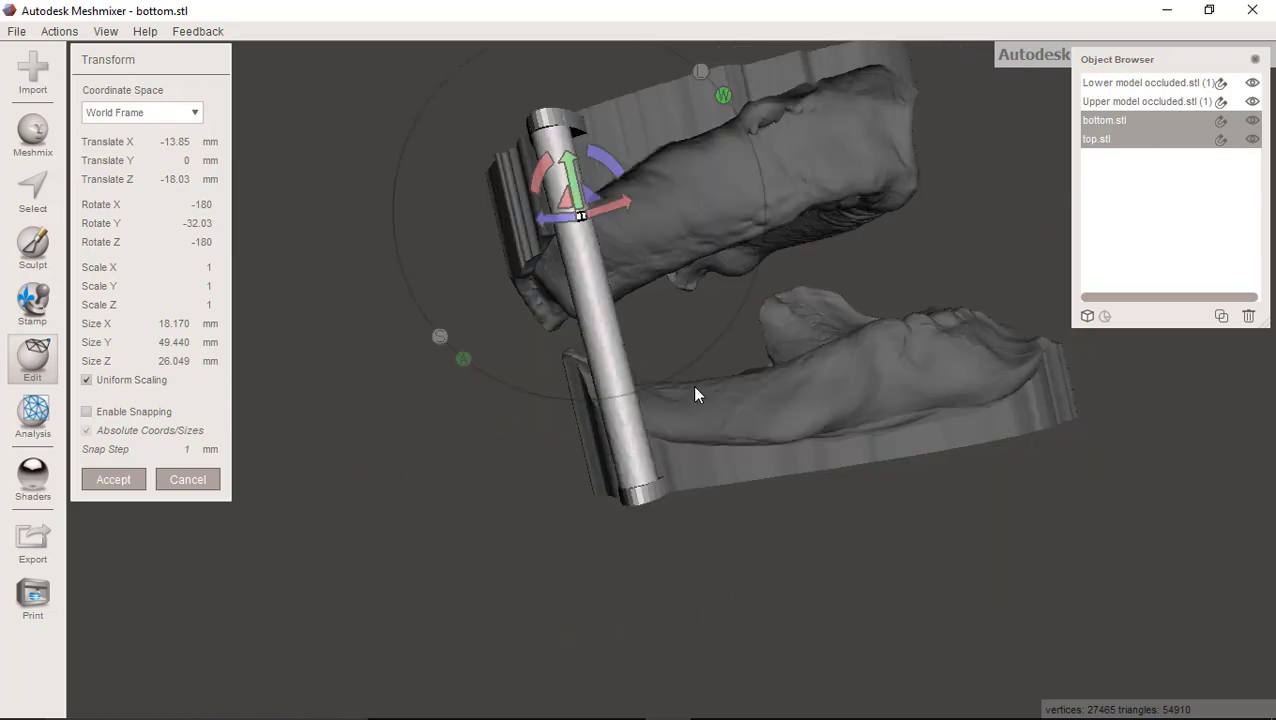
drag(698, 396, 824, 356)
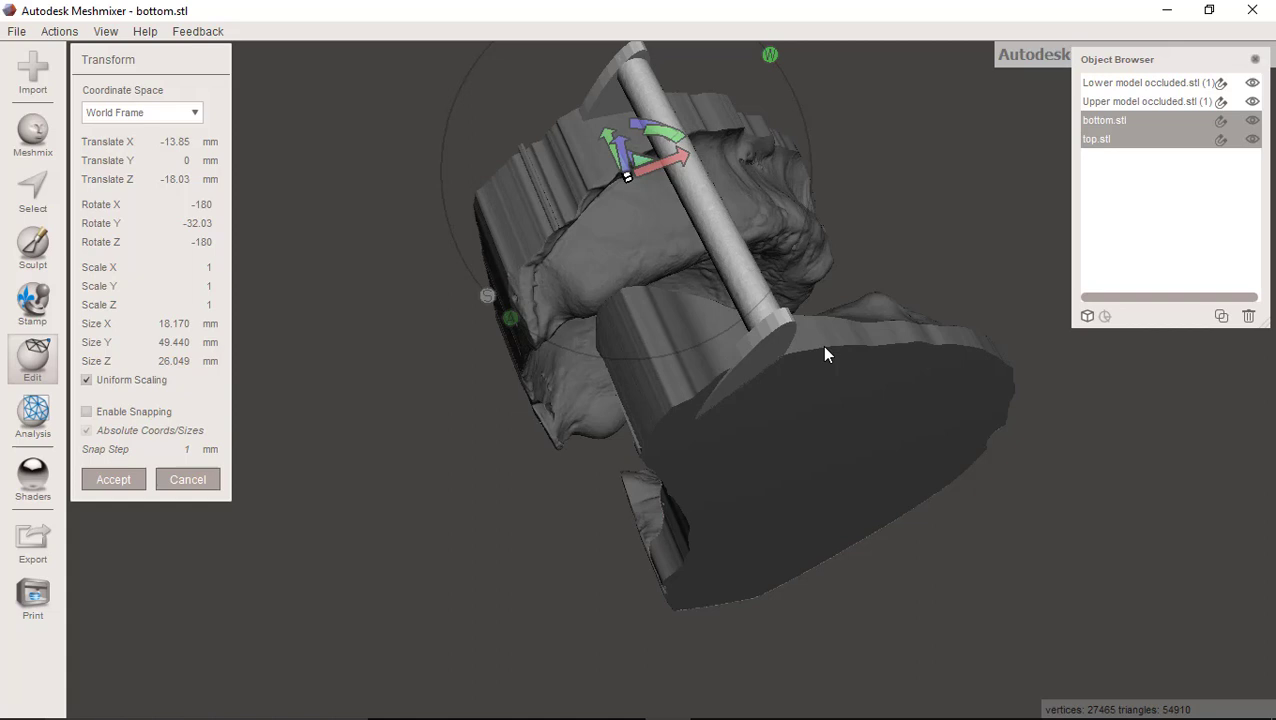
drag(826, 354, 1096, 512)
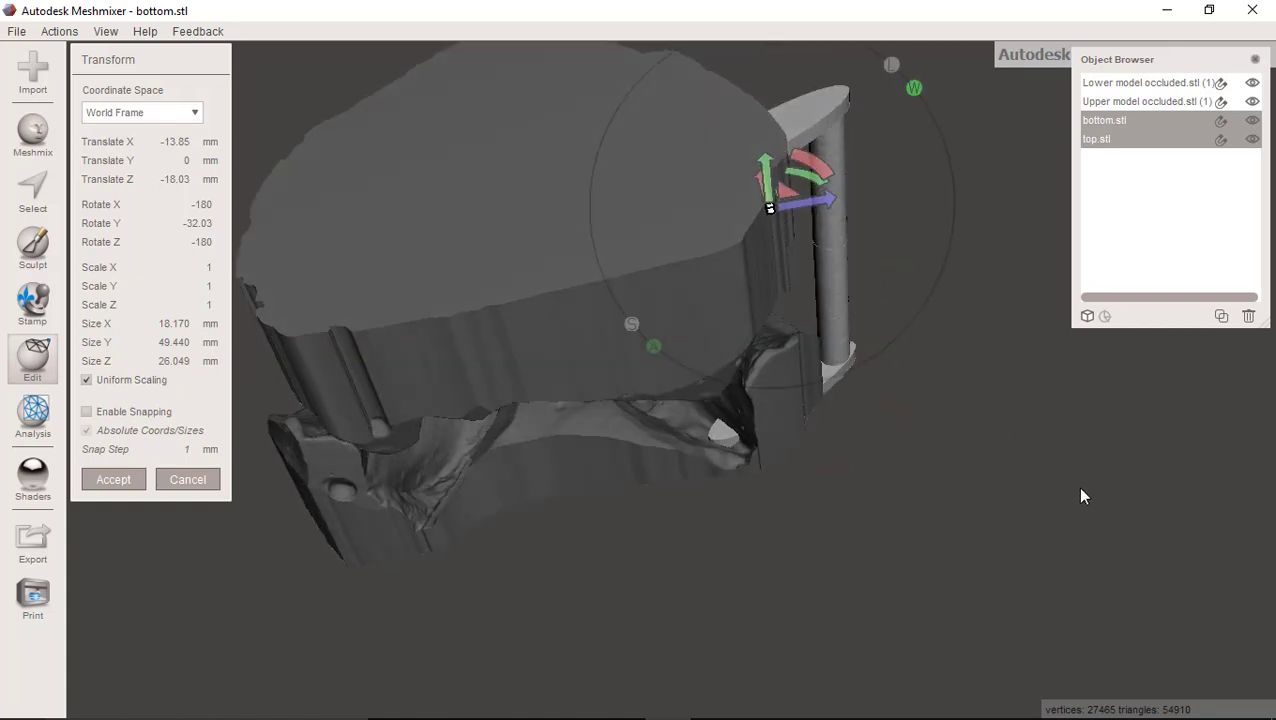
drag(1084, 496, 730, 450)
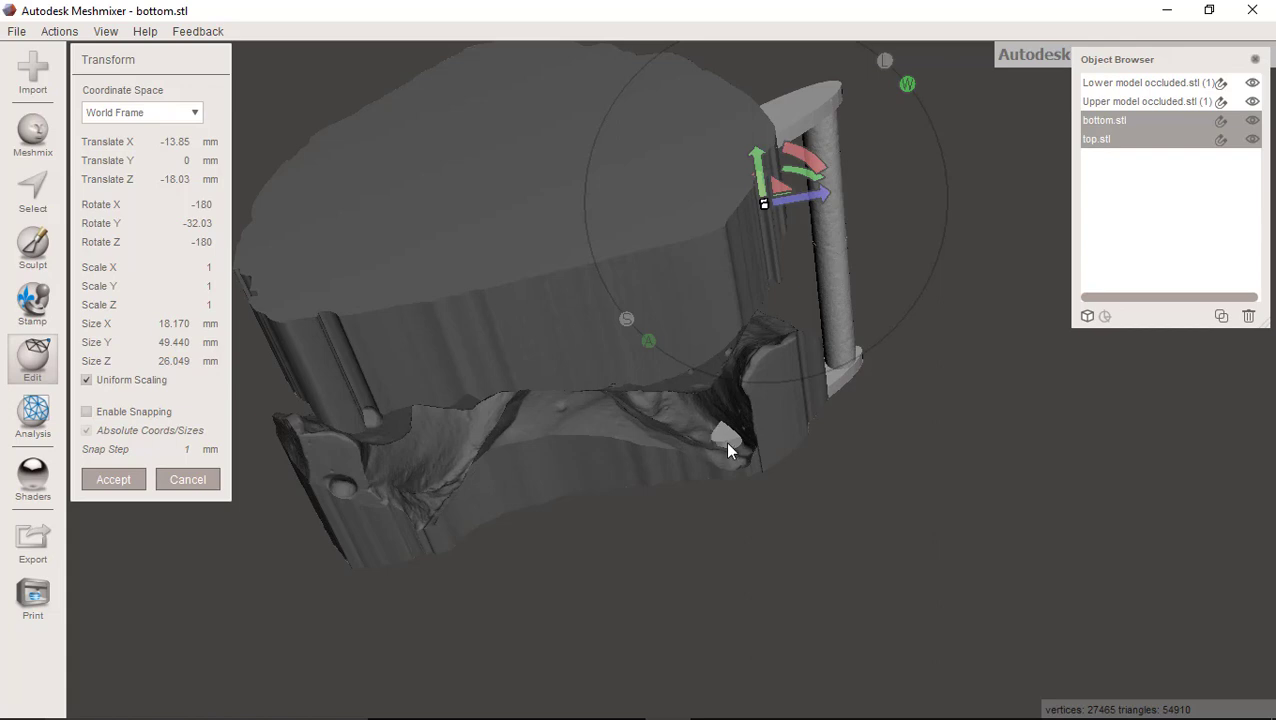
mouse_move(844, 190)
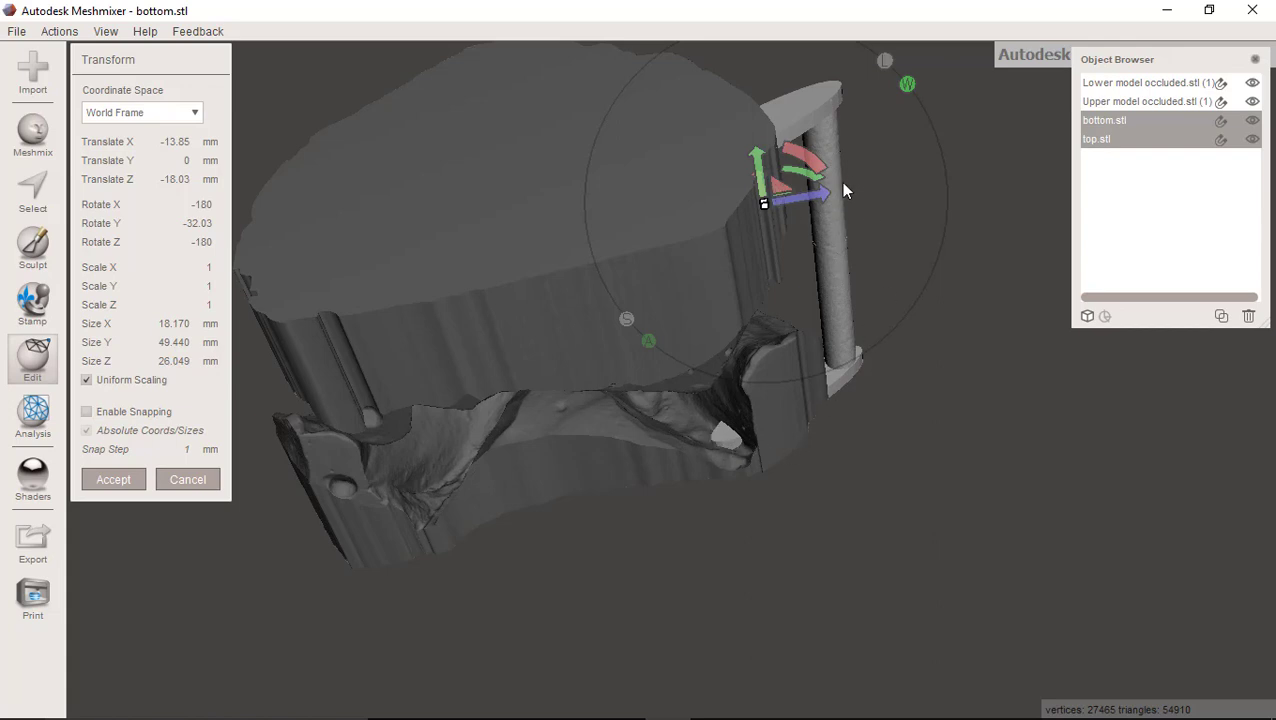
Align the pins to the jaw angle, seat them against the models' edge and accept the transform.
drag(844, 190, 902, 376)
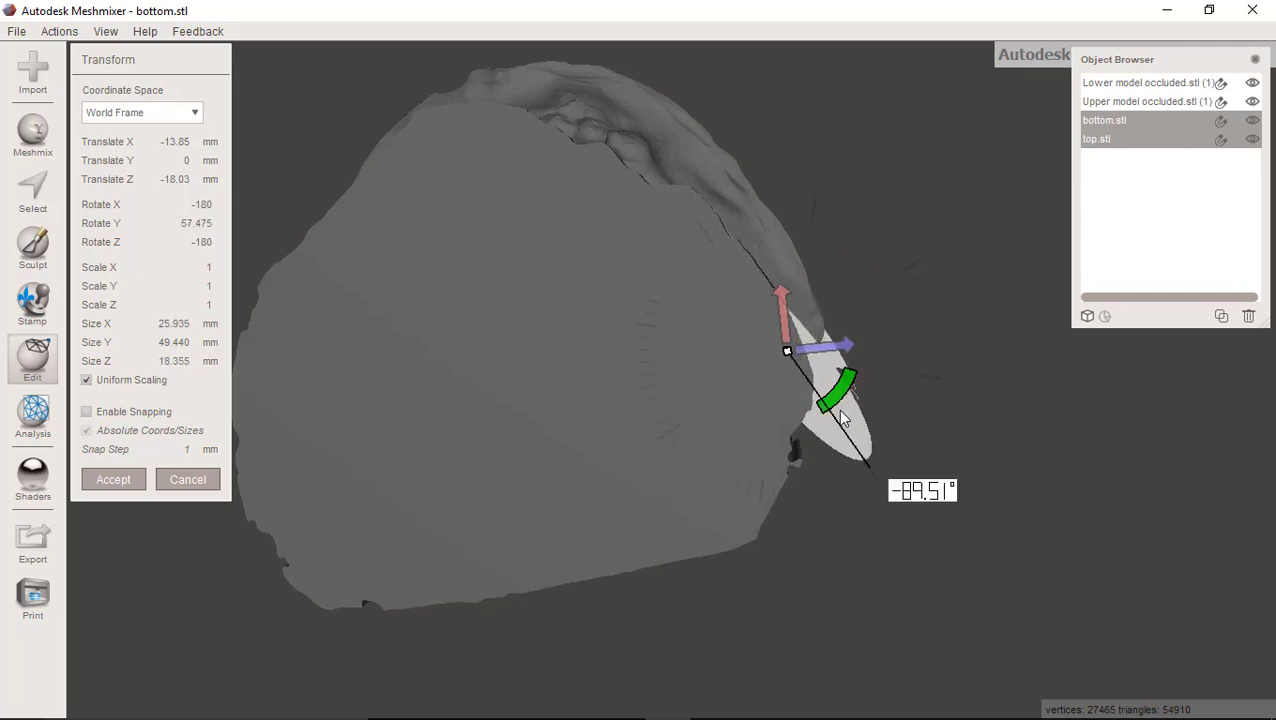
drag(840, 410, 820, 310)
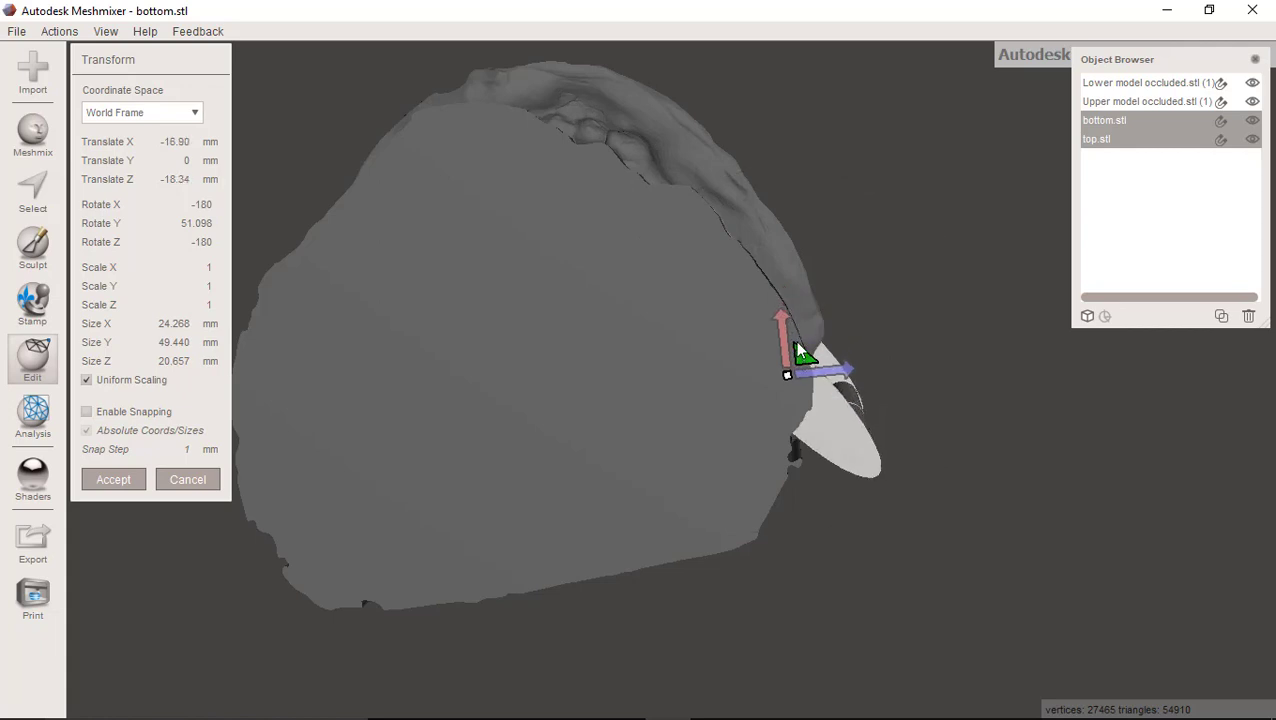
drag(810, 356, 790, 350)
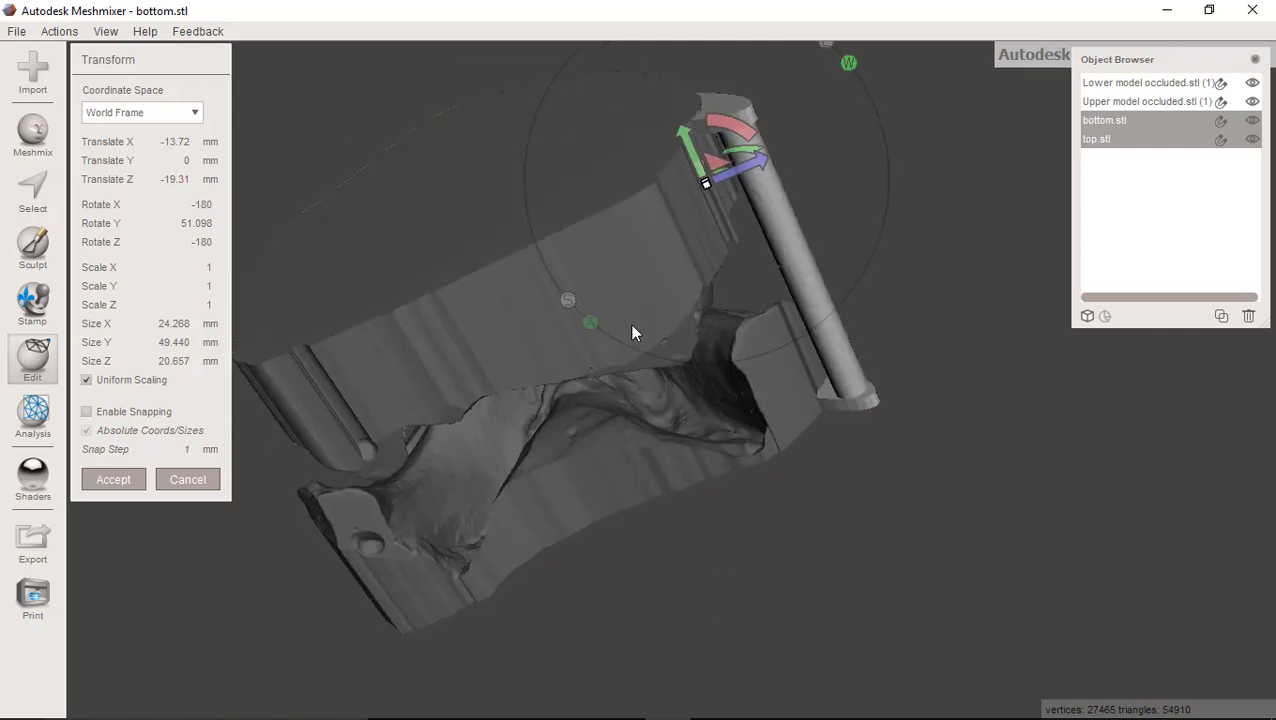
drag(632, 332, 516, 272)
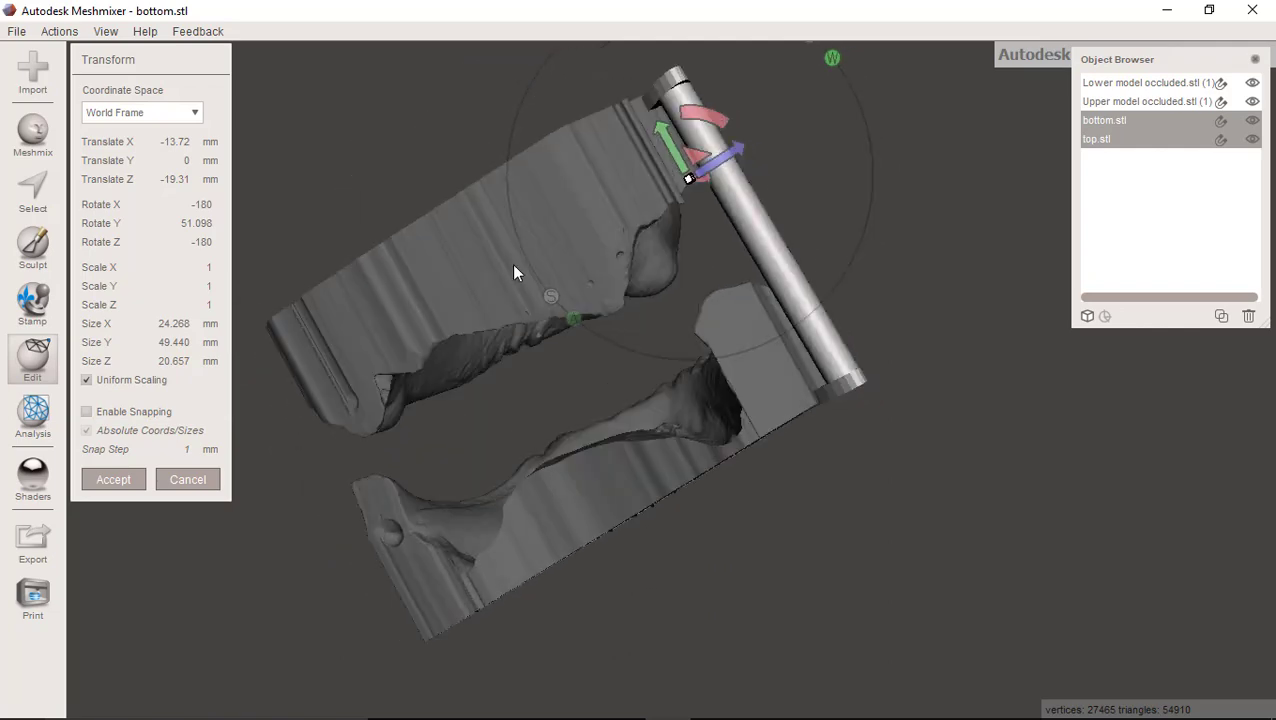
drag(516, 272, 270, 374)
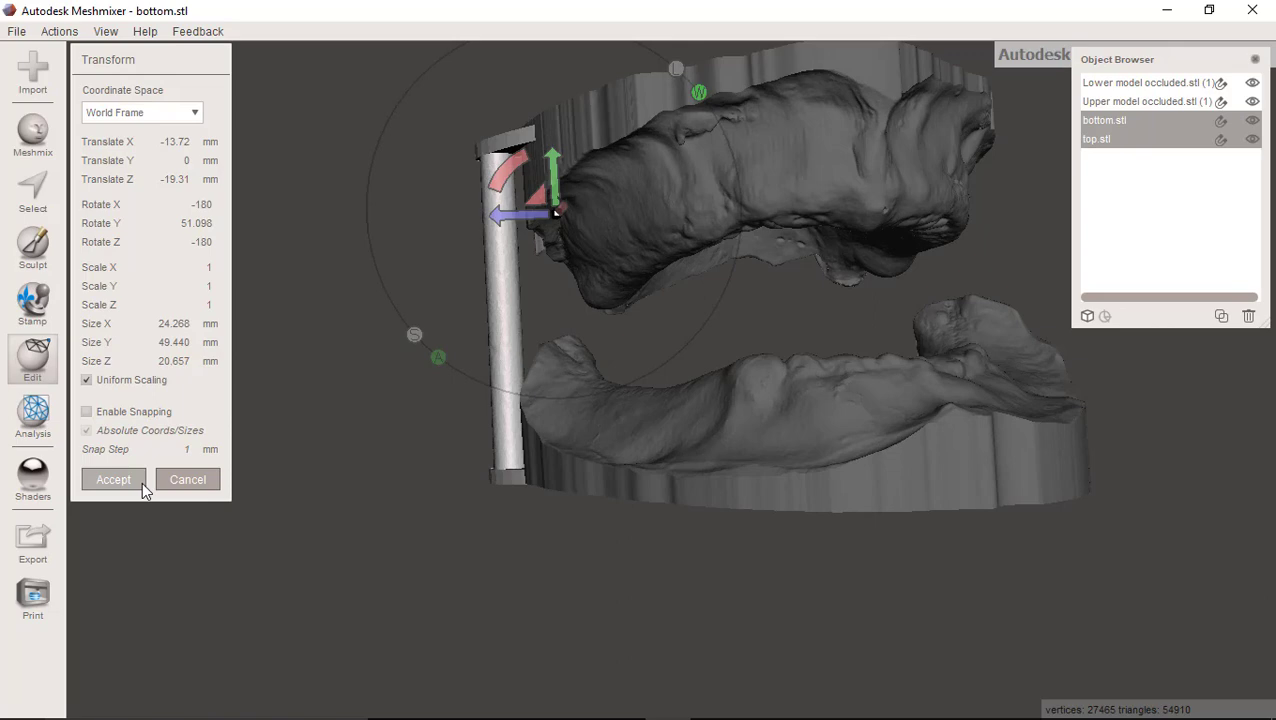
click(112, 480)
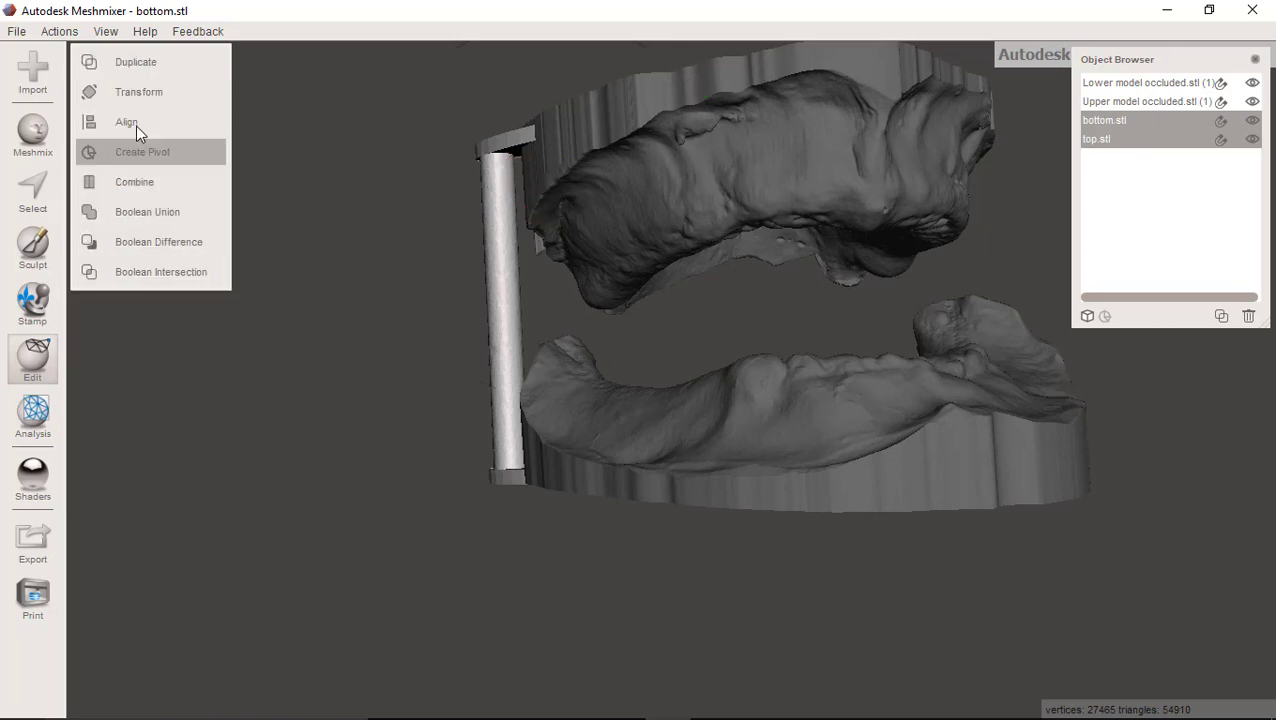
mouse_move(22, 54)
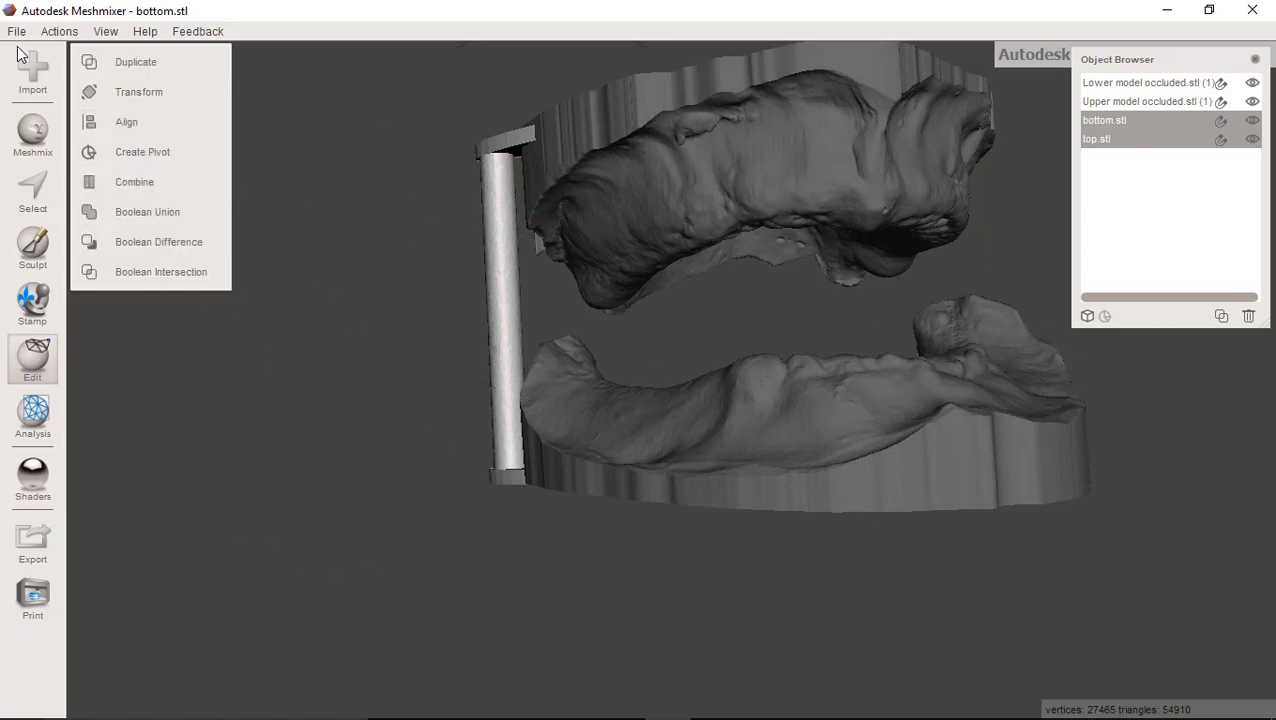
Append a second pin set and select bottom.stl (1) and top.stl (1) together for a Transform.
click(32, 76)
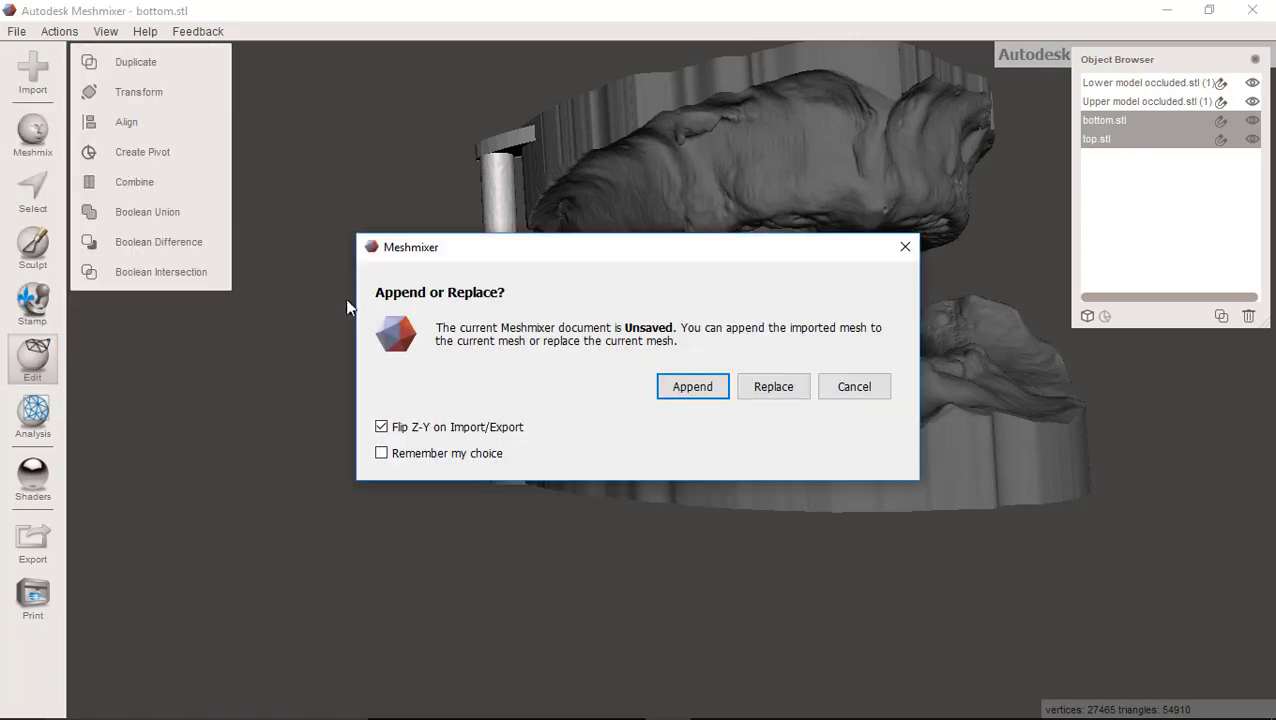
click(692, 386)
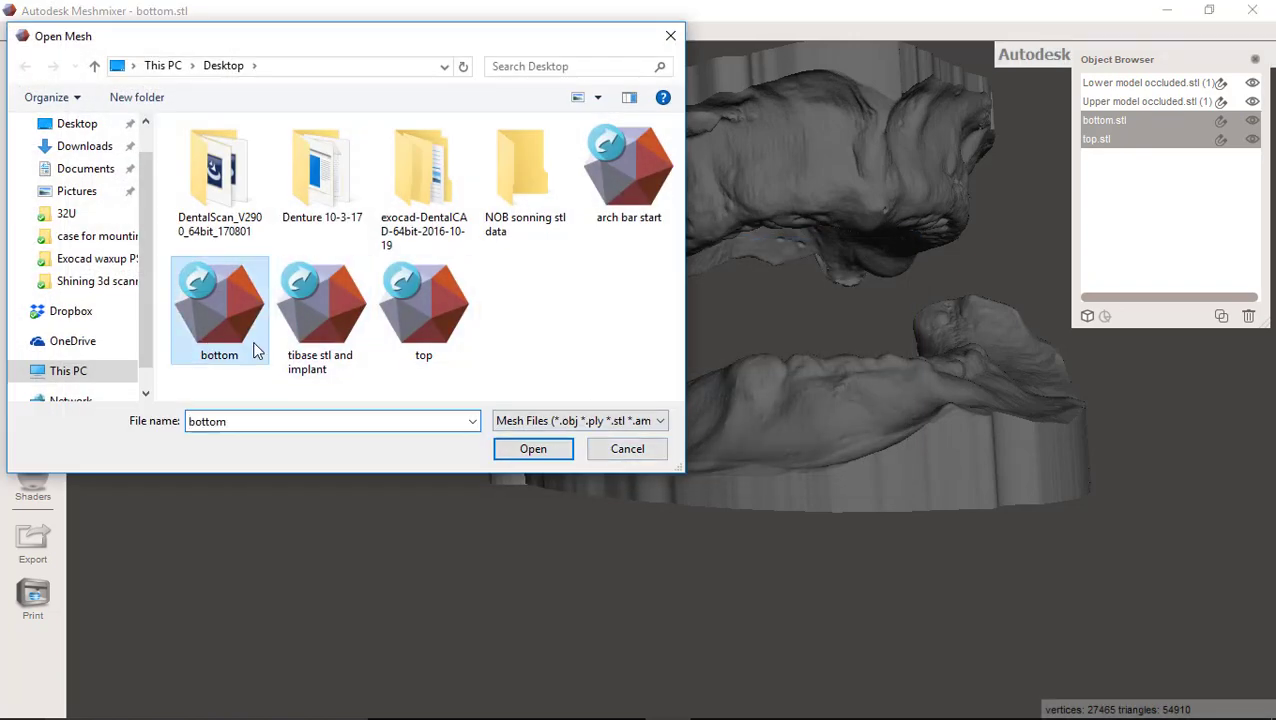
click(532, 448)
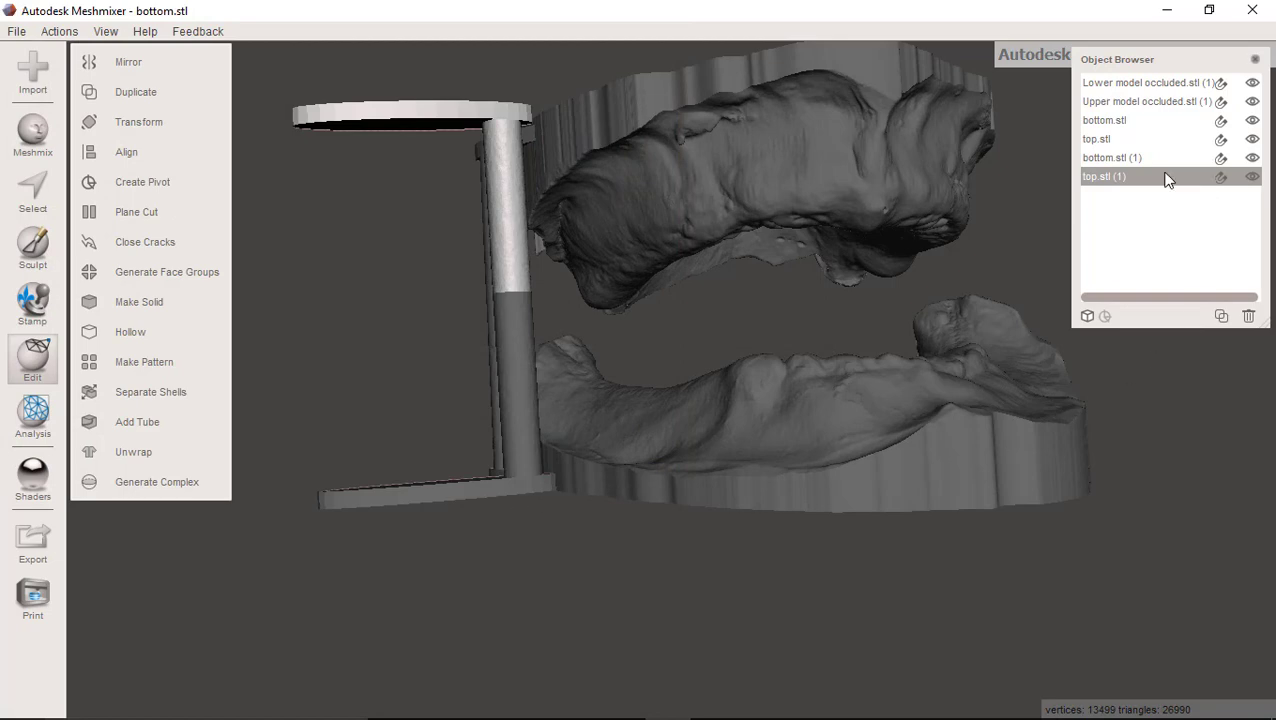
click(1112, 156)
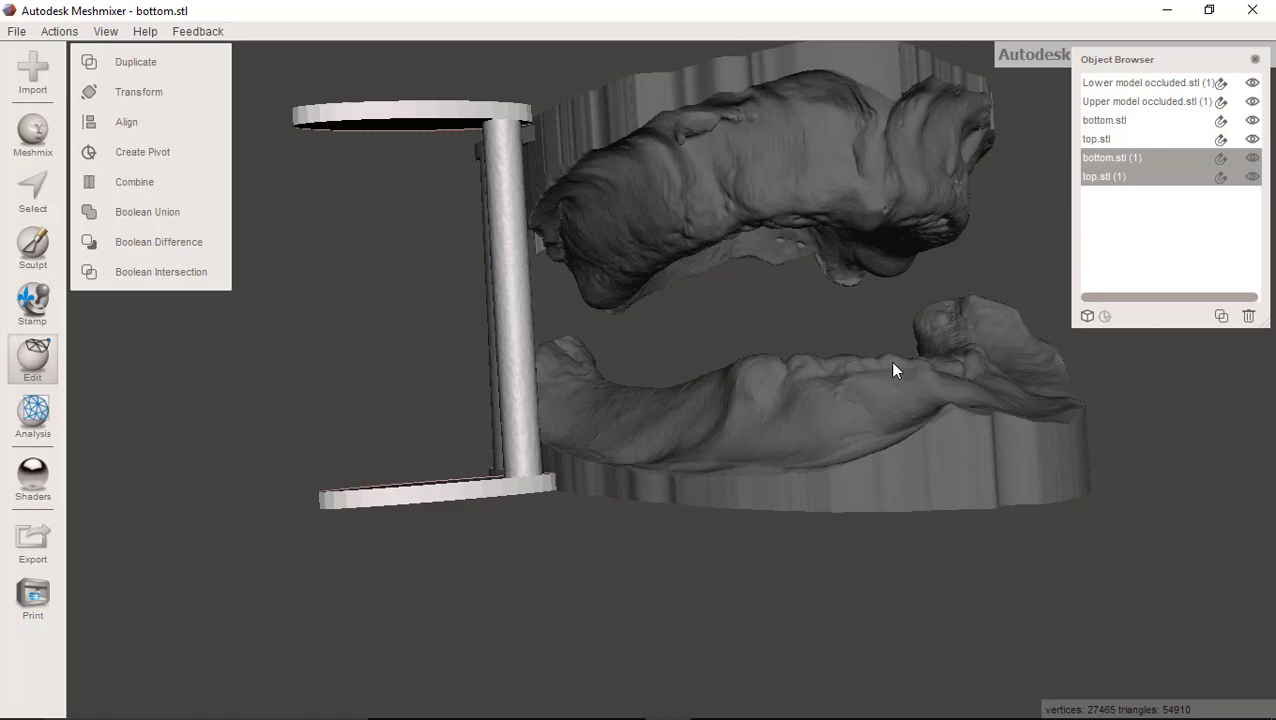
click(140, 92)
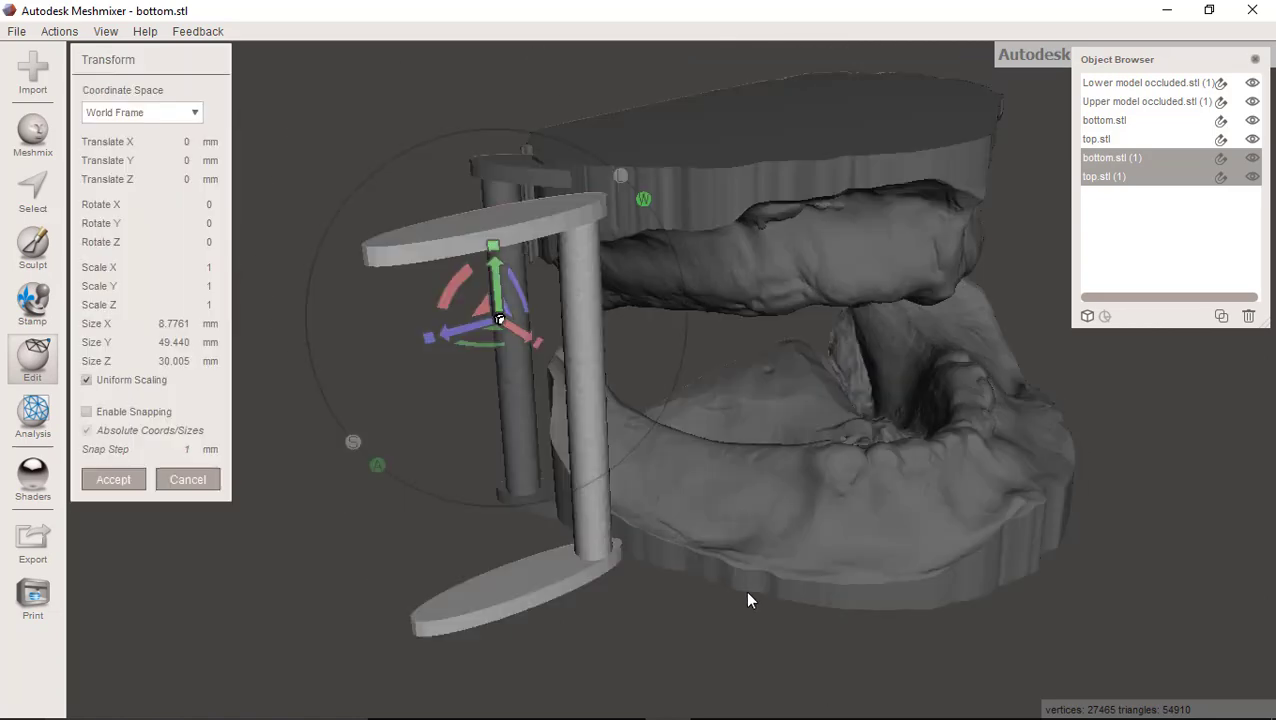
Rotate the second pin set about its vertical axis and push it against another edge of the models.
drag(750, 600, 630, 530)
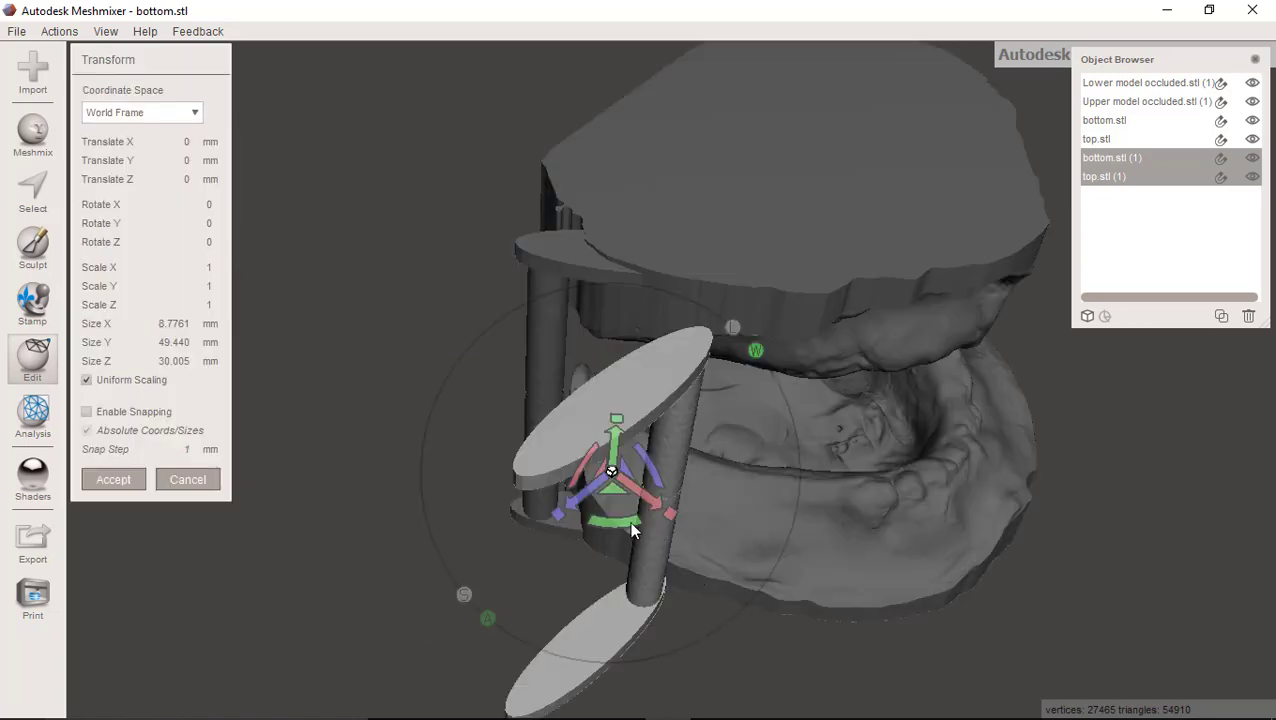
drag(630, 524, 570, 524)
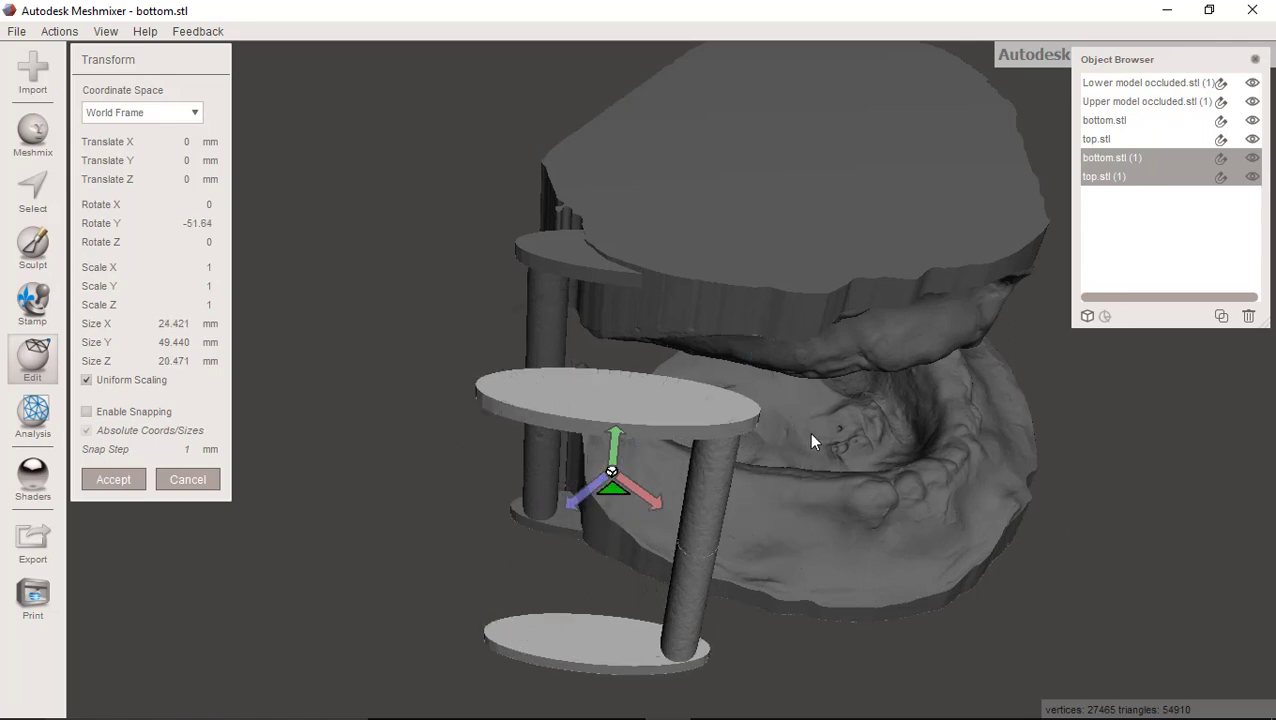
drag(612, 470, 1016, 324)
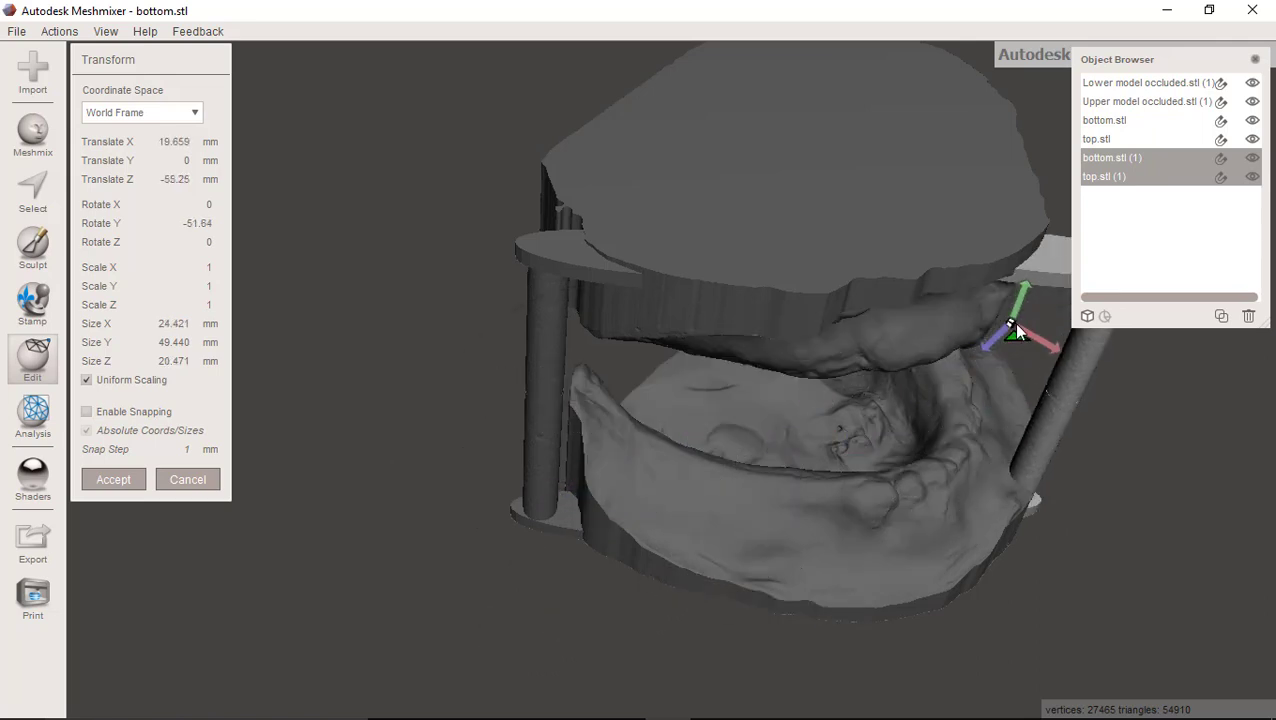
drag(1016, 316, 1024, 320)
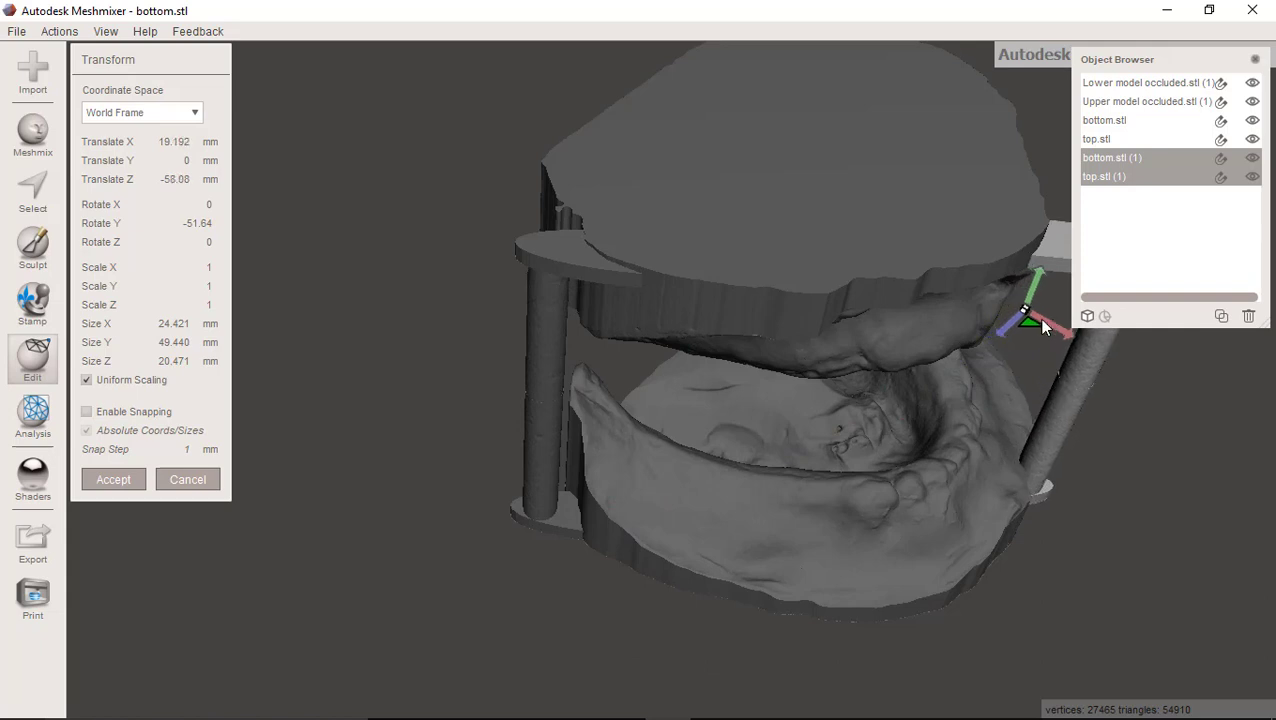
drag(1024, 316, 1040, 304)
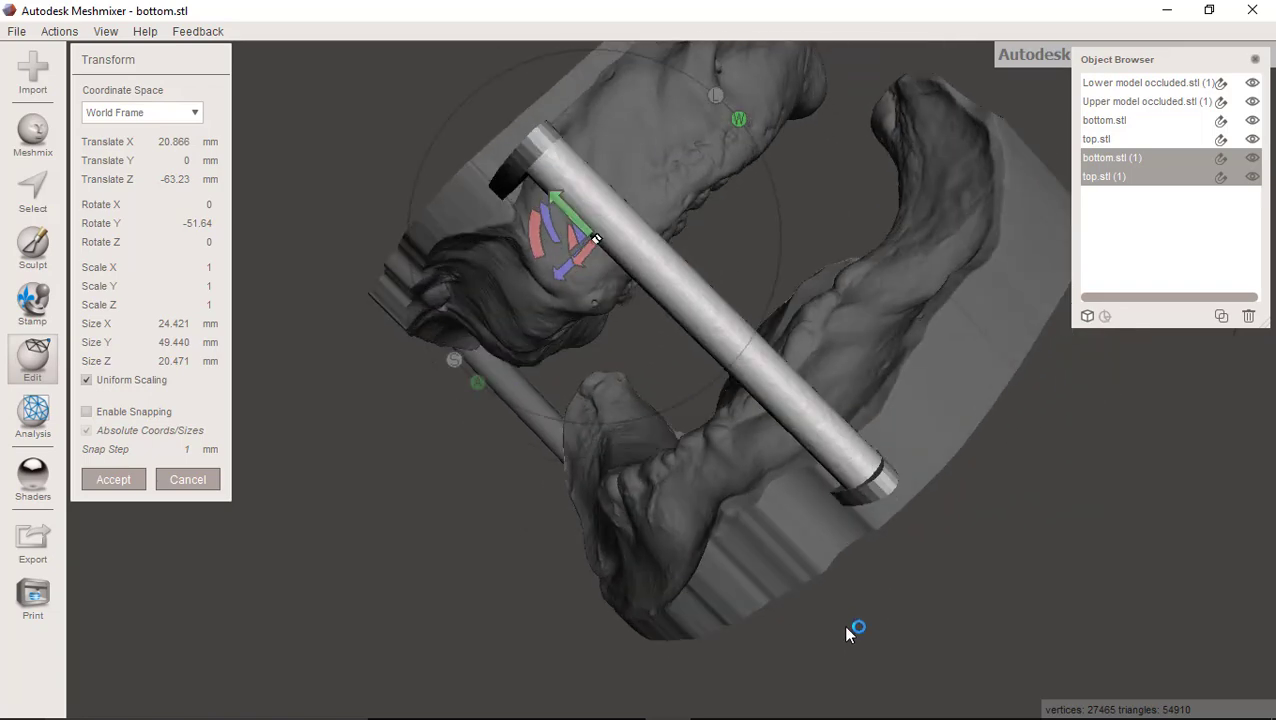
Raise the pin set slightly and check its alignment against the arches from other angles.
drag(850, 630, 620, 140)
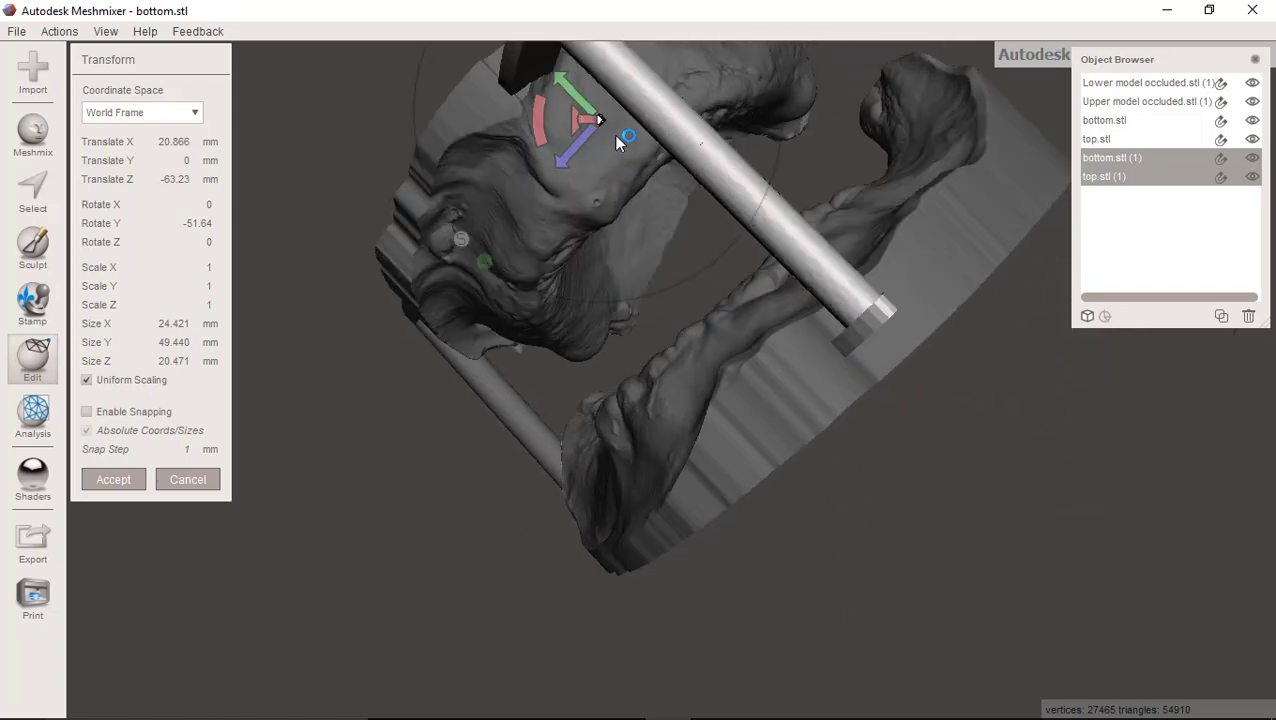
drag(600, 120, 560, 78)
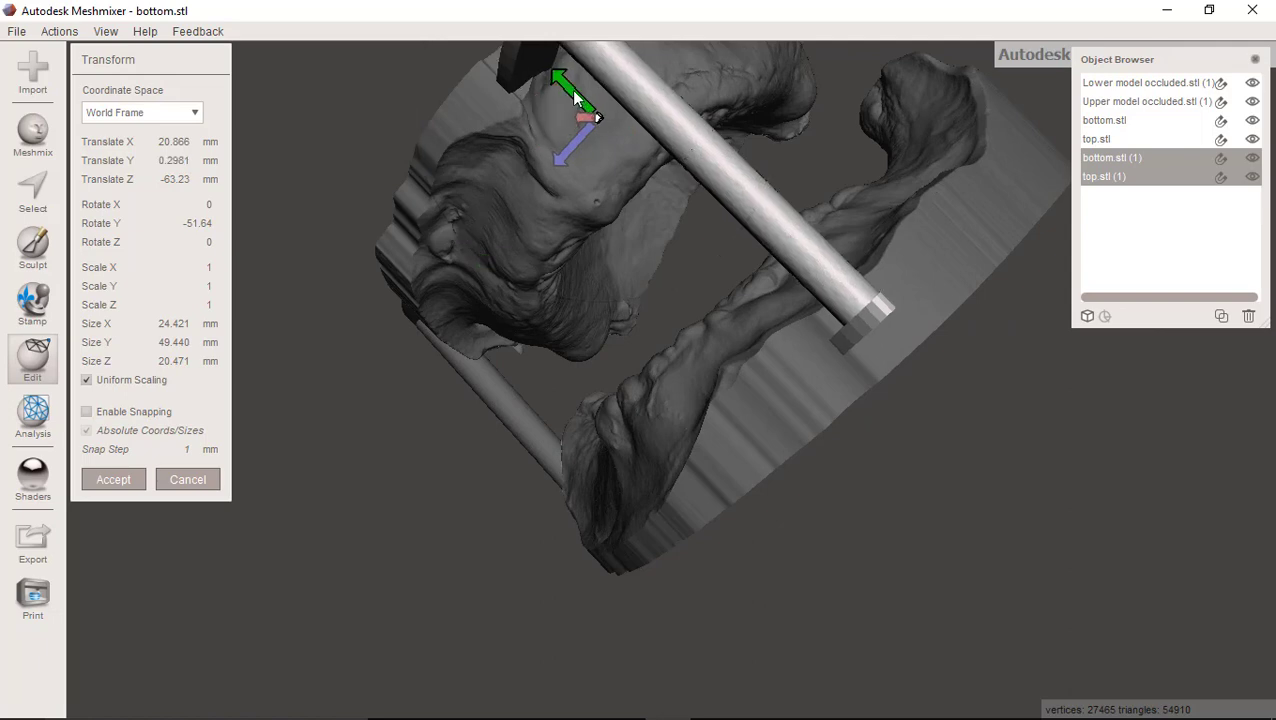
drag(572, 90, 576, 110)
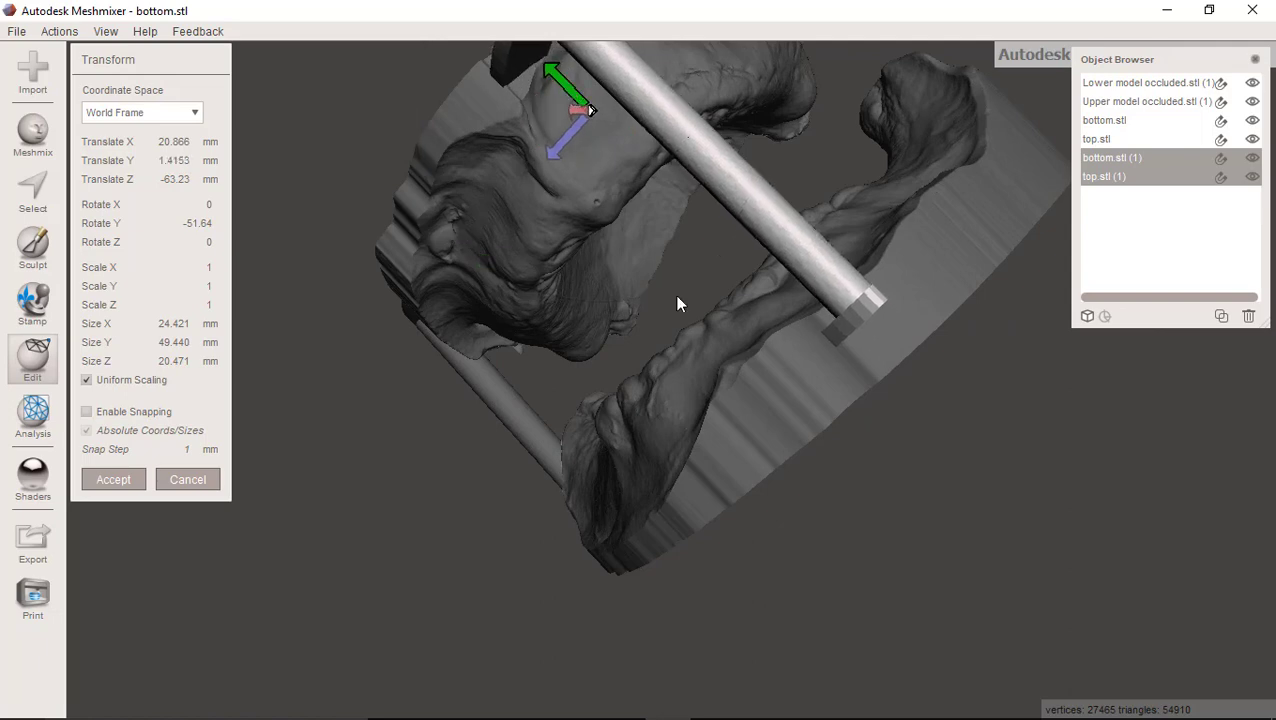
drag(680, 304, 696, 412)
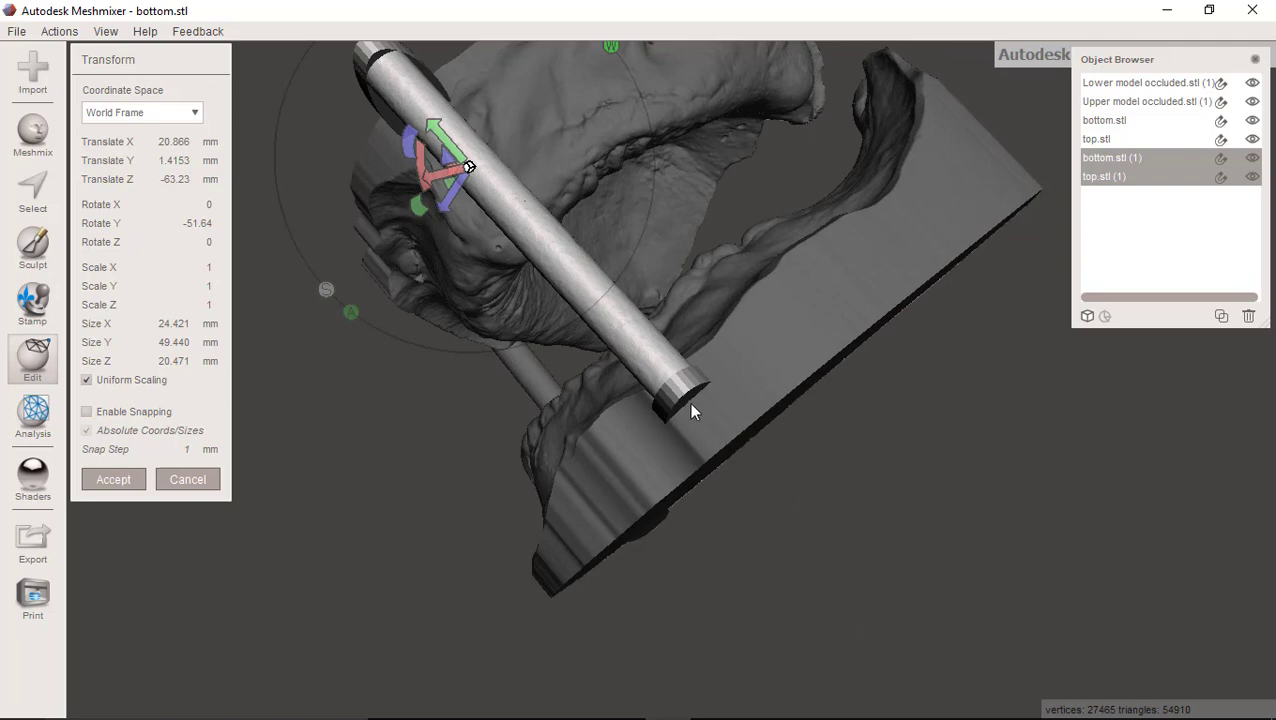
mouse_move(764, 448)
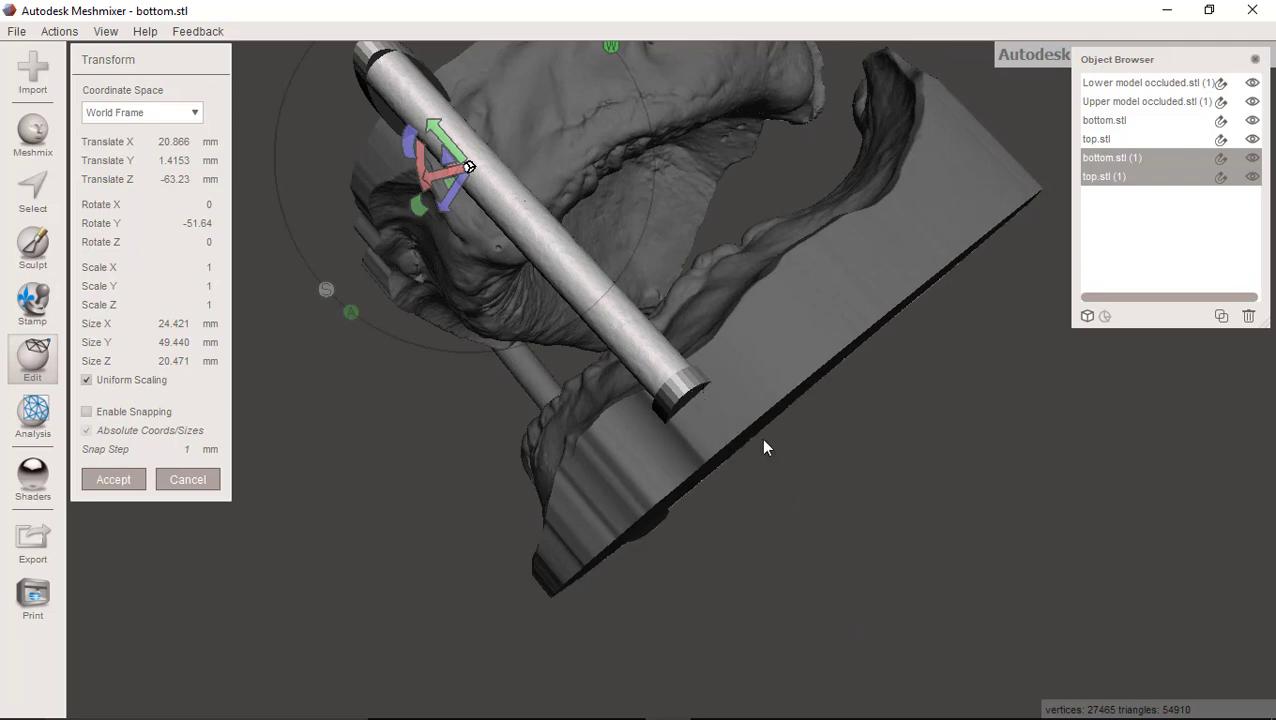
drag(764, 448, 378, 530)
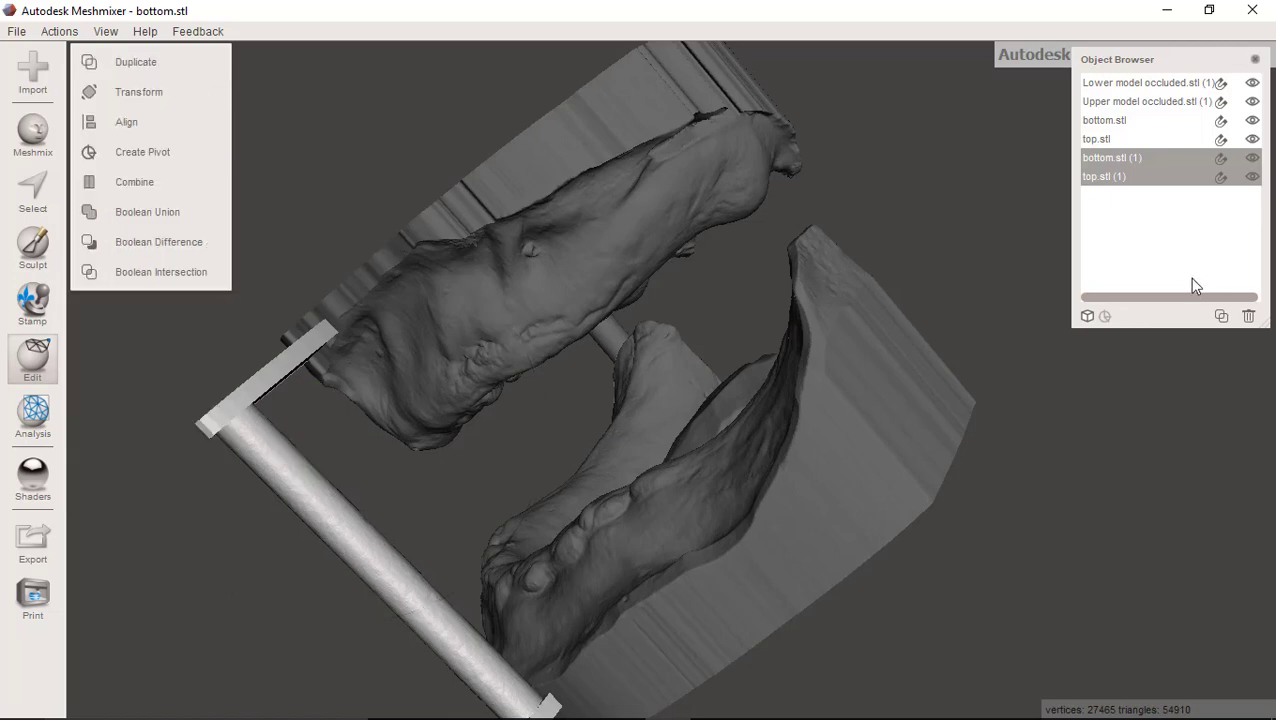
Import a third pin pair, appending bottom.stl (2) and top.stl (2) to the scene.
click(16, 32)
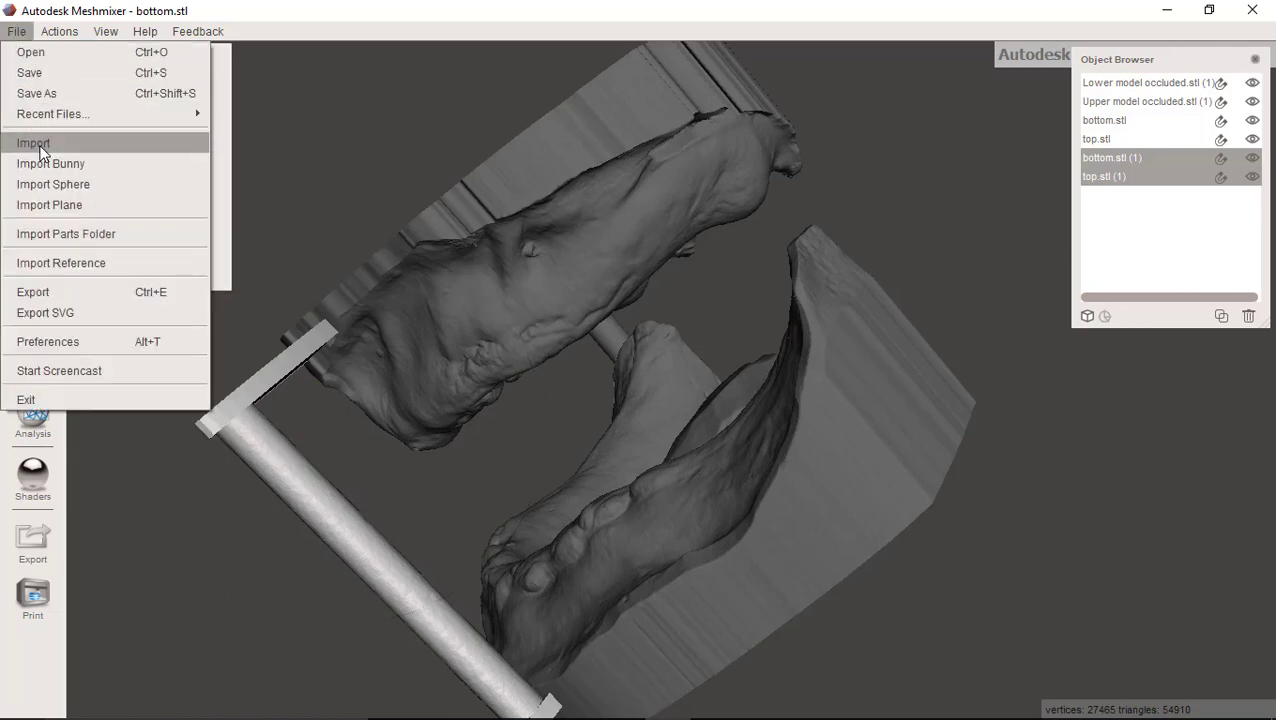
click(32, 142)
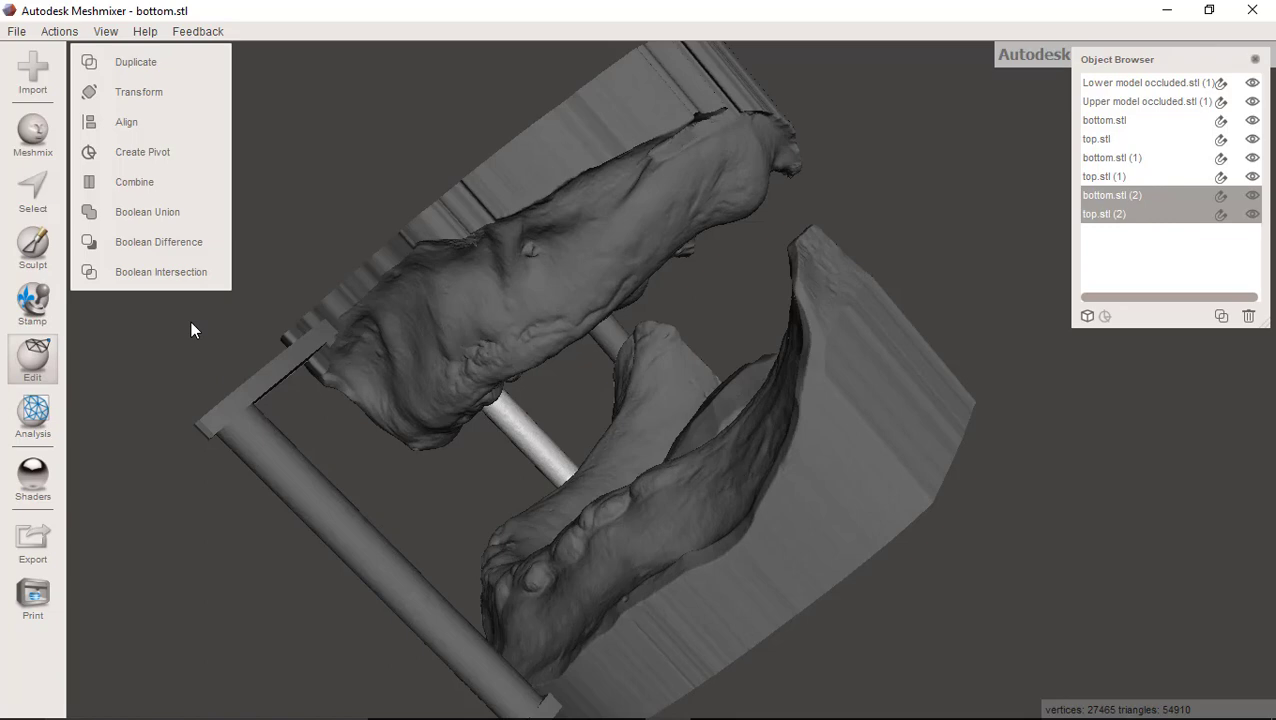
Move the third pin set to the models' edge and rotate it to match.
click(138, 92)
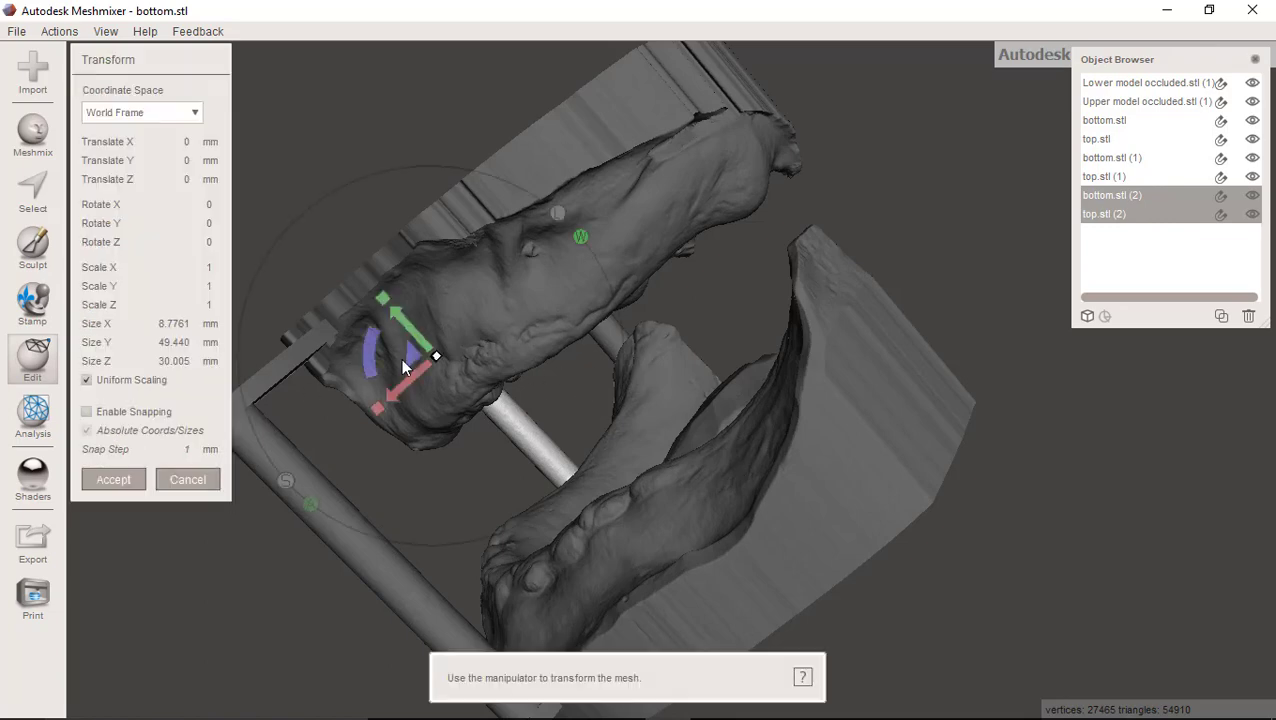
mouse_move(884, 402)
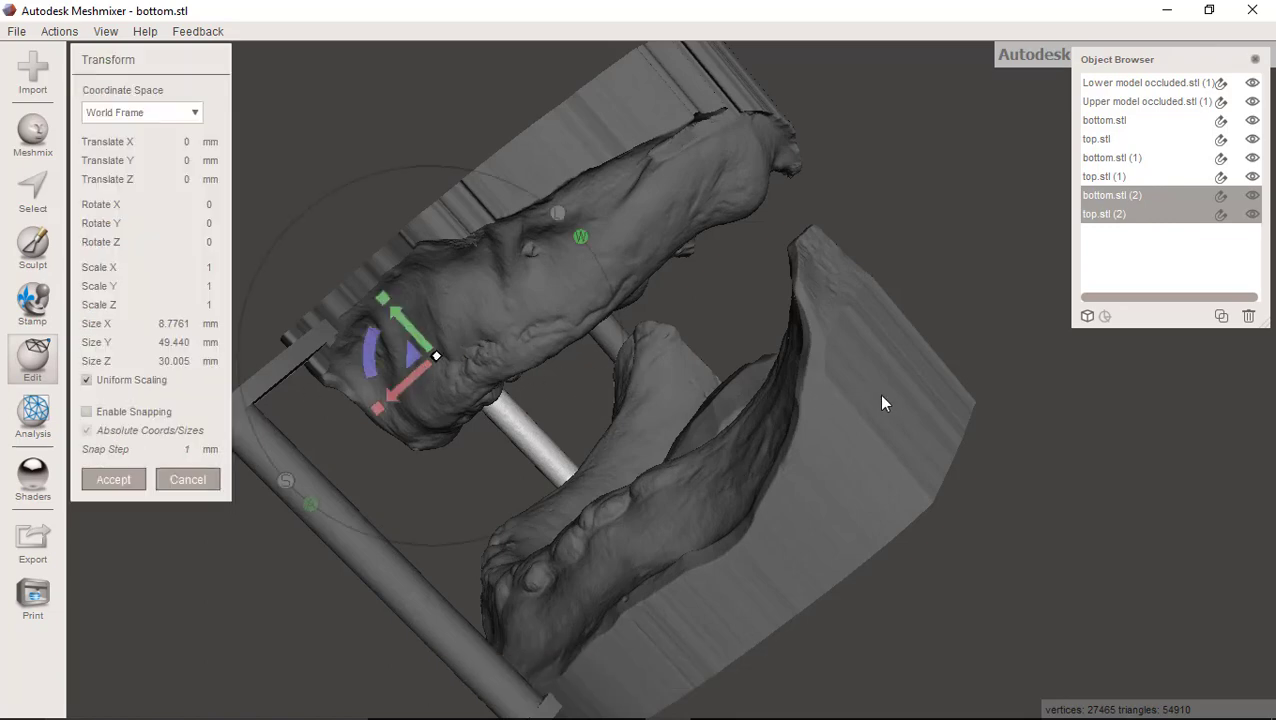
drag(884, 402, 388, 524)
text(-90.64)
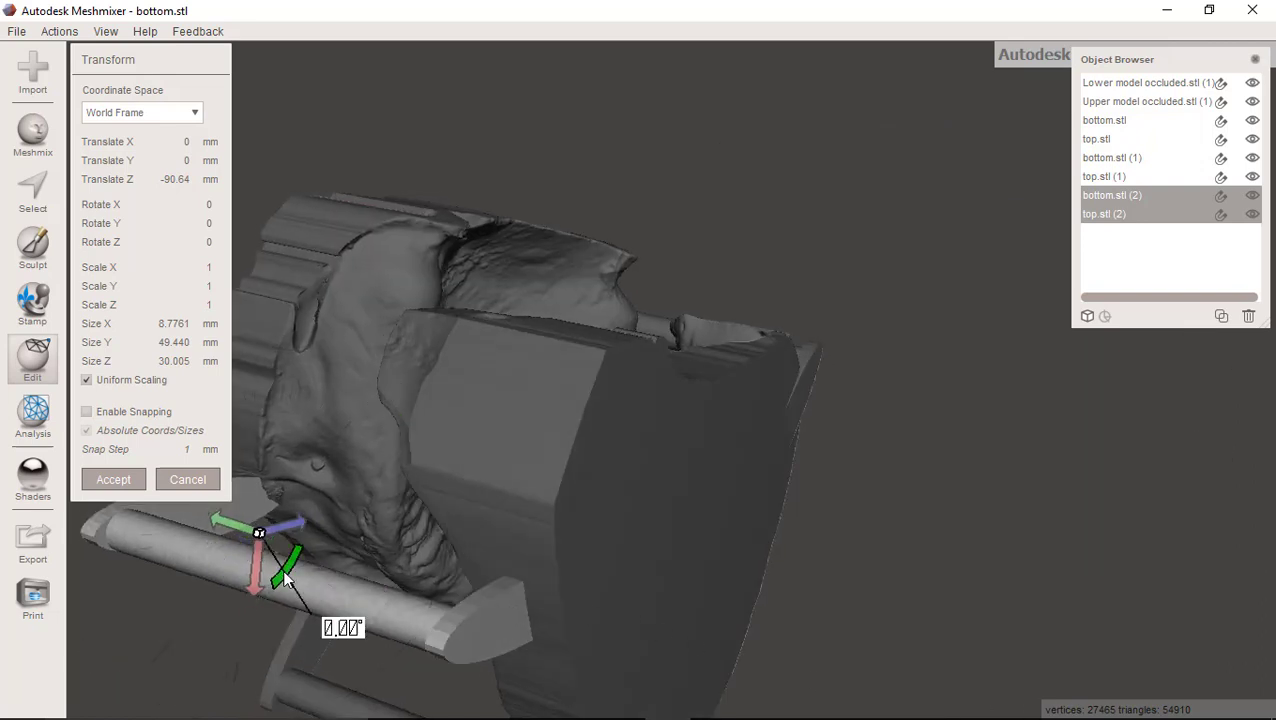
drag(284, 564, 280, 596)
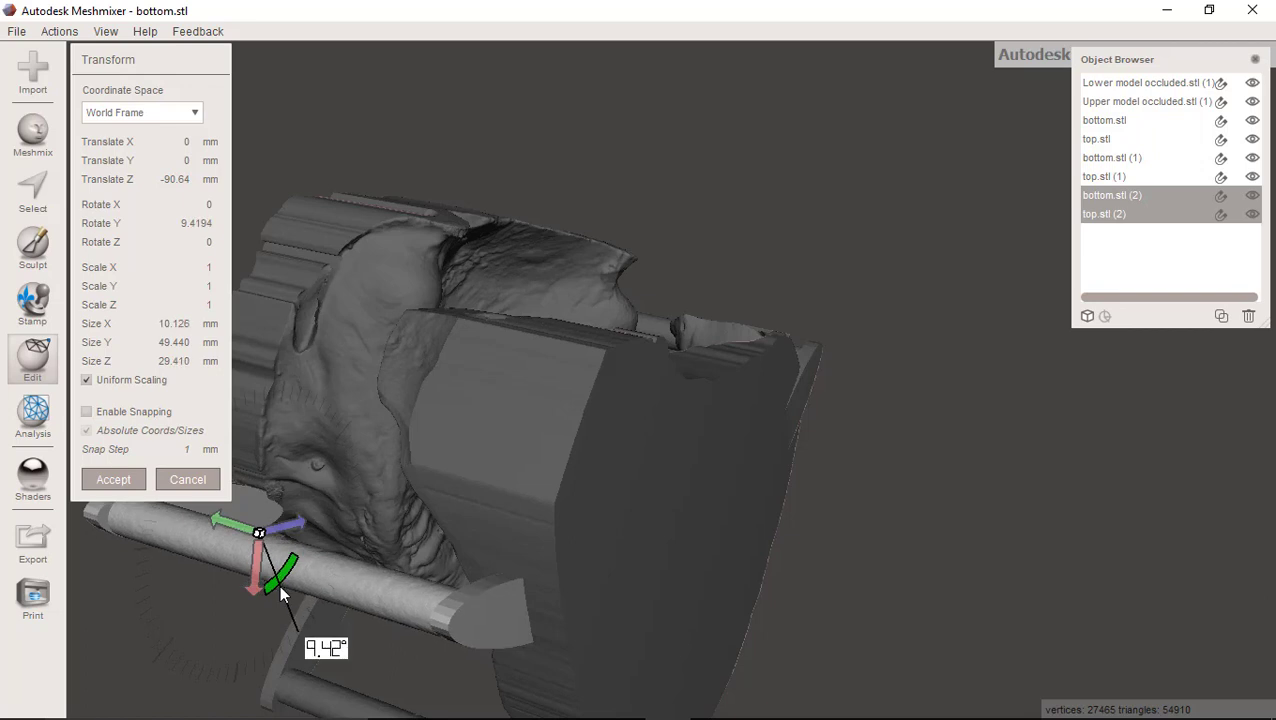
drag(284, 596, 278, 624)
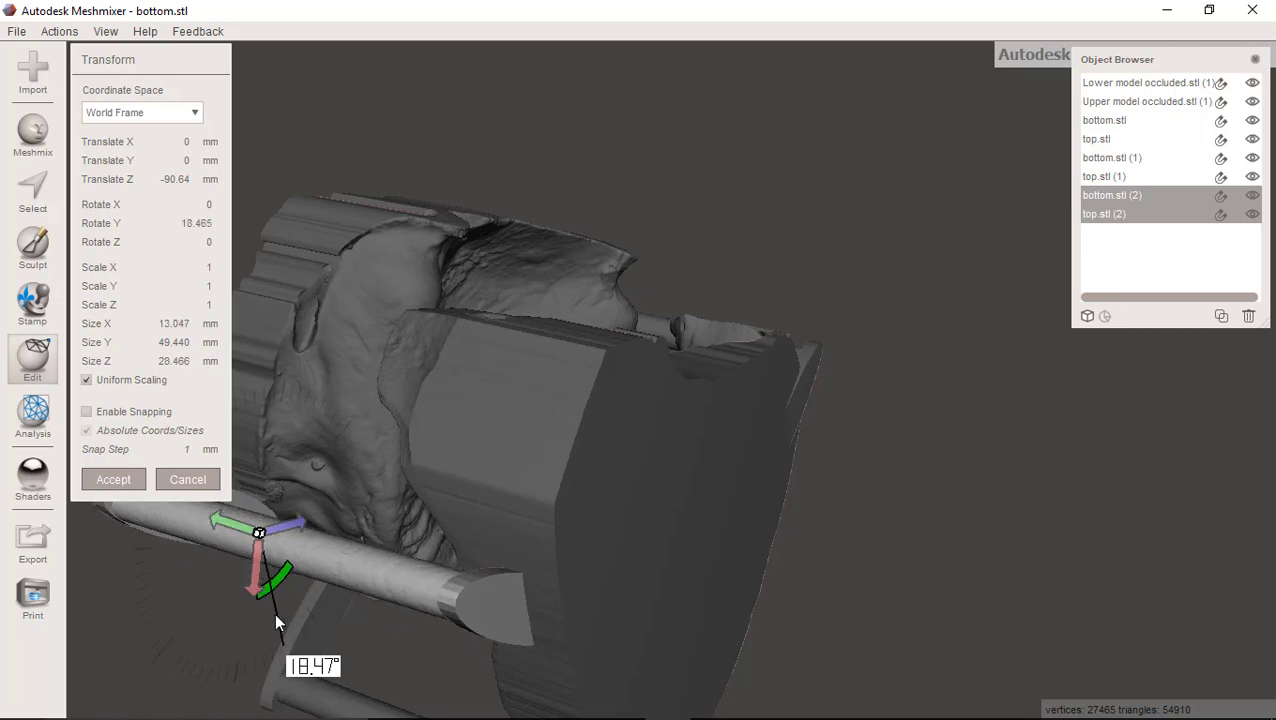
Slide the pin set along the edge until it sits against the model.
drag(278, 600, 304, 512)
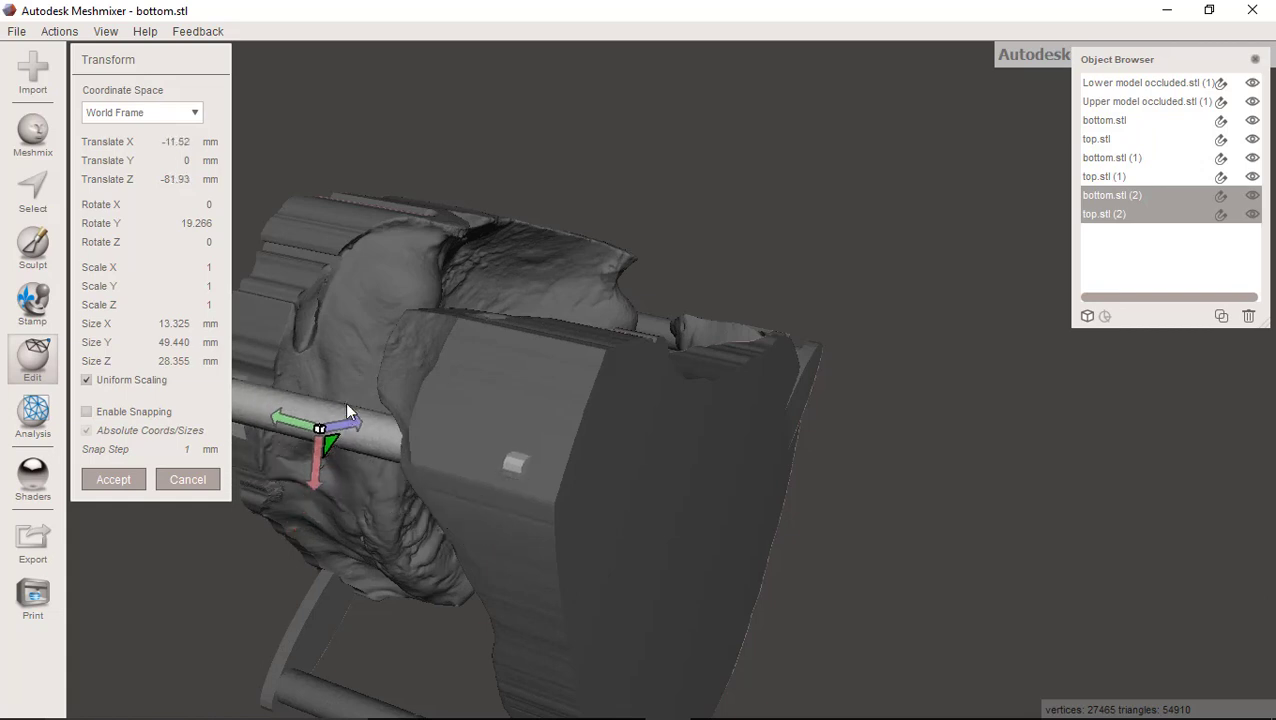
drag(320, 430, 356, 356)
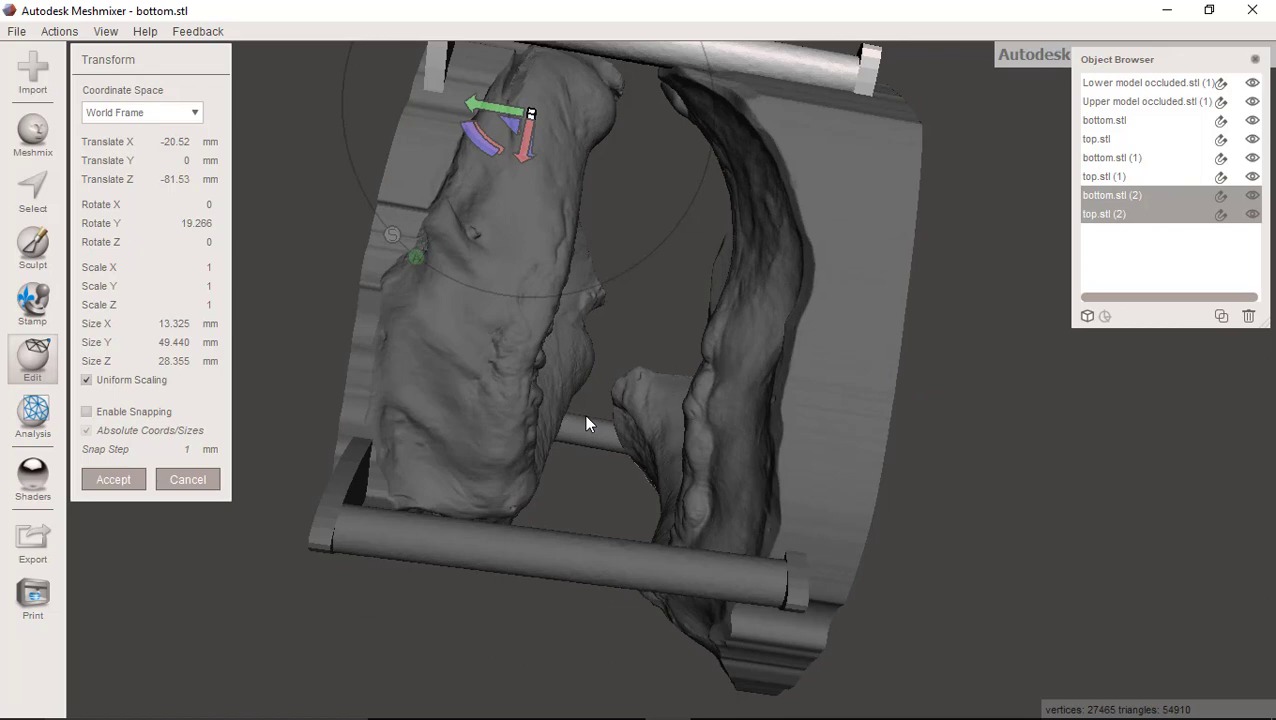
drag(588, 424, 604, 482)
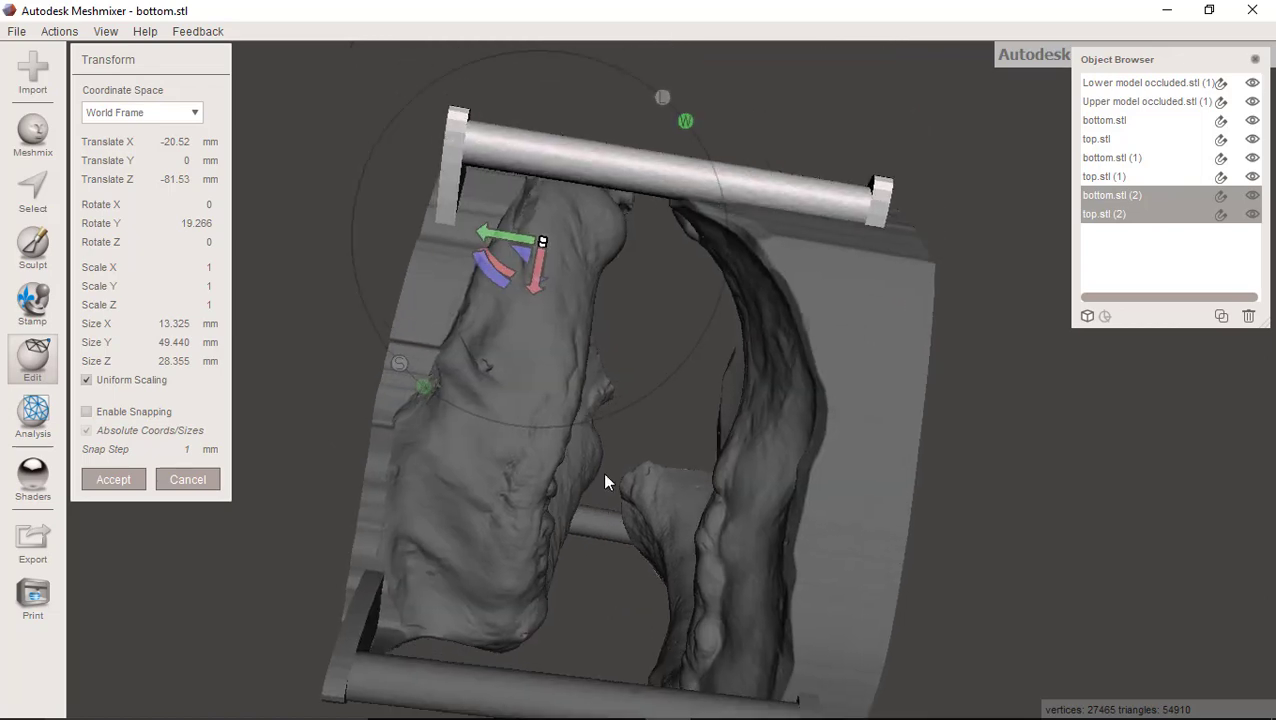
drag(604, 482, 600, 300)
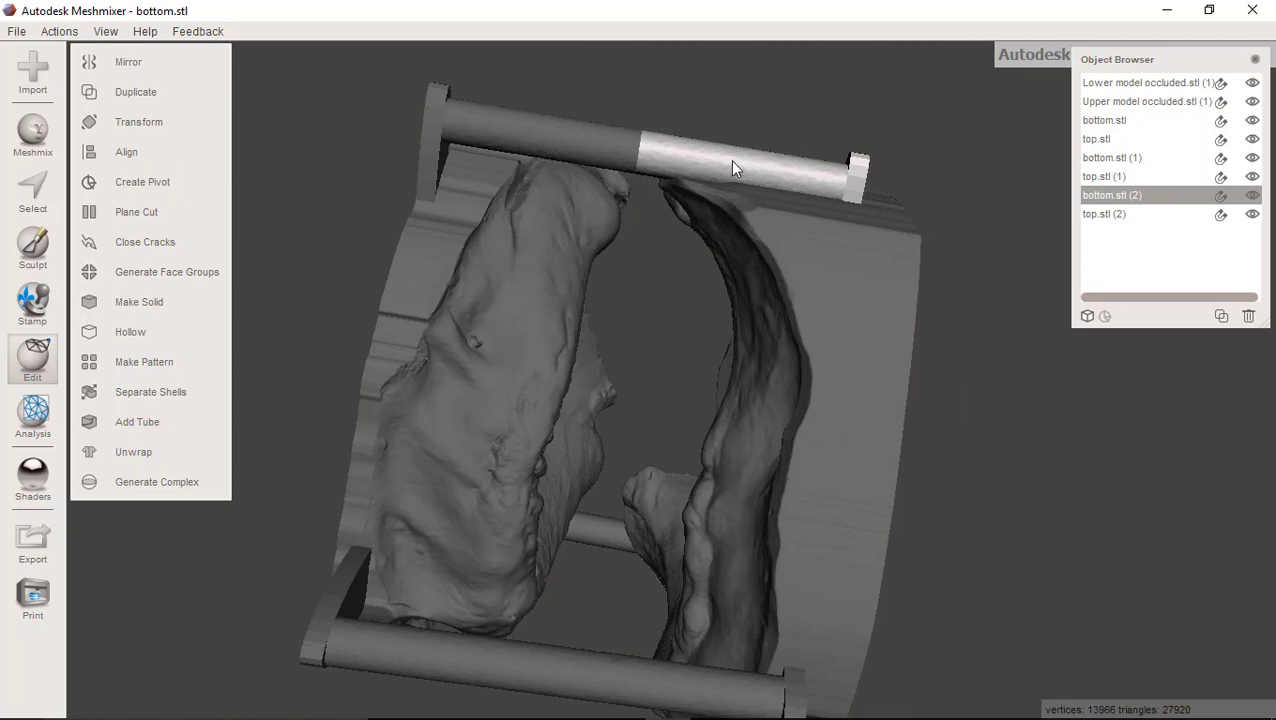
mouse_move(538, 218)
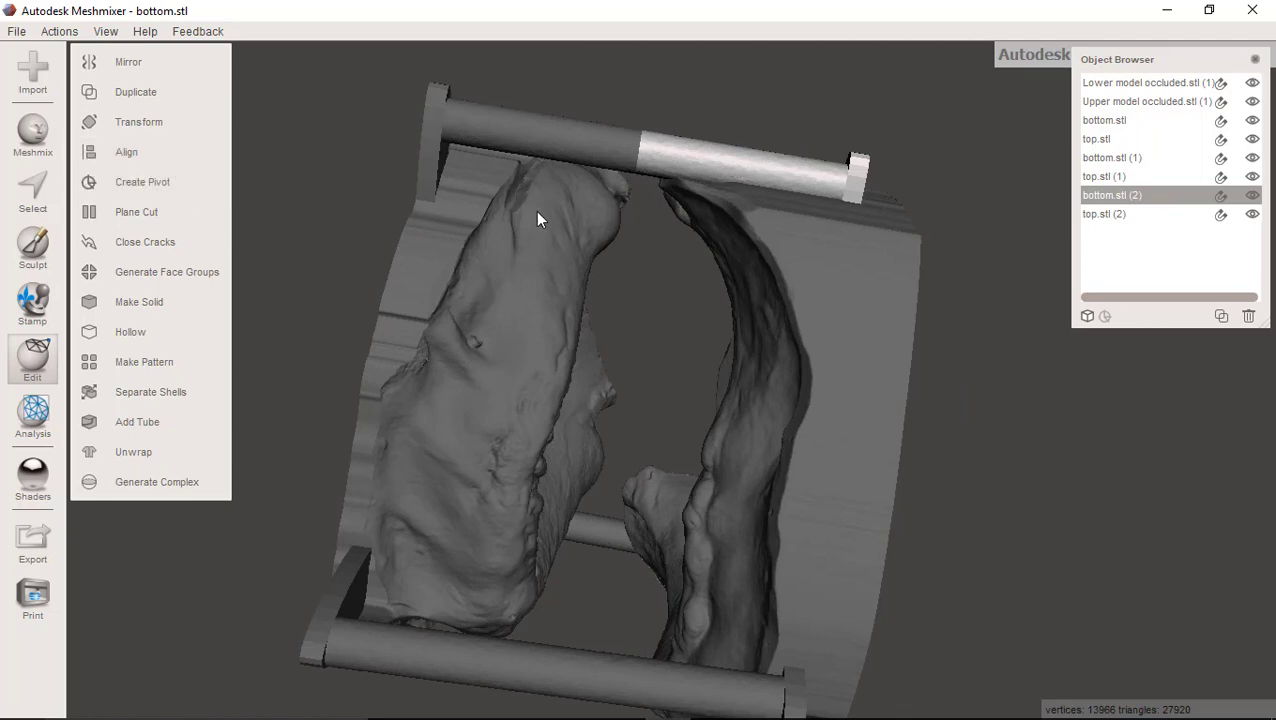
Select both top pin pieces and begin lowering them along Z.
click(1104, 214)
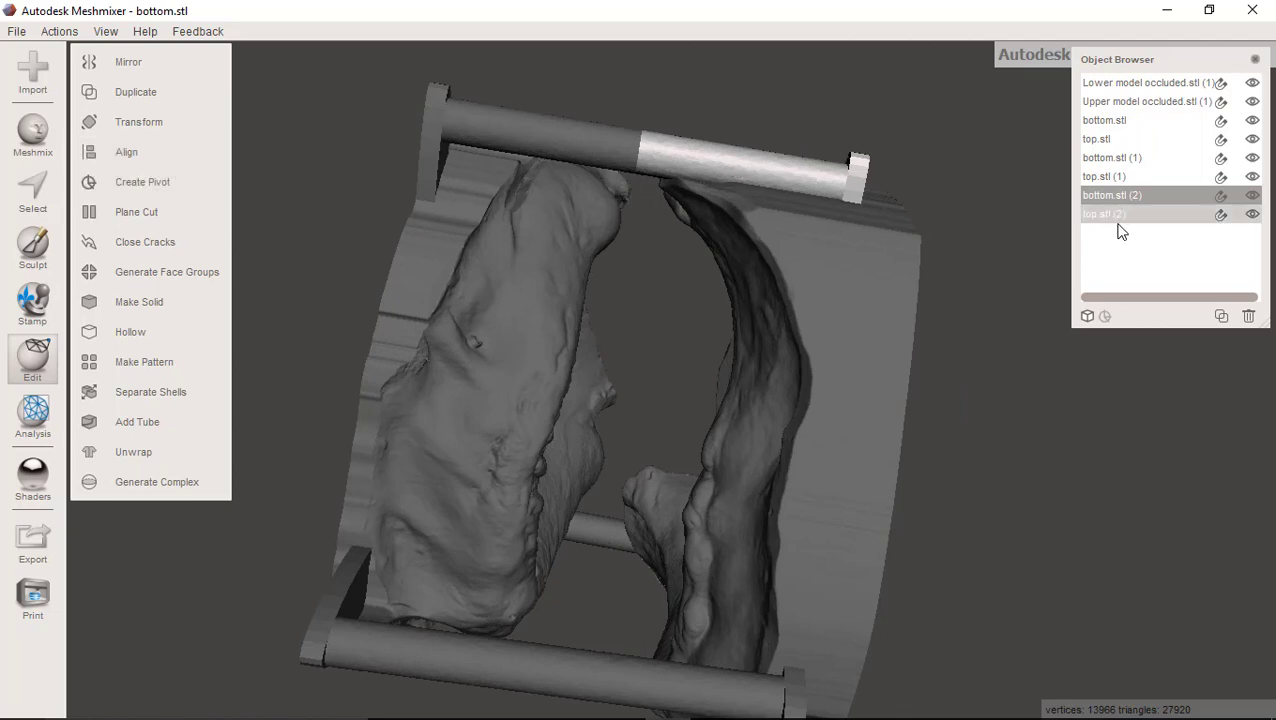
click(1104, 212)
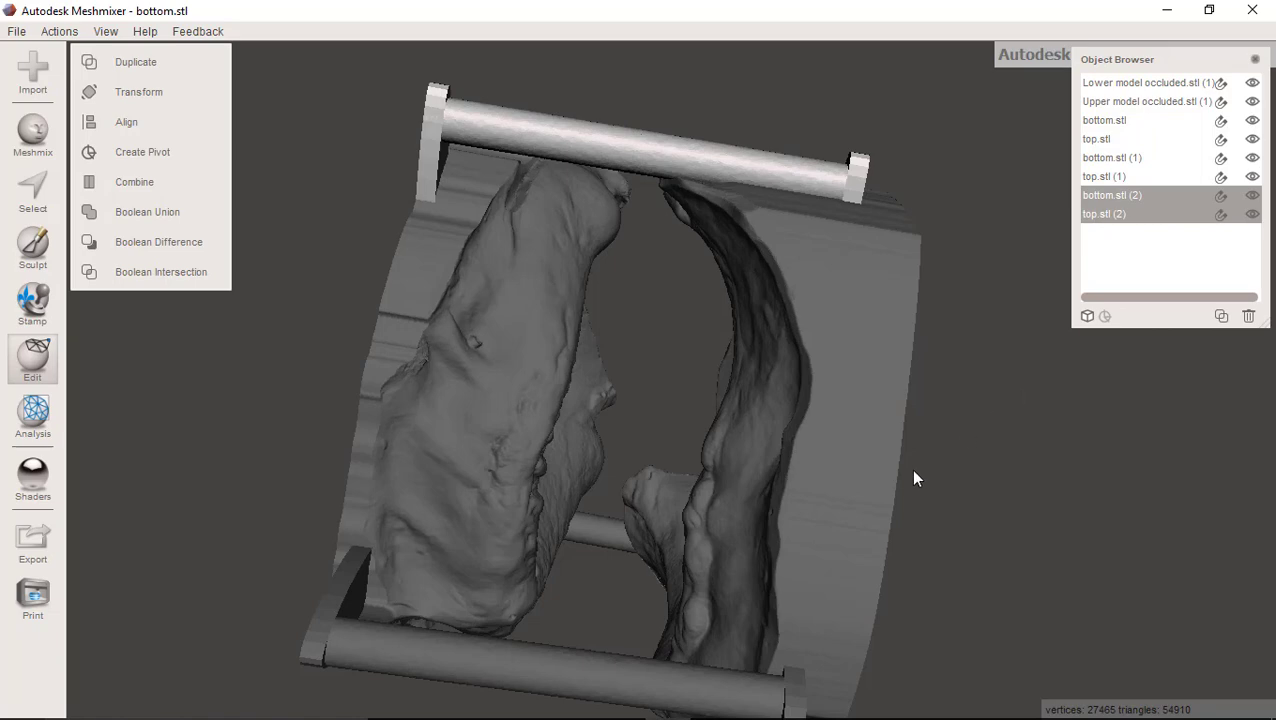
click(138, 92)
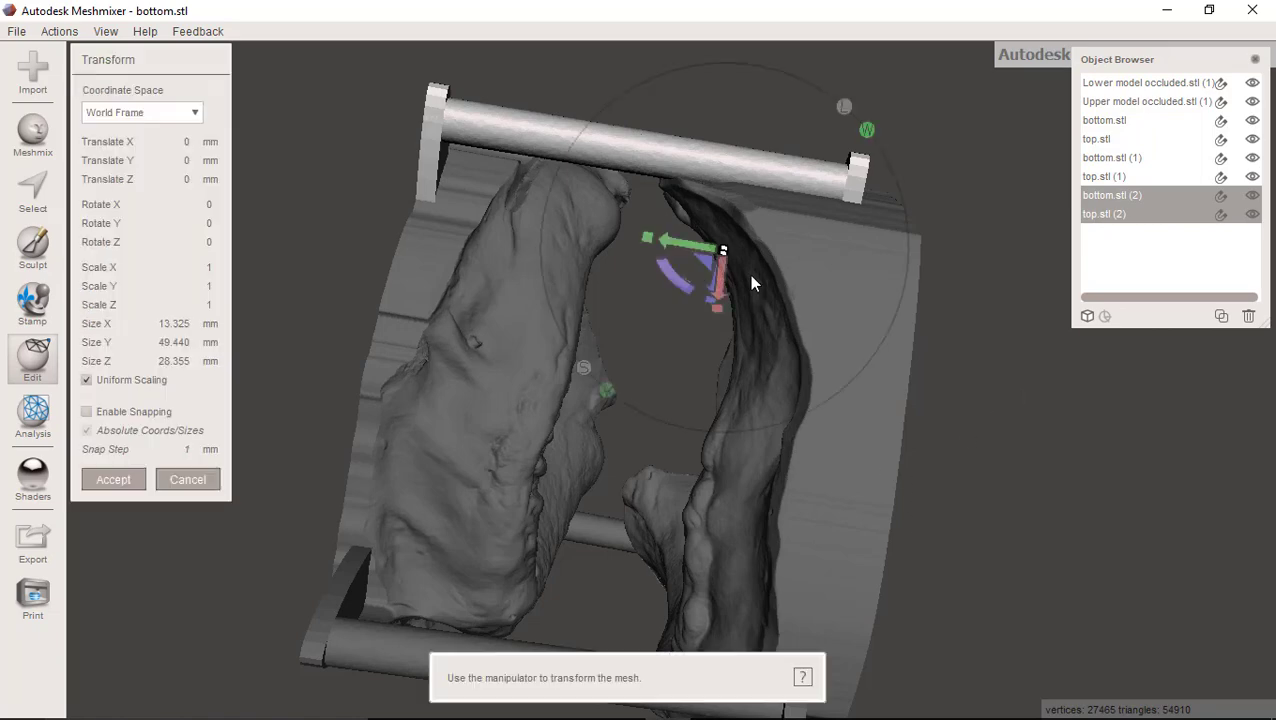
drag(756, 284, 742, 268)
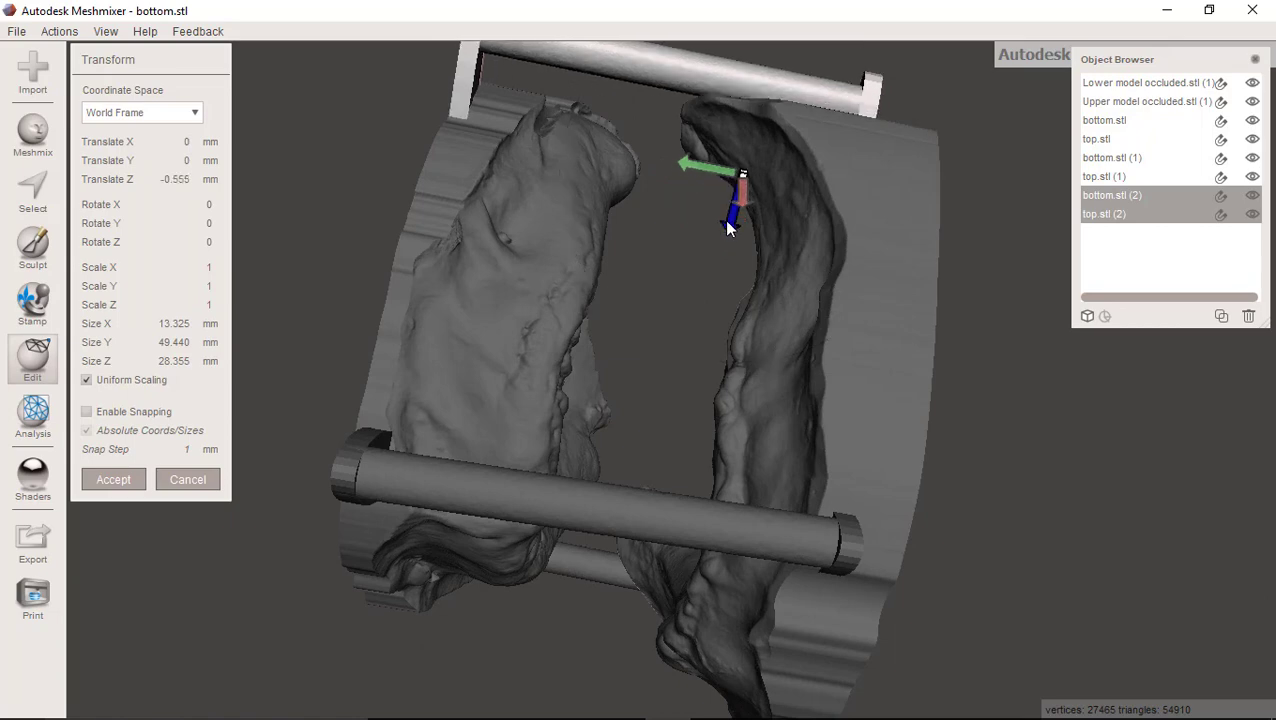
drag(730, 230, 890, 348)
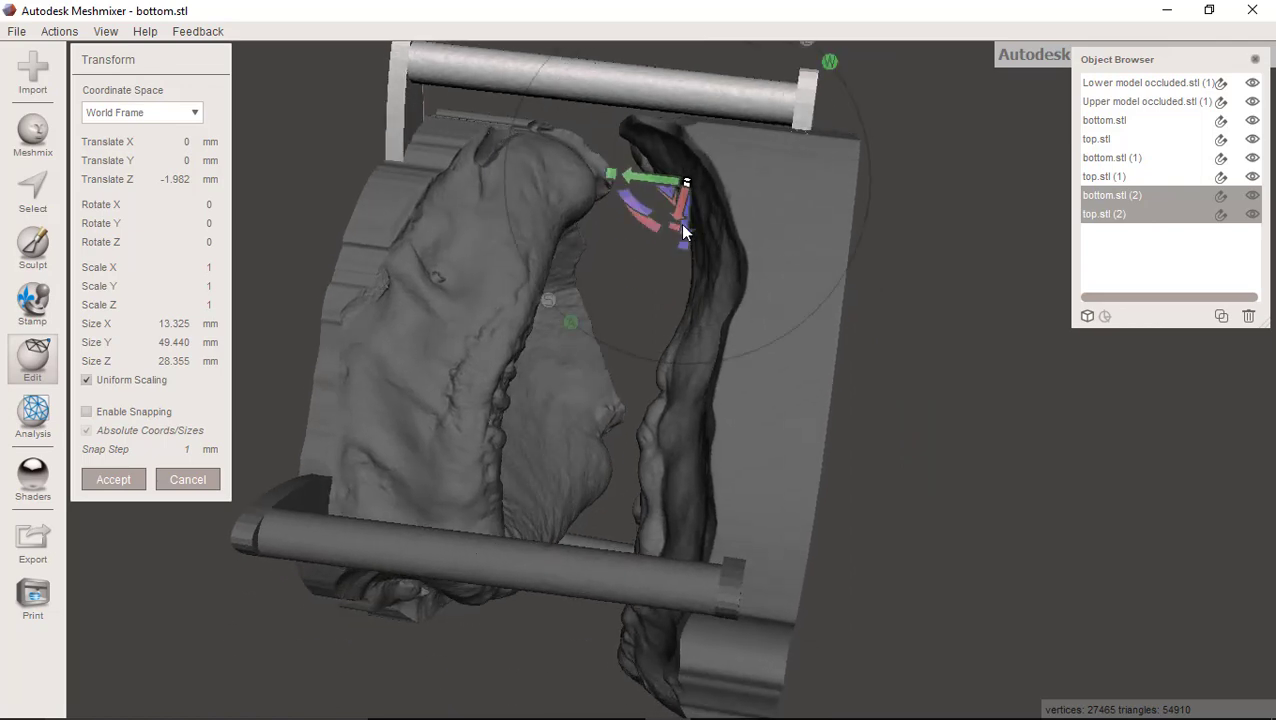
Lower the pins to about -2.96 mm against the base and keep the move.
drag(650, 204, 684, 230)
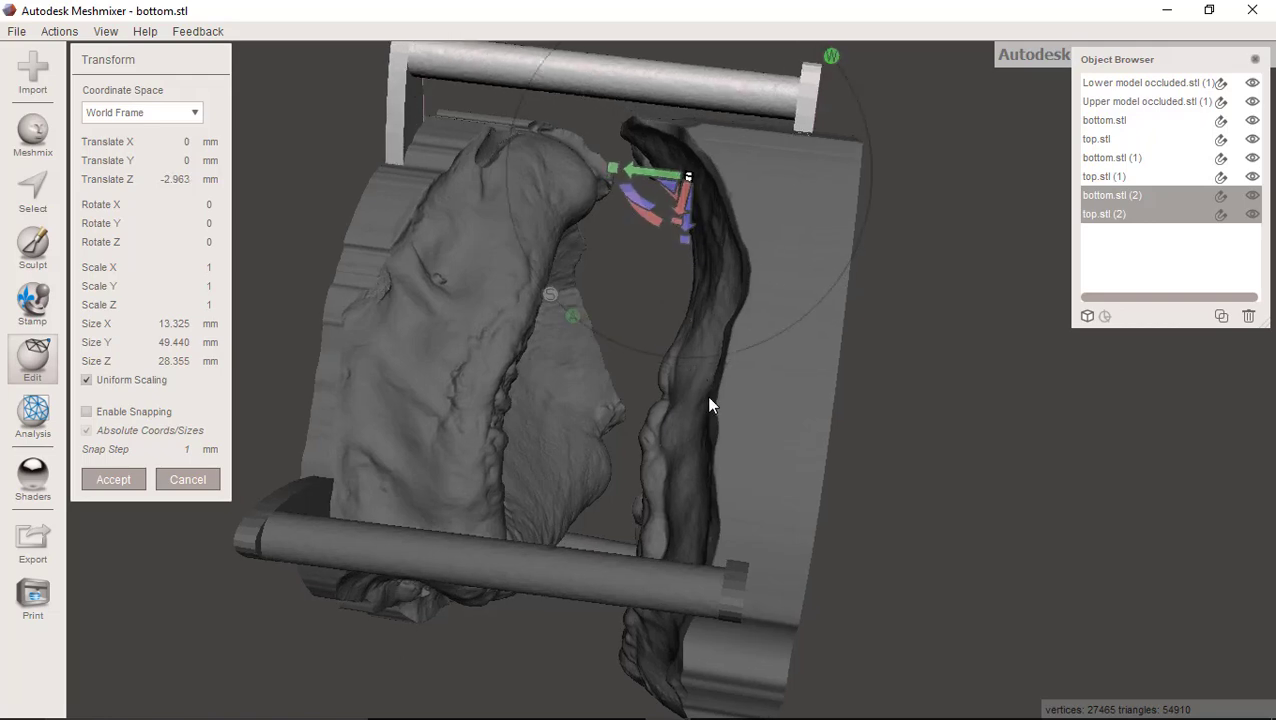
drag(710, 410, 714, 332)
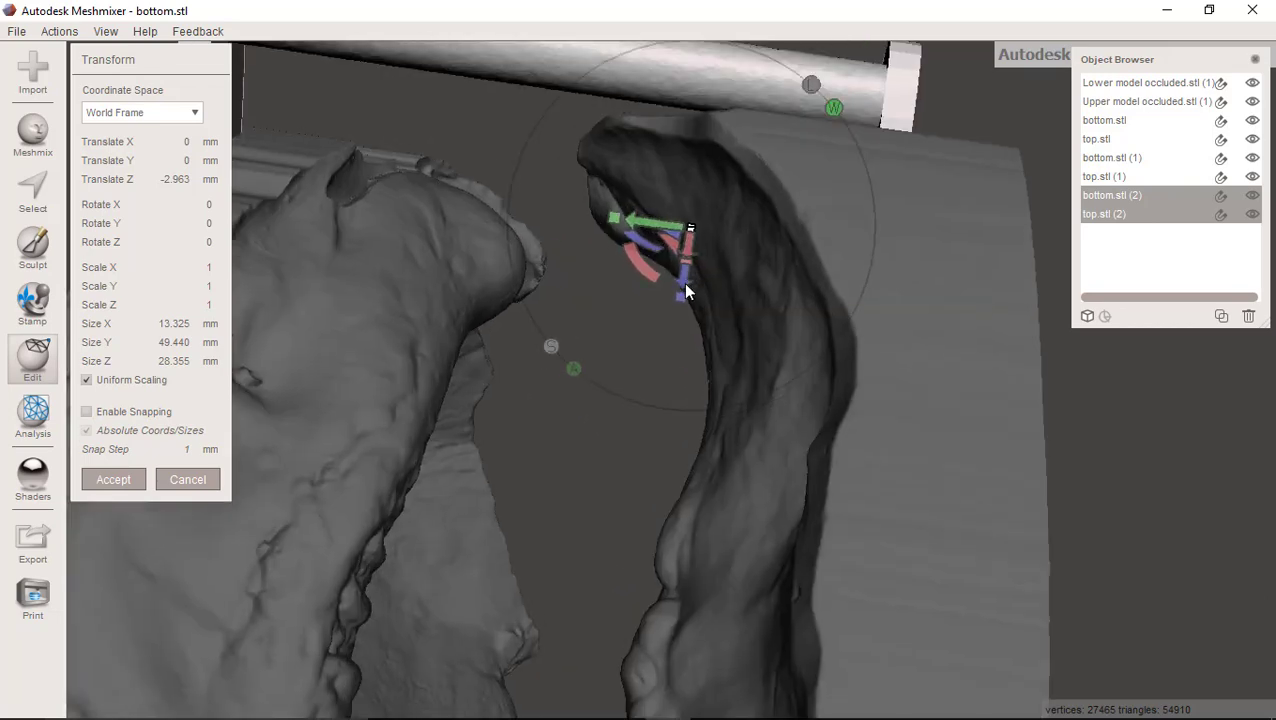
drag(688, 290, 632, 530)
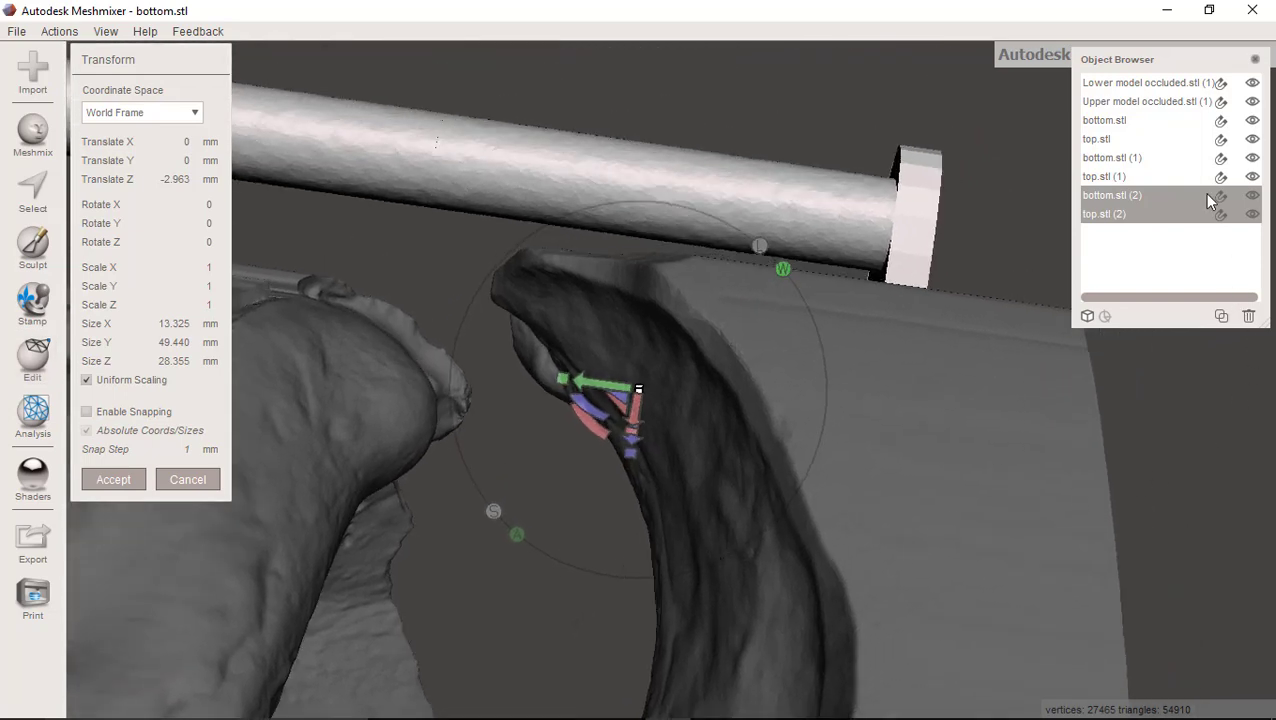
click(32, 360)
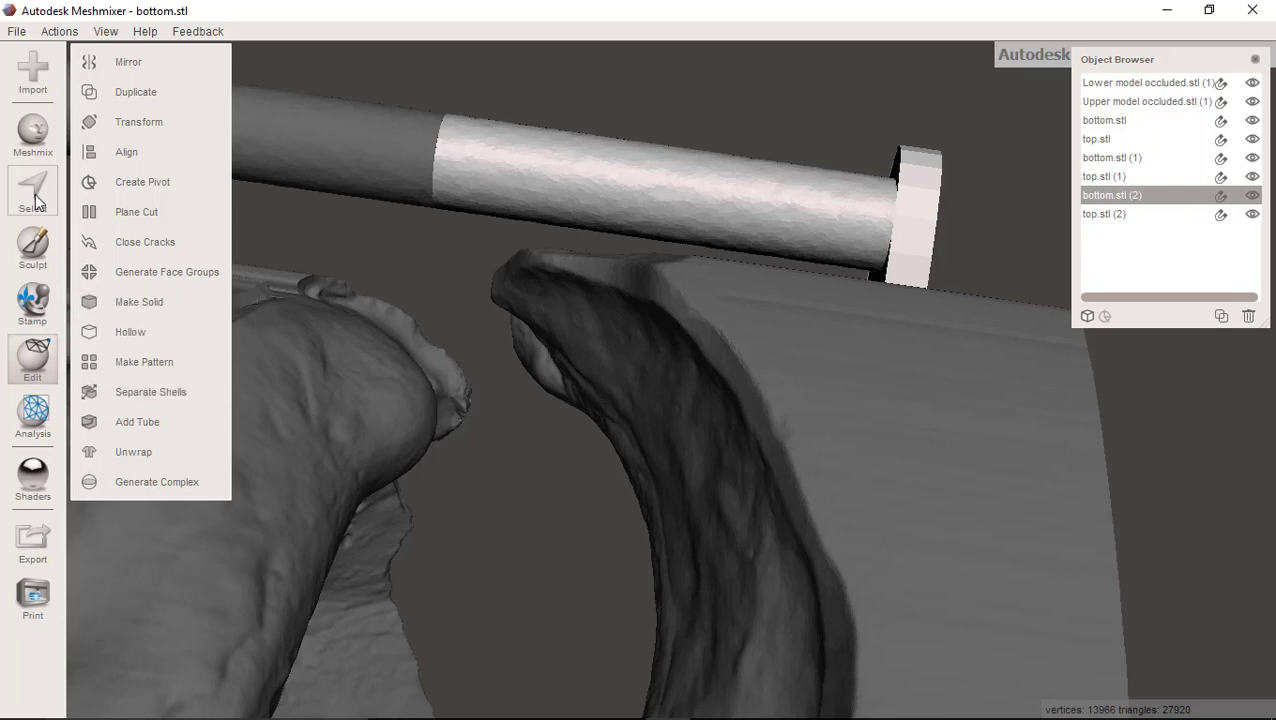
Select faces on the pin end and pull them downward into the base.
click(32, 190)
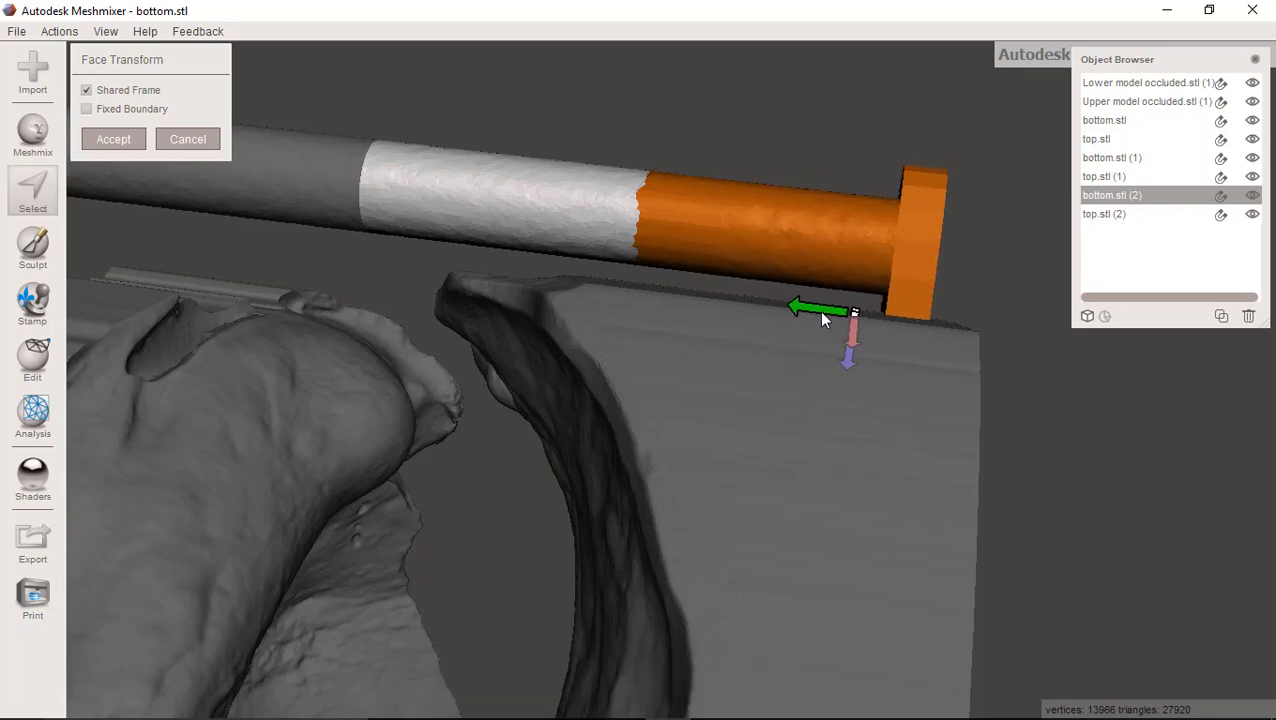
drag(800, 308, 830, 312)
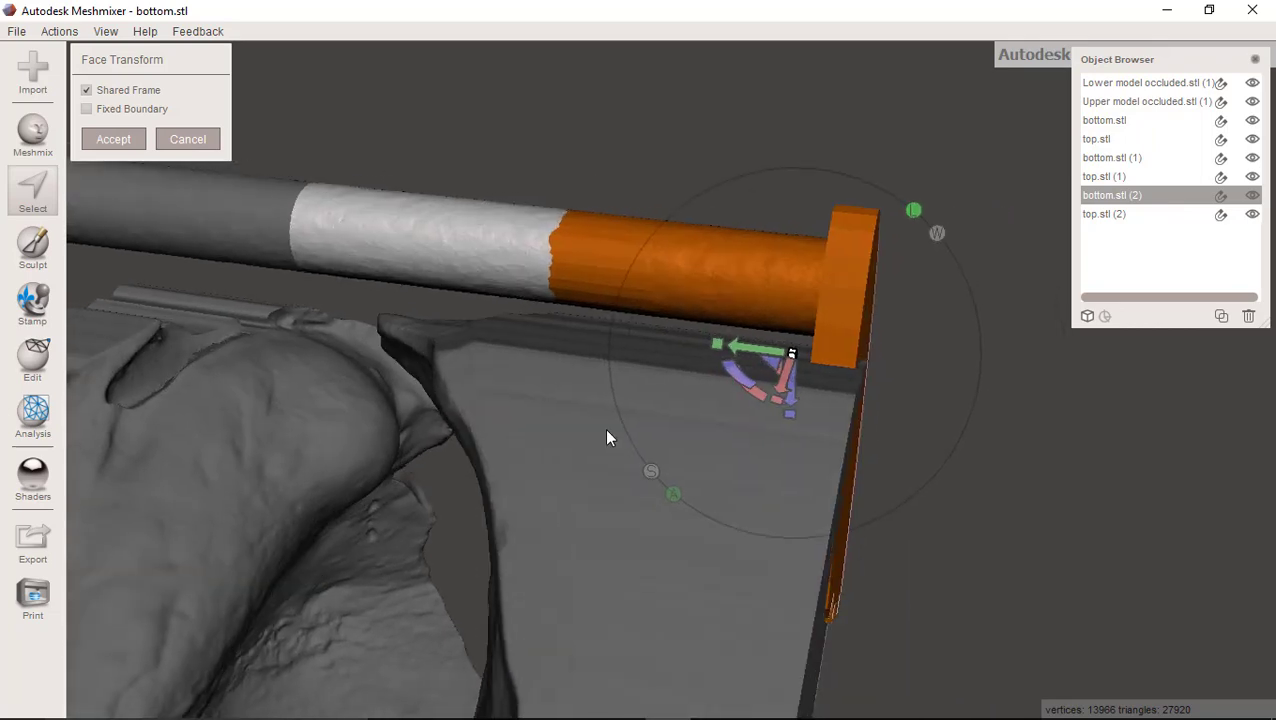
mouse_move(816, 448)
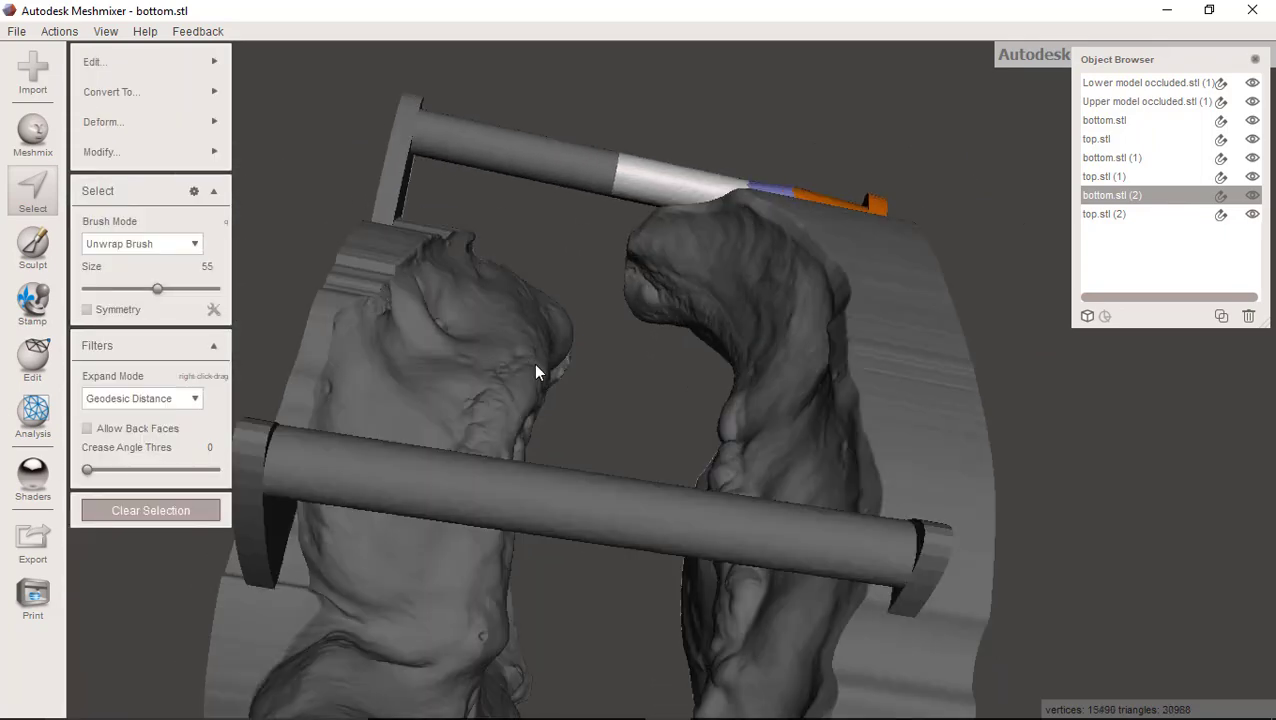
Select each dental model together with its matching pin pieces in the Object Browser.
drag(540, 370, 728, 710)
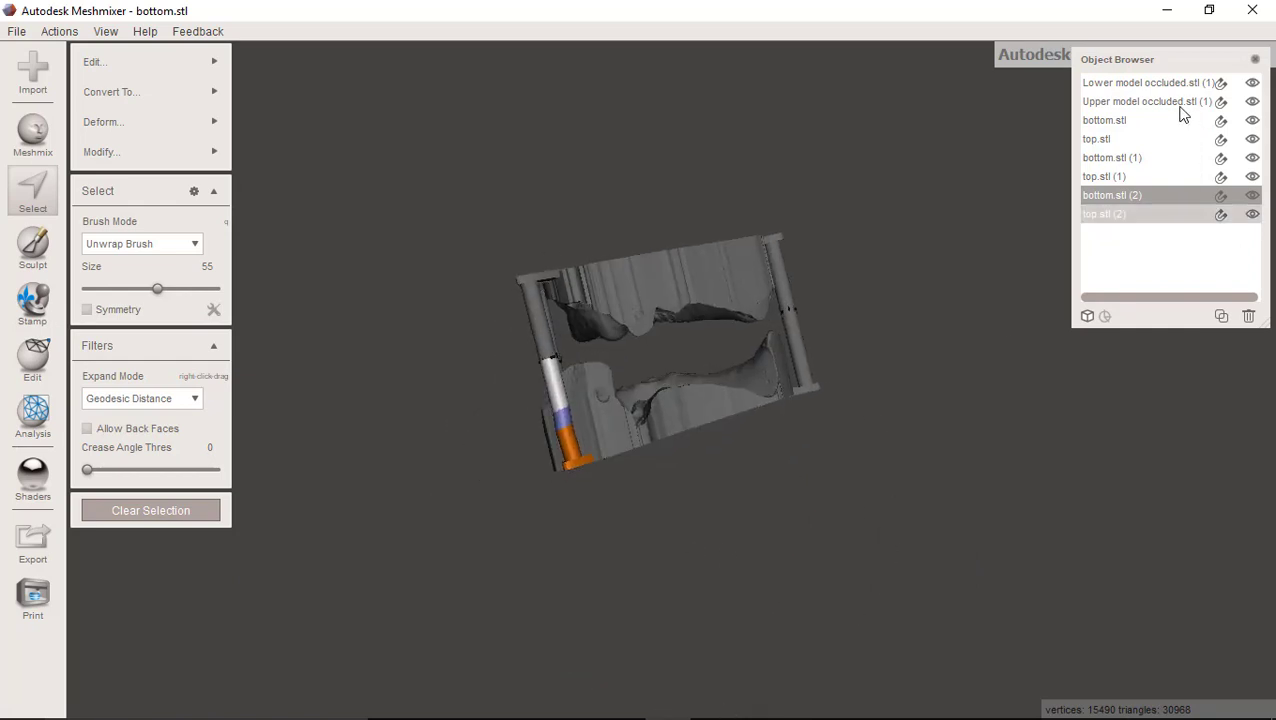
click(1144, 100)
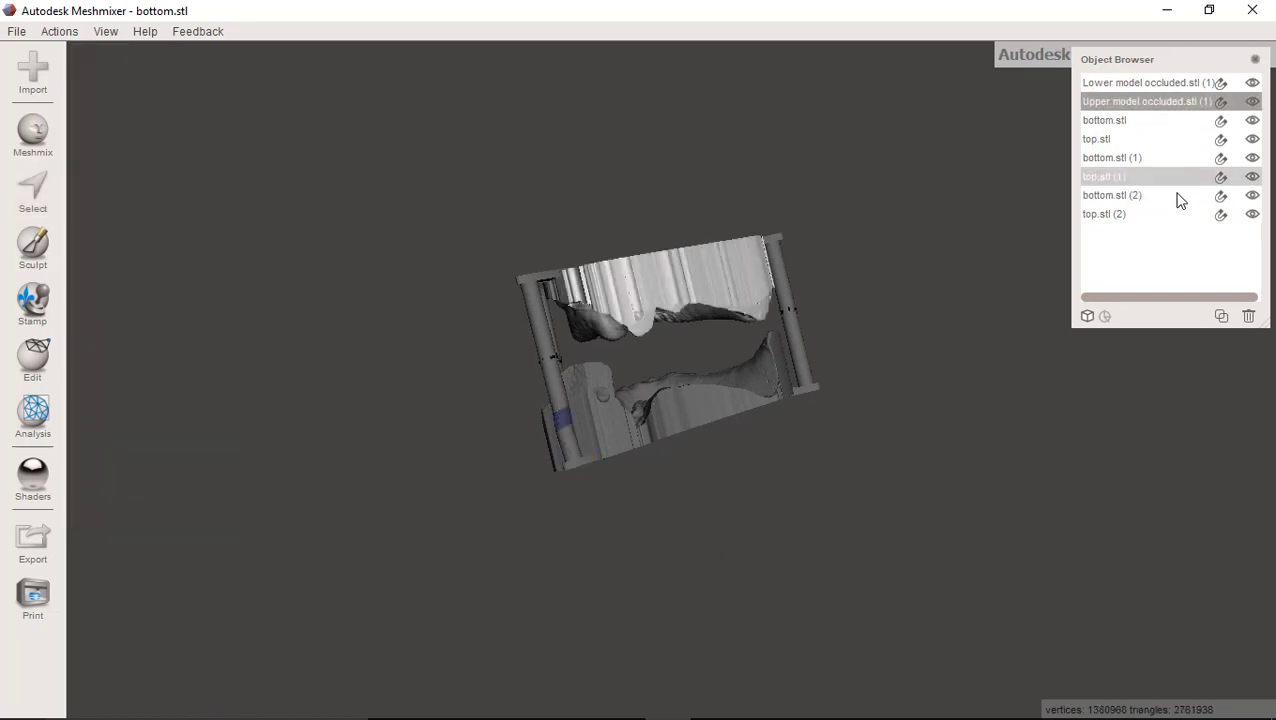
click(1100, 140)
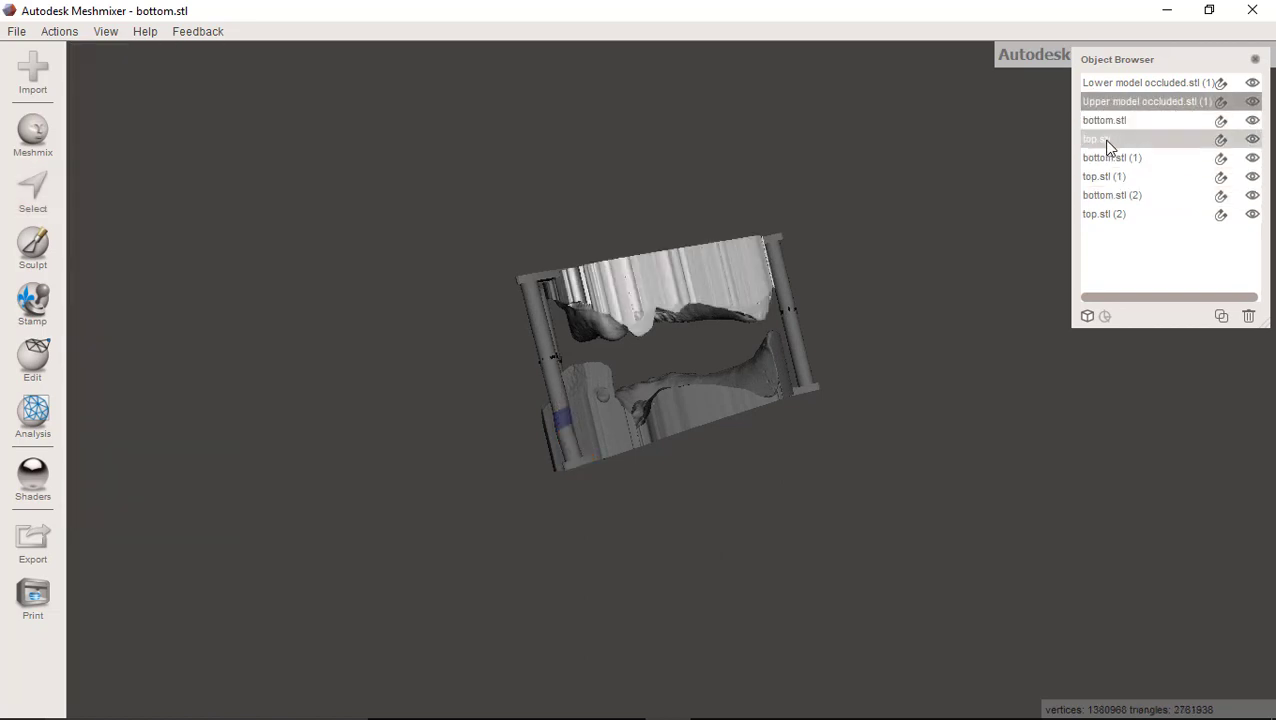
click(1150, 84)
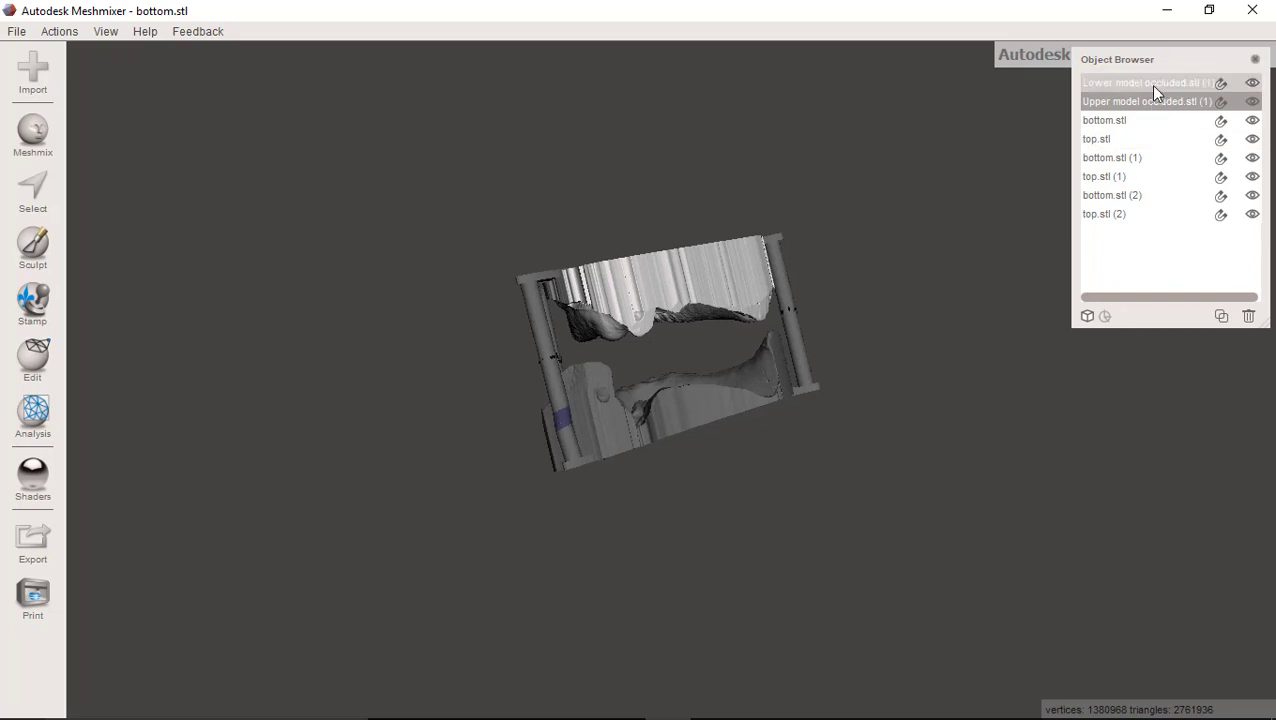
click(1104, 120)
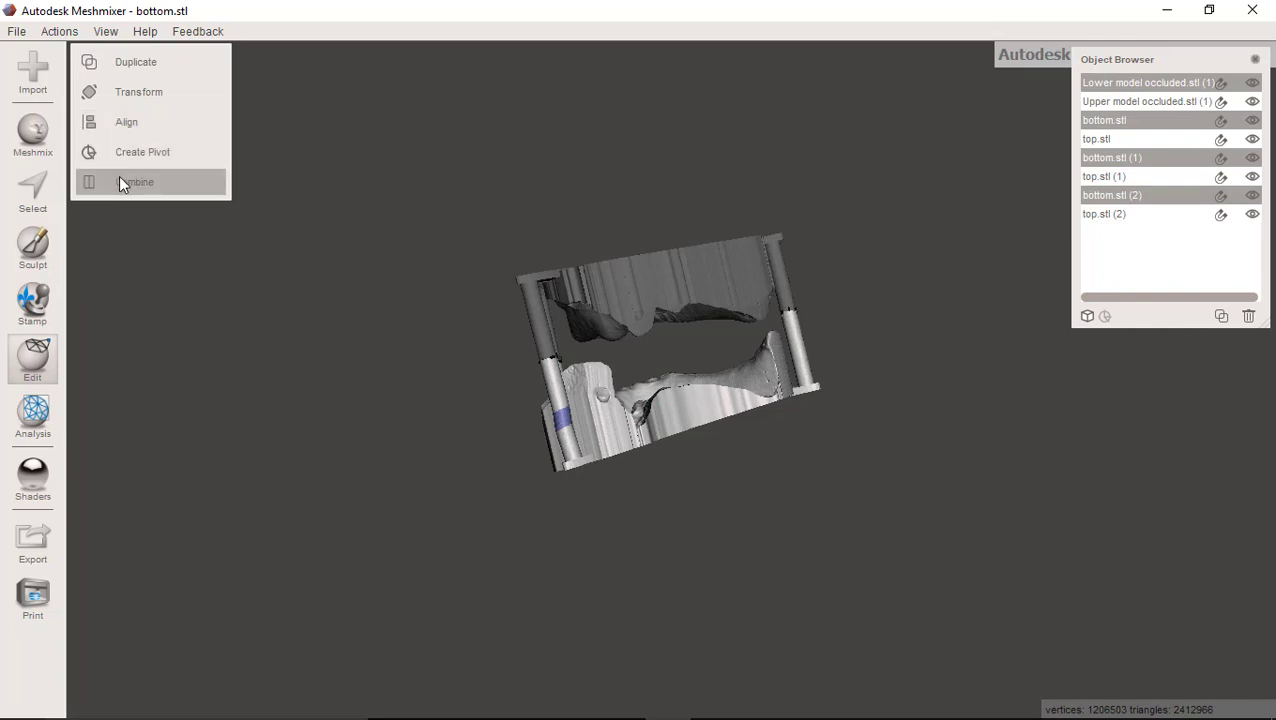
Combine the lower model with the bottom pins and the upper model with the top pins.
click(142, 152)
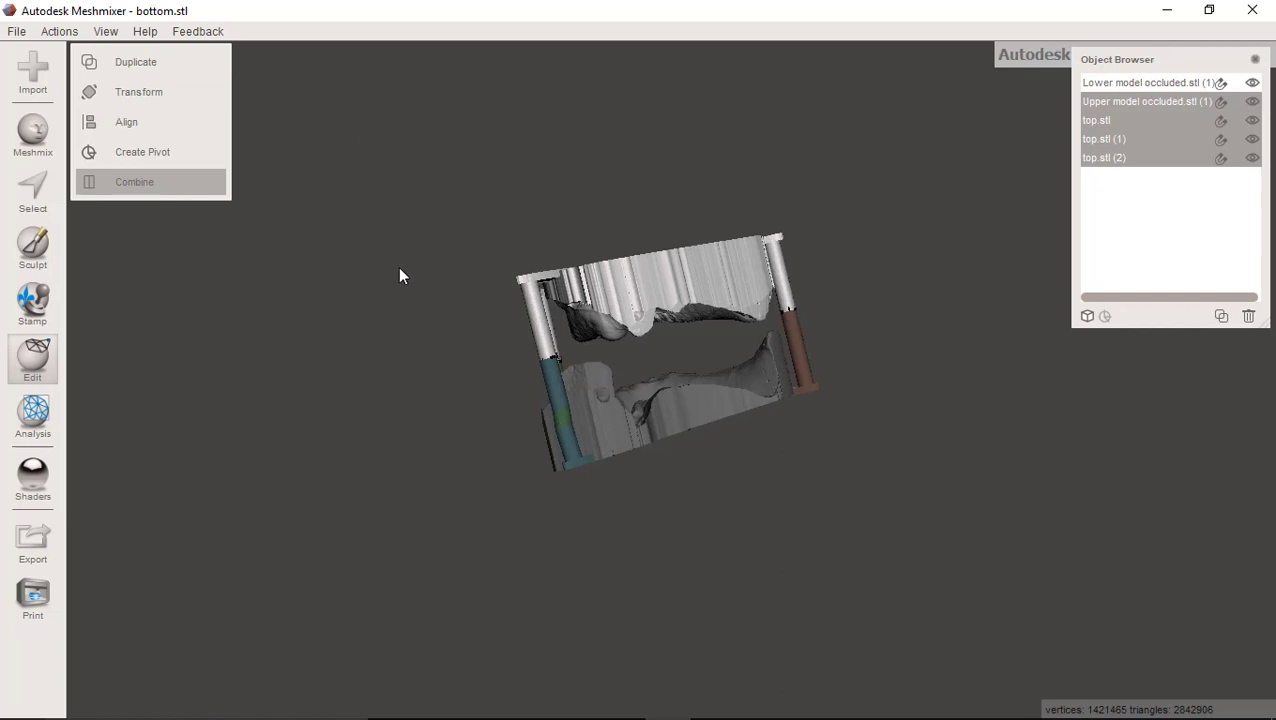
click(142, 152)
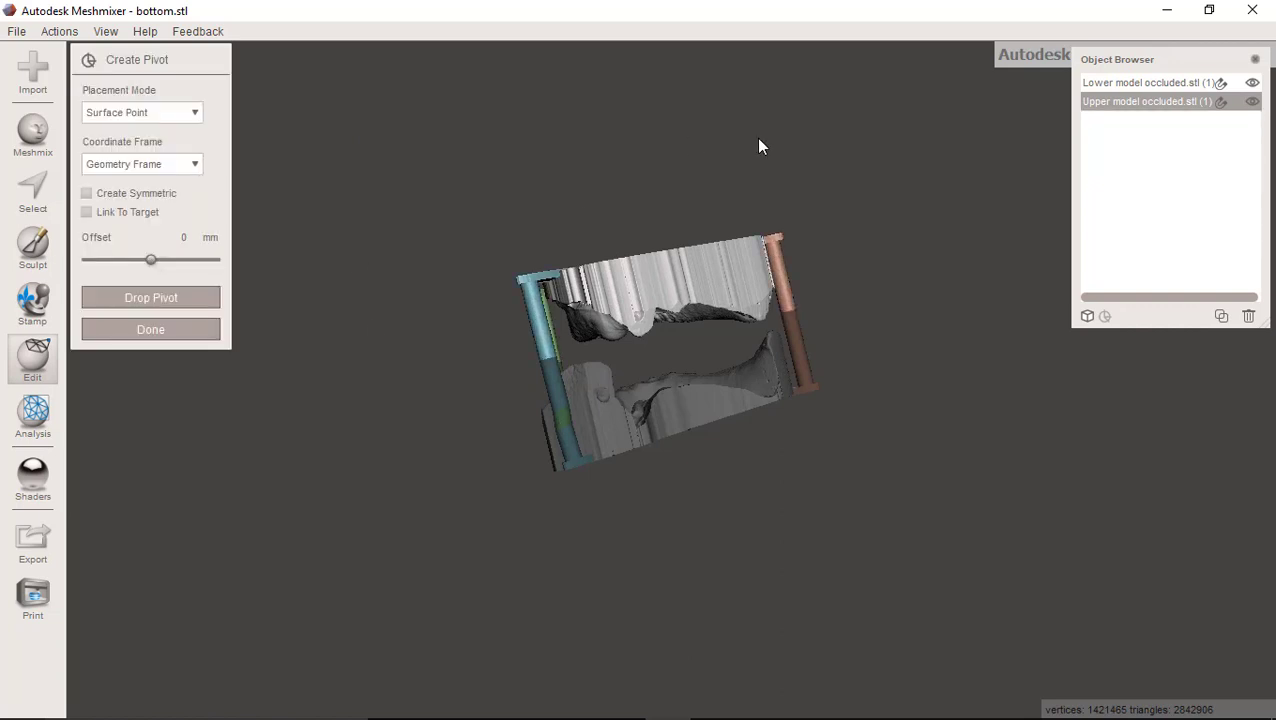
mouse_move(1252, 100)
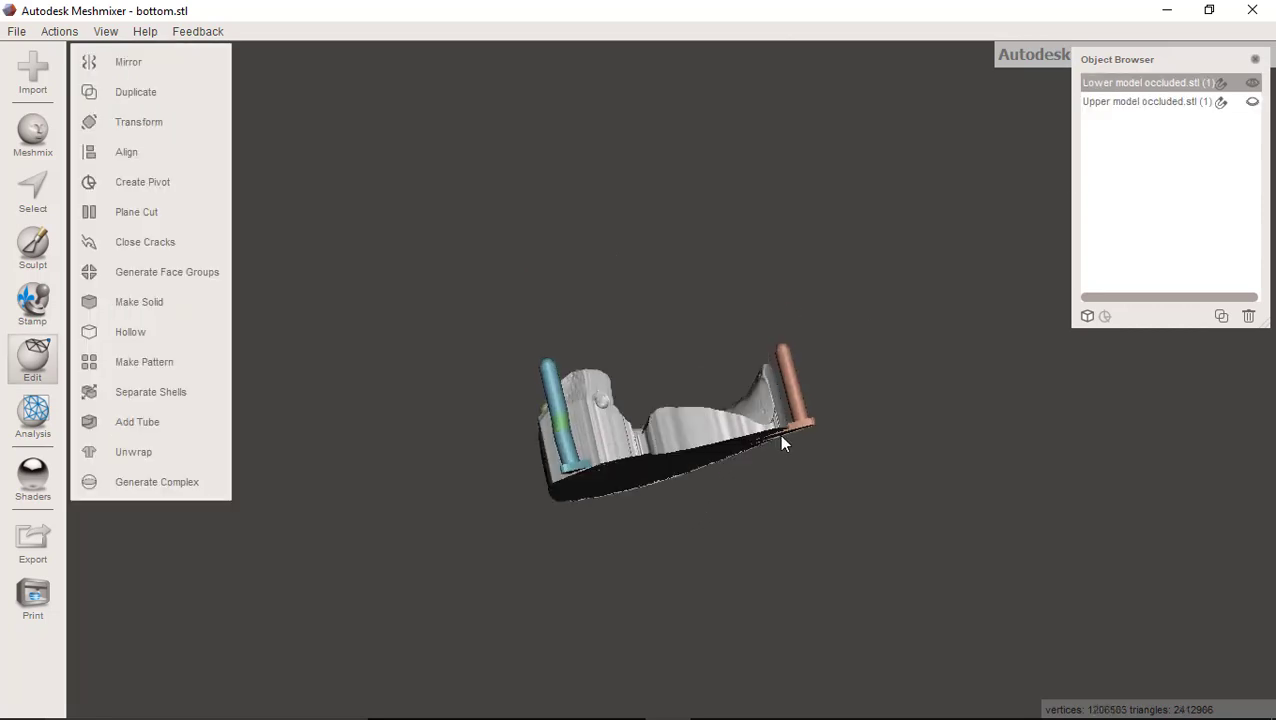
Orbit around the lower model to inspect the three attached pins from above and the side.
drag(784, 444, 878, 560)
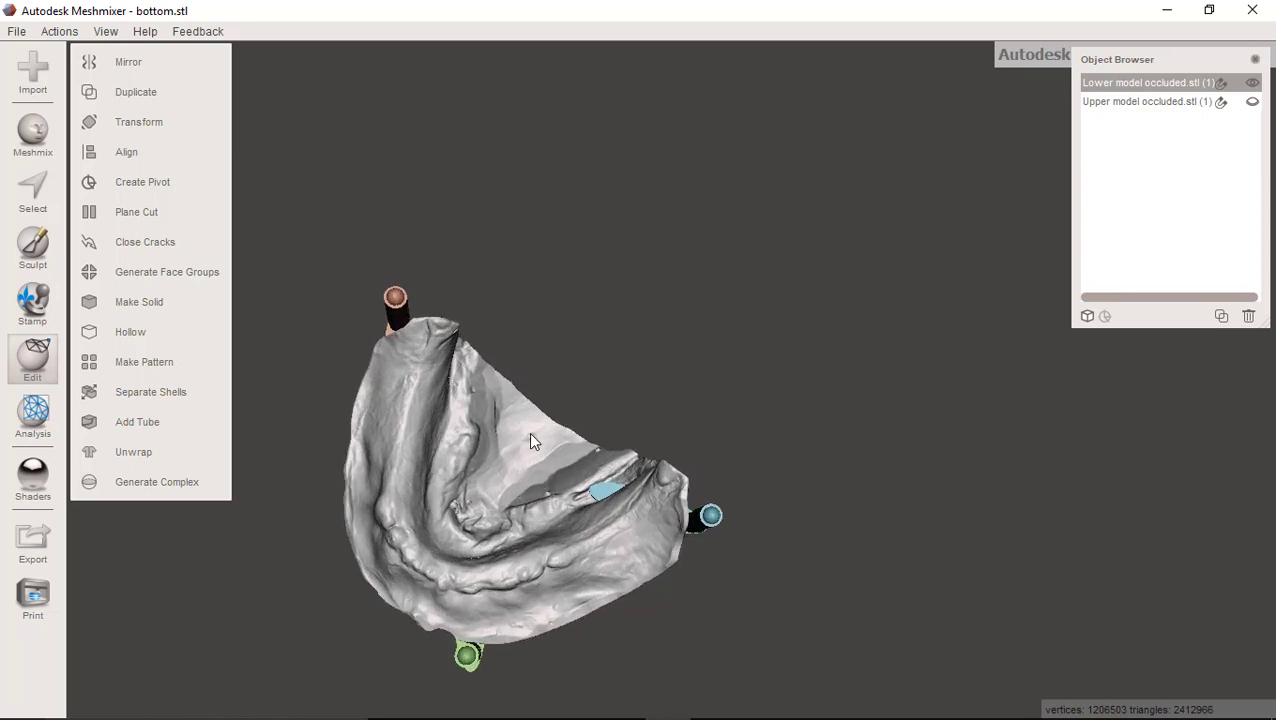
drag(530, 440, 576, 576)
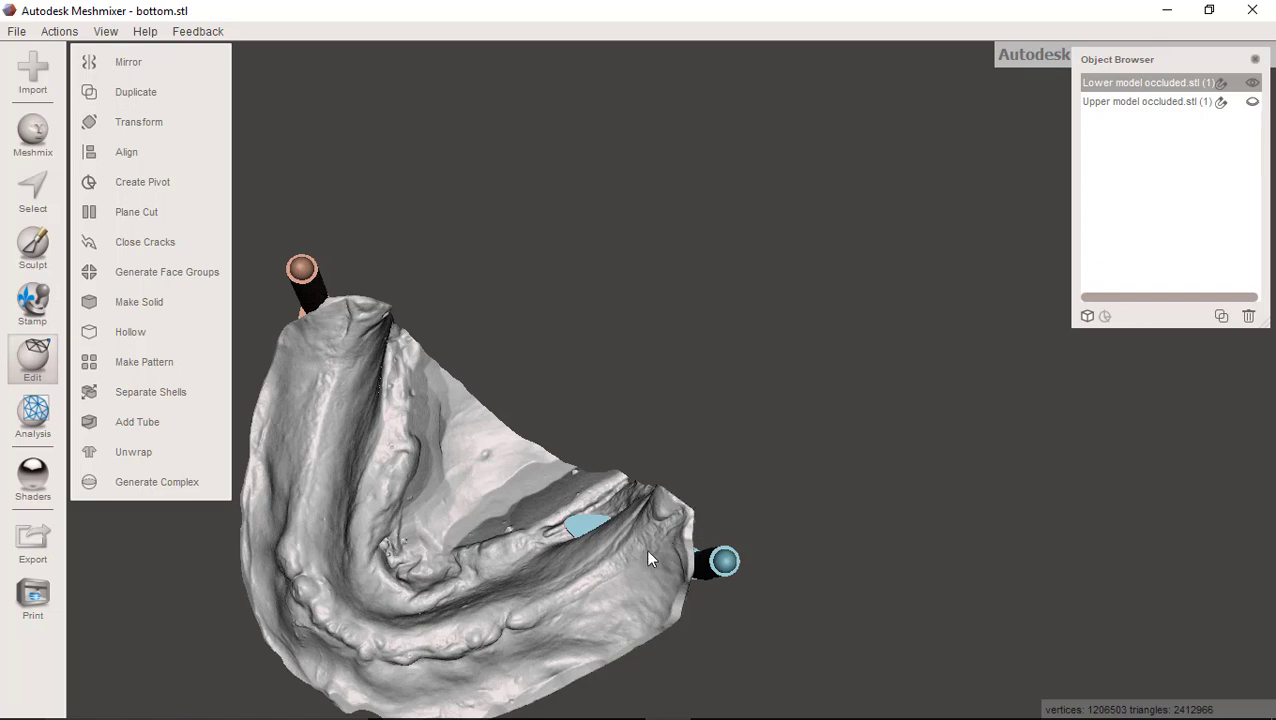
mouse_move(628, 570)
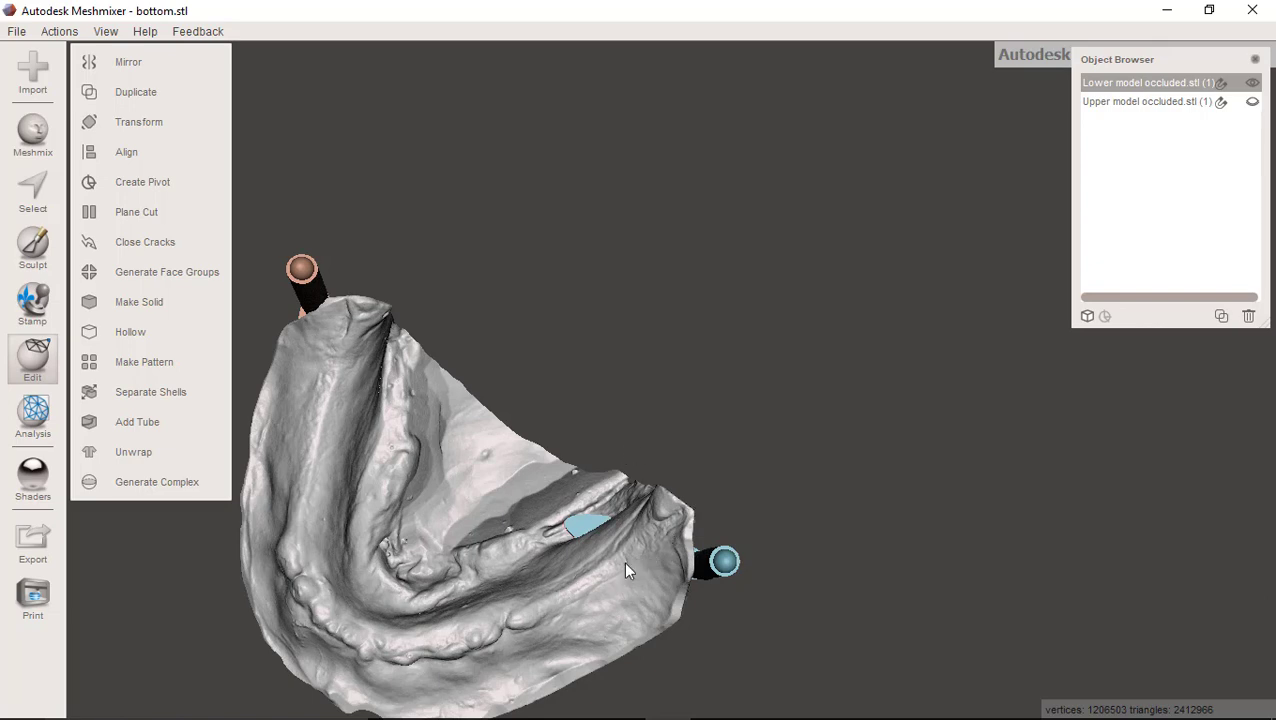
drag(624, 570, 464, 628)
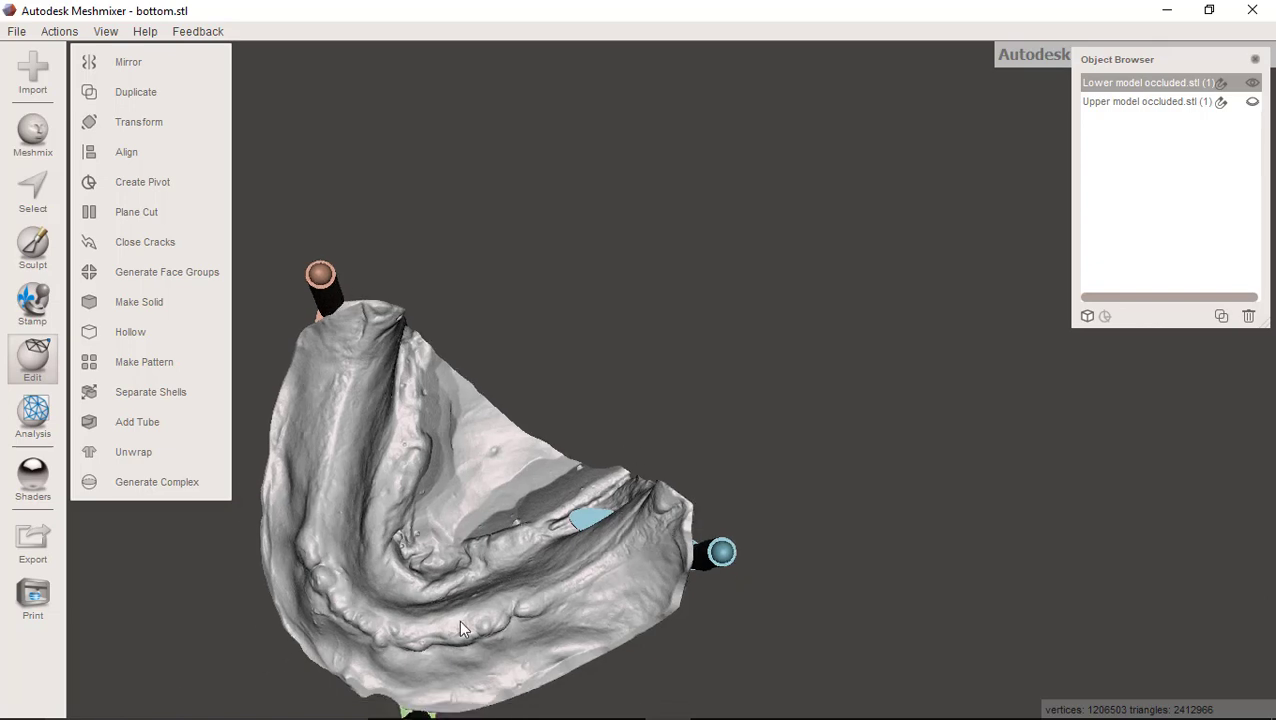
drag(464, 628, 670, 650)
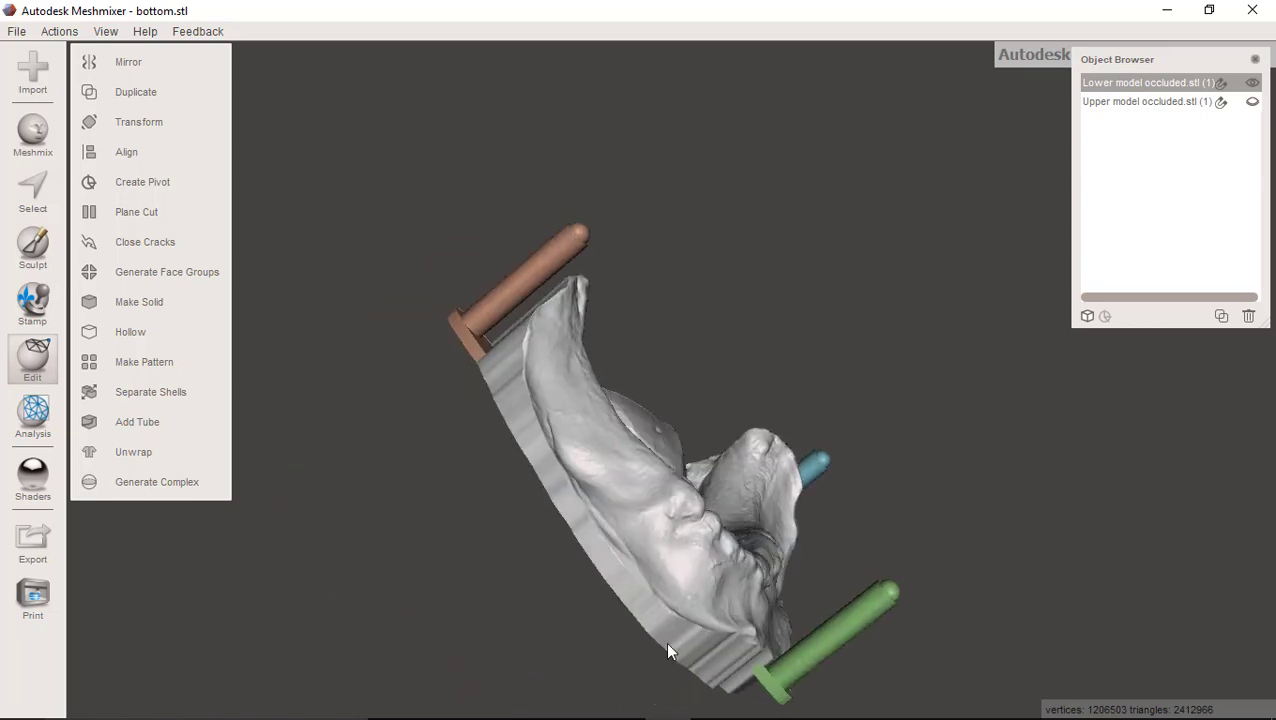